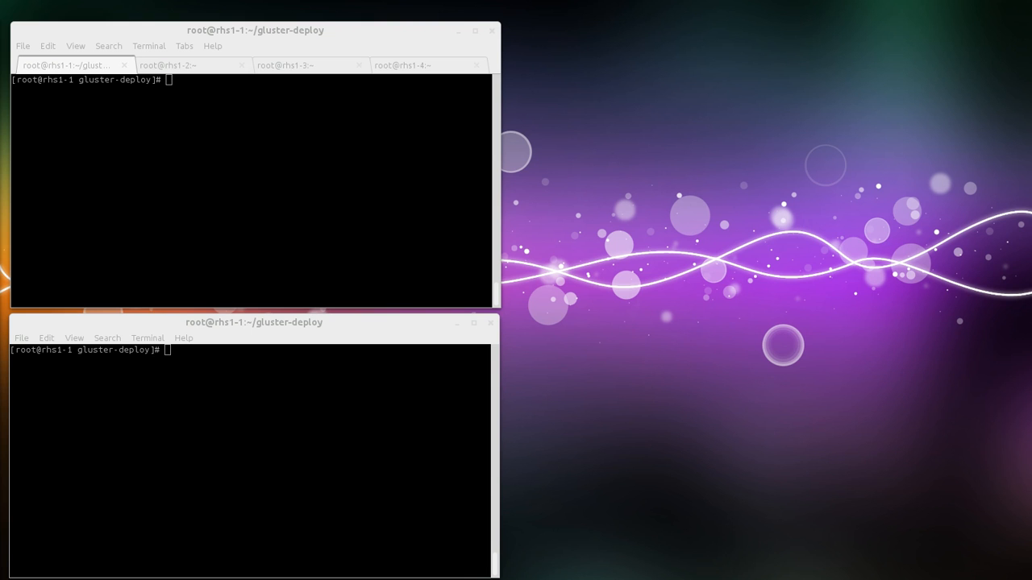
pyautogui.moveTo(242, 229)
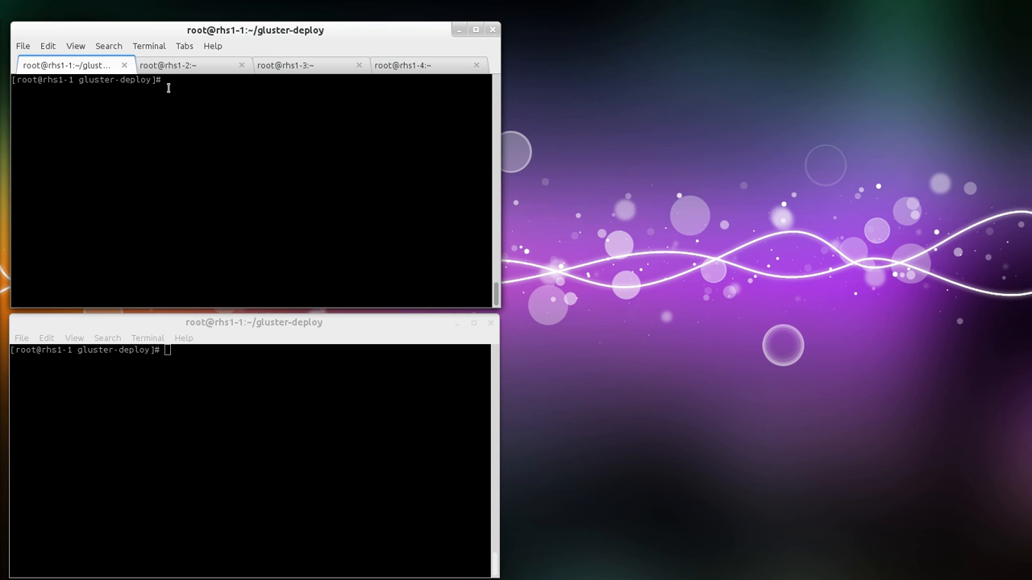
# On the rhs1-1 session, run 'gluster peer status' showing zero peers.
pyautogui.click(287, 65)
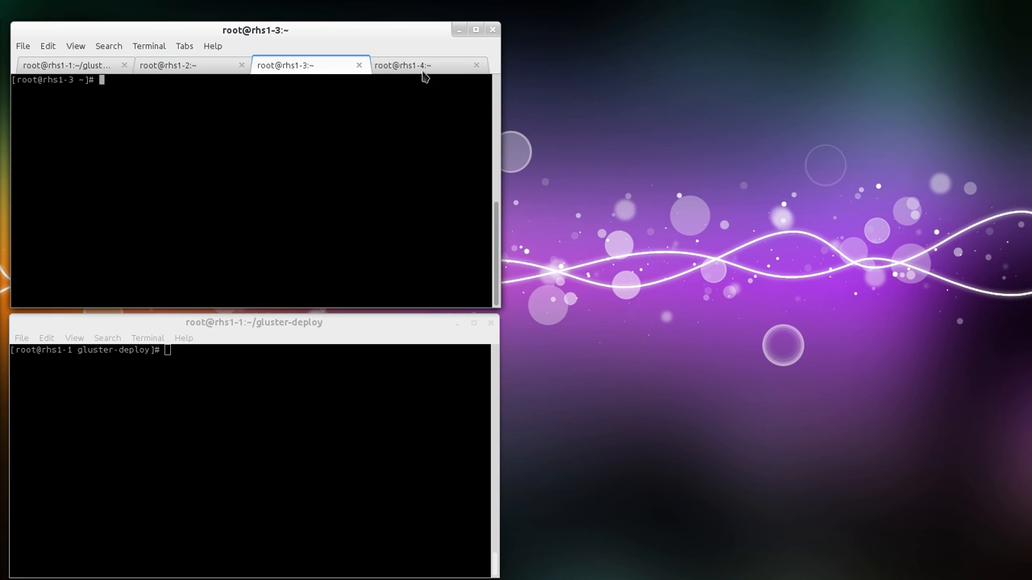
pyautogui.click(68, 64)
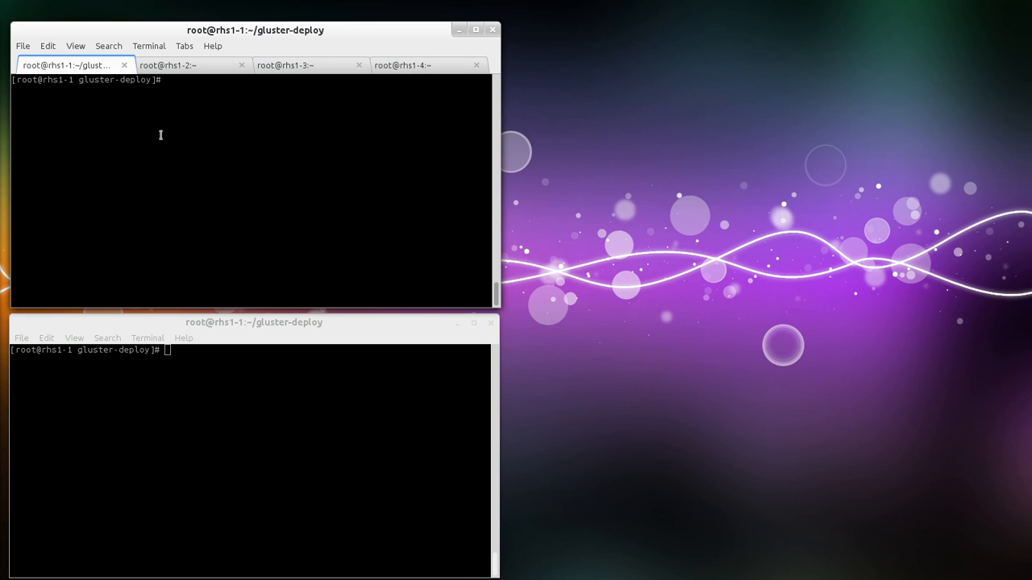
pyautogui.write('gluster')
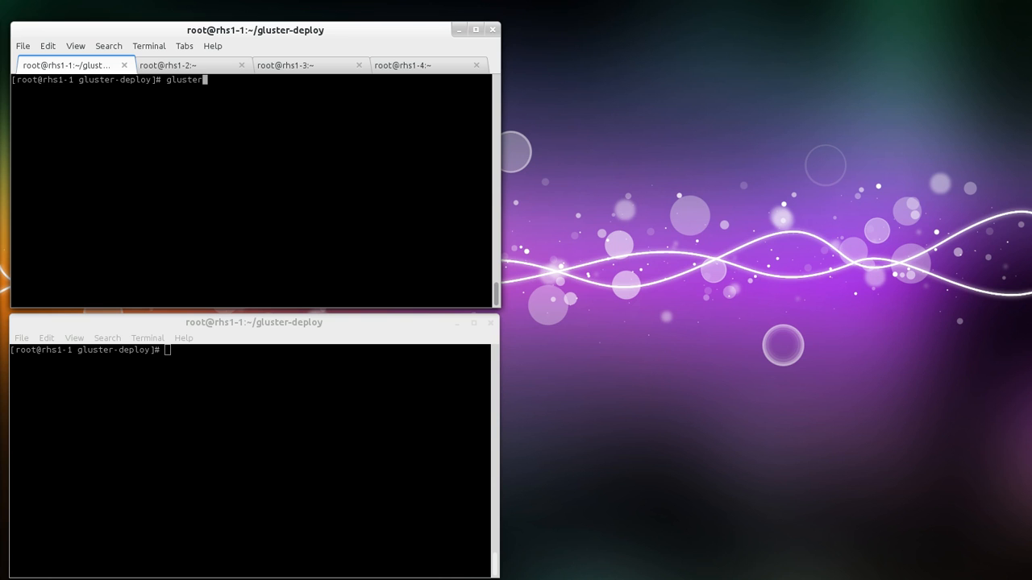
pyautogui.write('peer status')
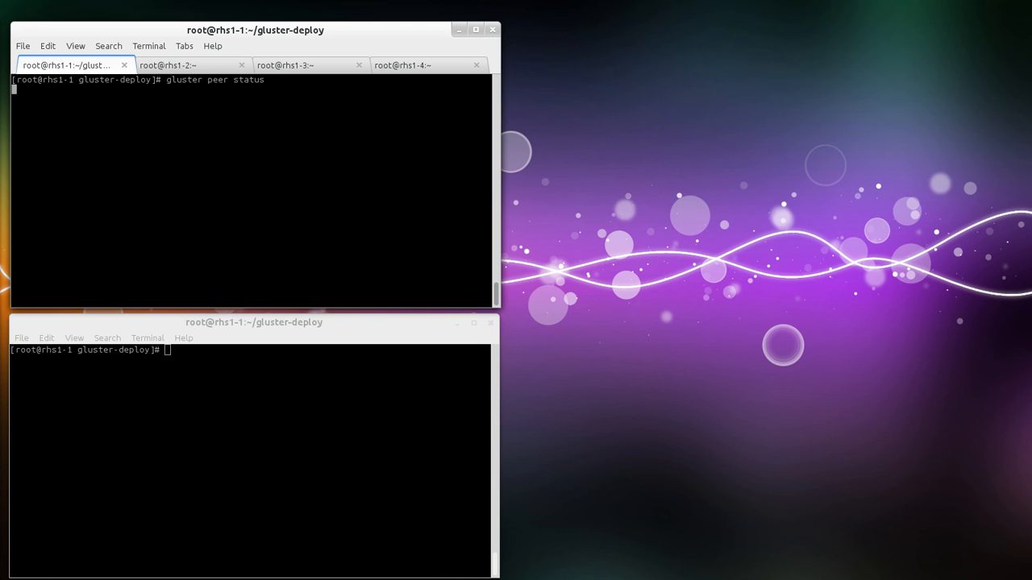
pyautogui.press('Return')
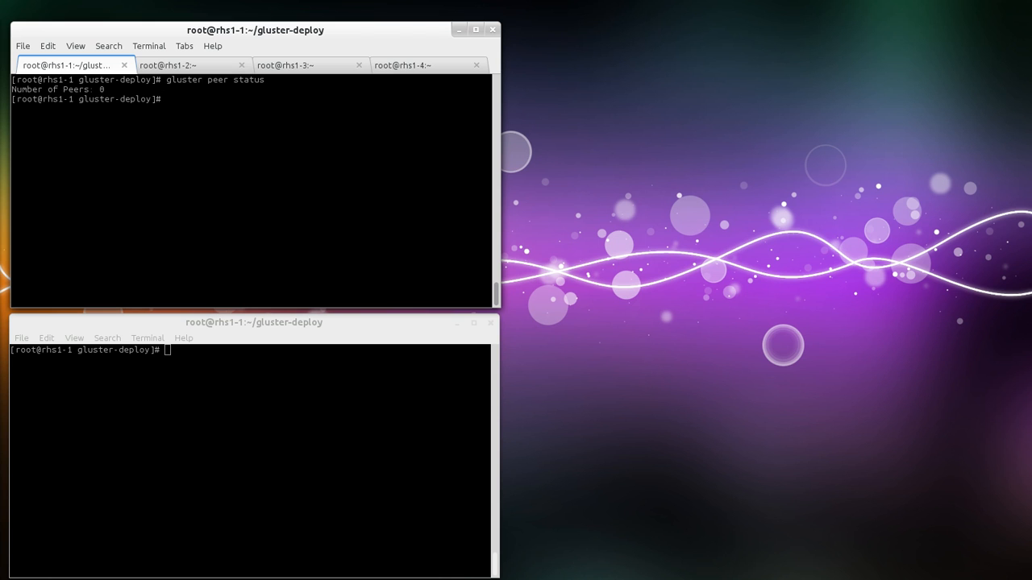
# Run 'df -h' and 'fdisk -l', revealing spare 10.7 GB disks vdb and vdc.
pyautogui.write('df -h')
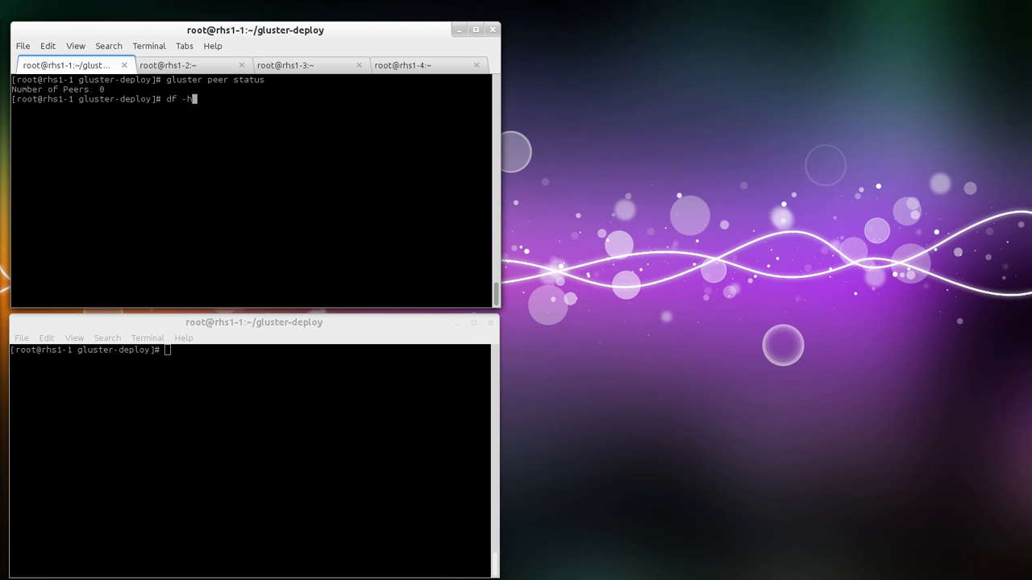
pyautogui.press('Return')
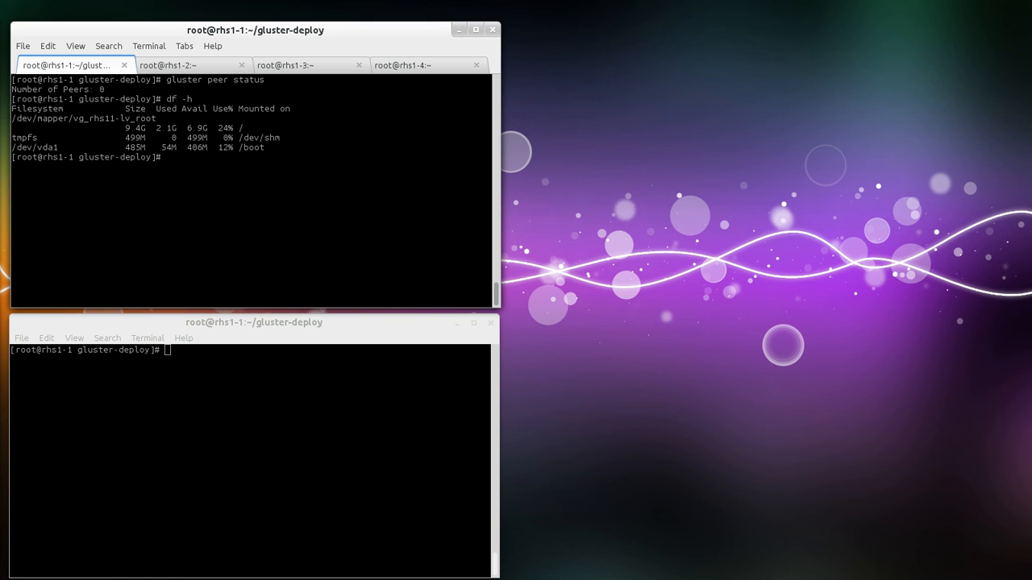
pyautogui.write('fdisk')
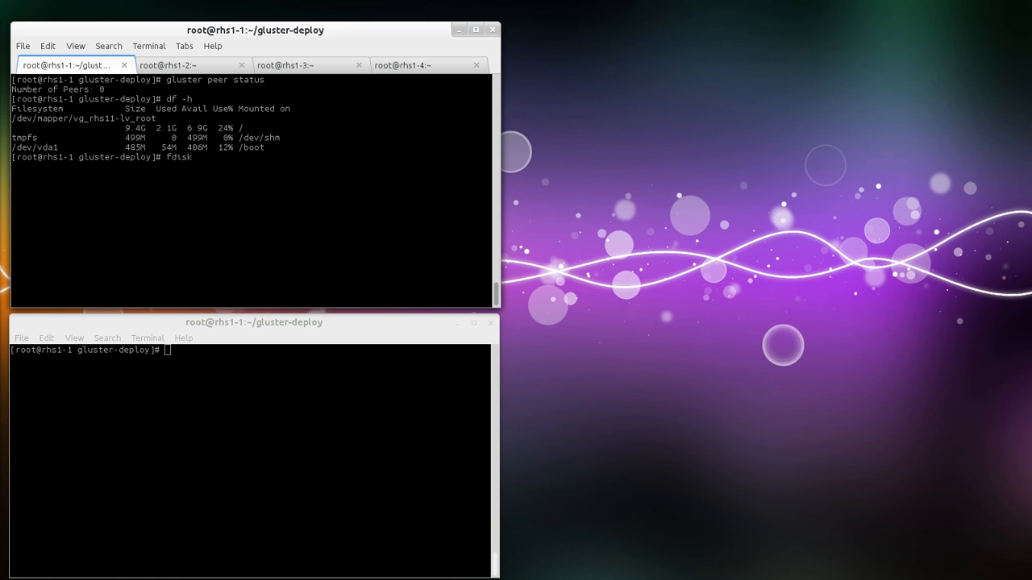
pyautogui.press('Return')
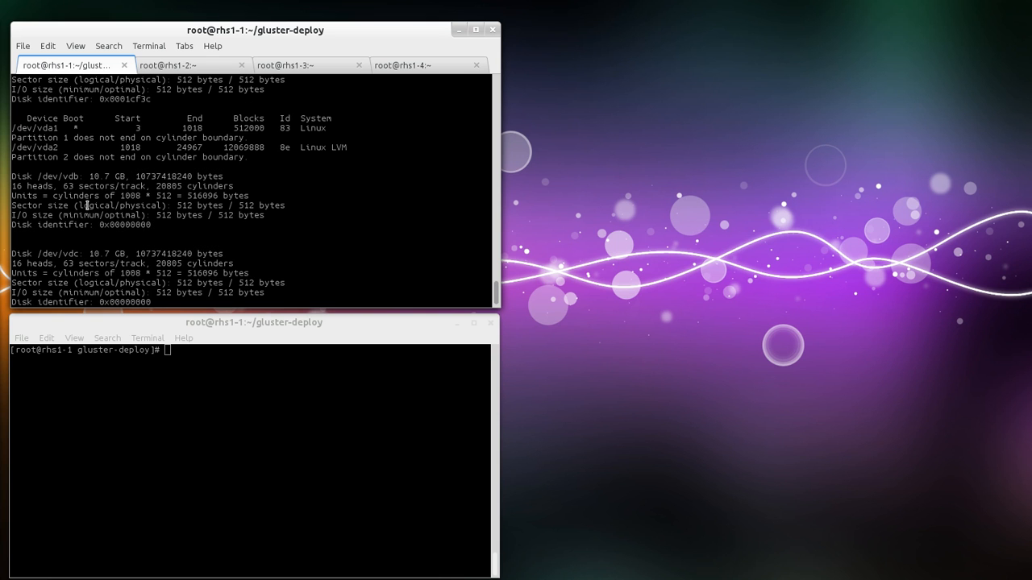
pyautogui.moveTo(87, 132)
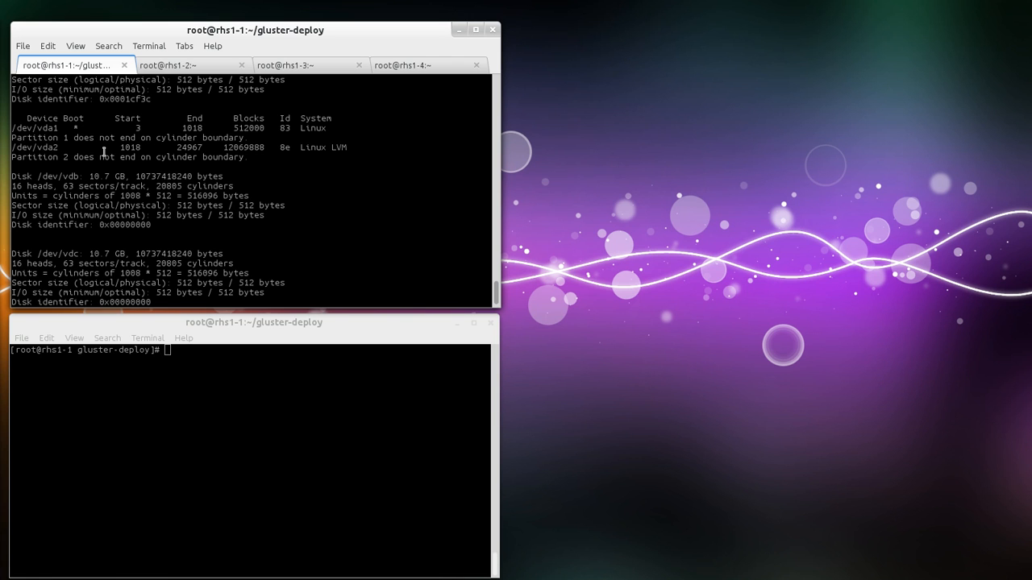
pyautogui.moveTo(84, 176)
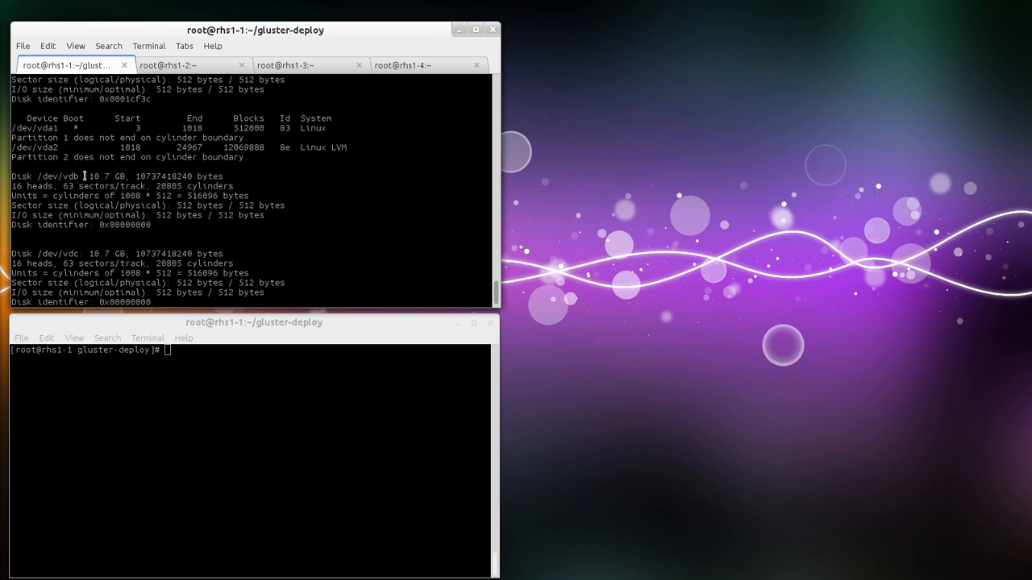
pyautogui.moveTo(89, 256)
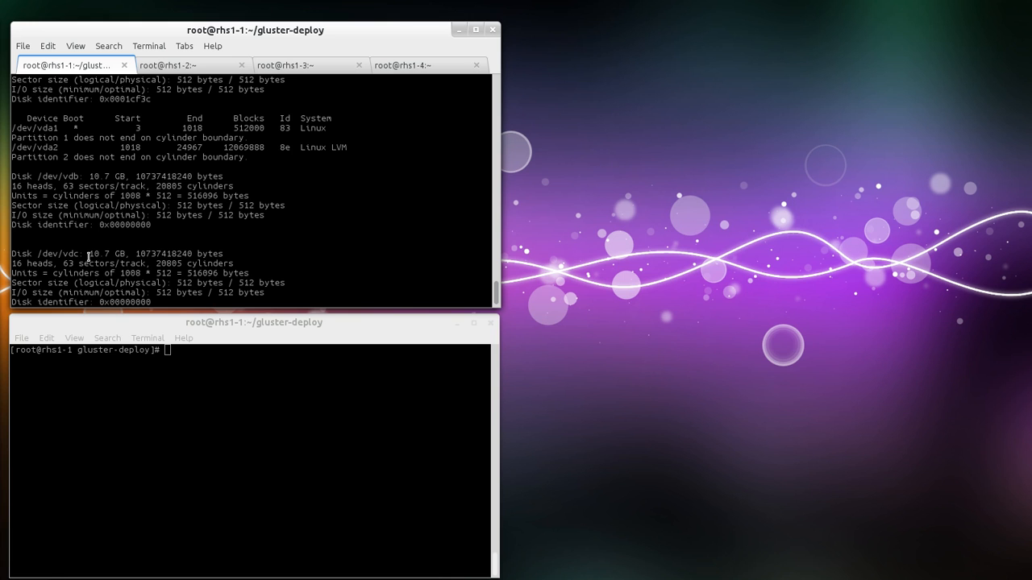
# On rhs1-2 run 'fdisk -l' showing a spare 10.7 GB vdb disk, then return to rhs1-1.
pyautogui.click(190, 64)
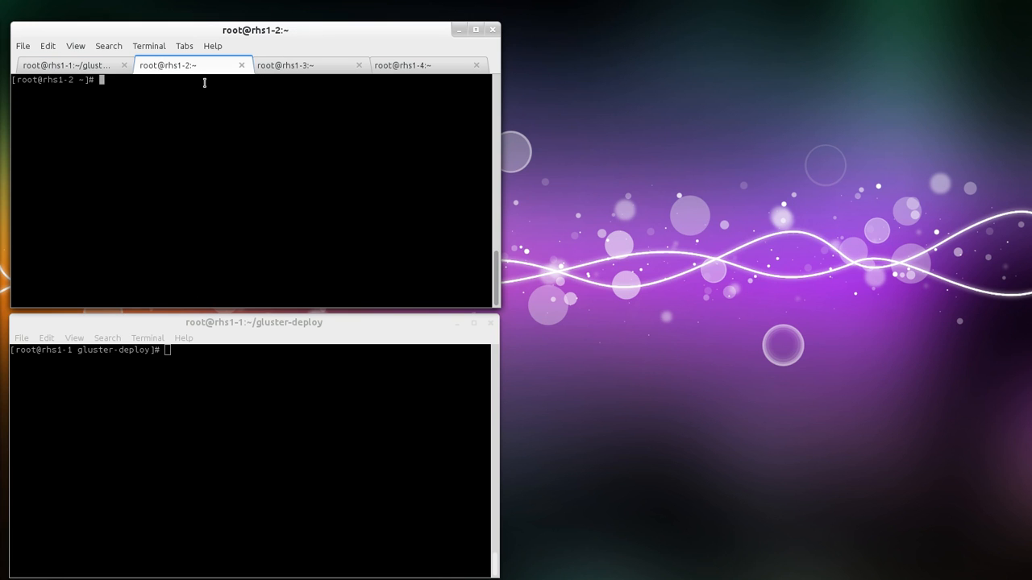
pyautogui.write('fds')
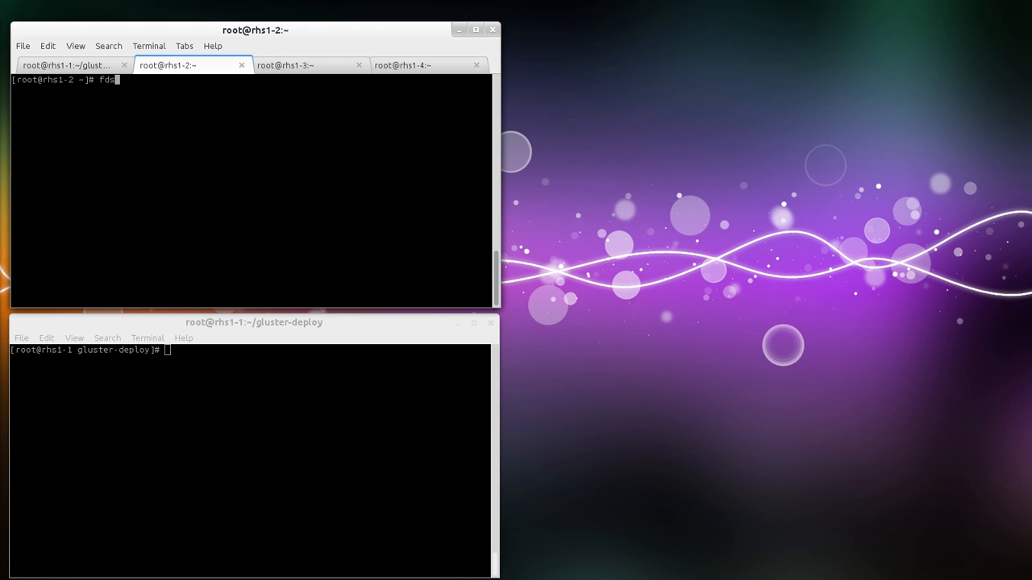
pyautogui.write('ik')
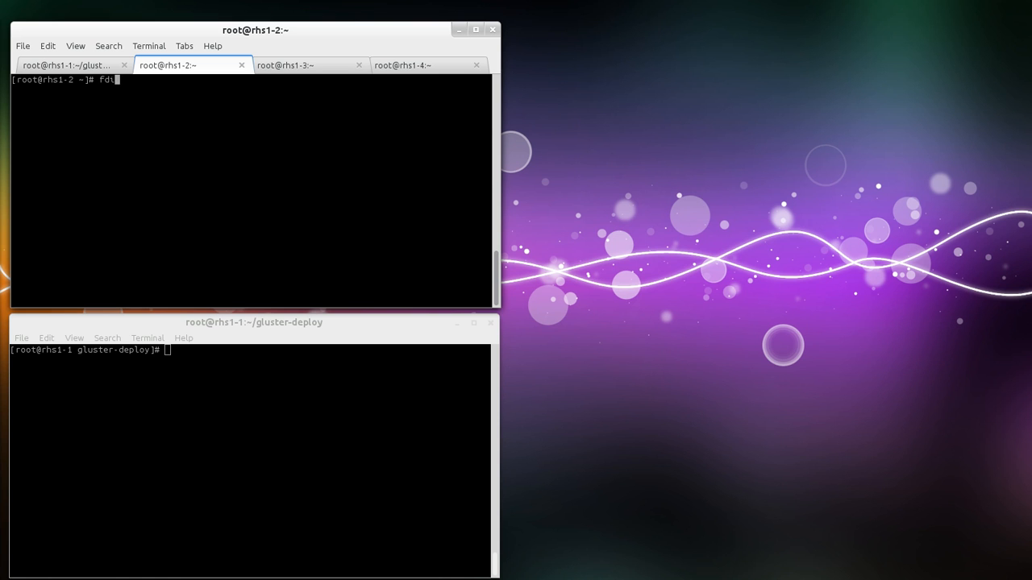
pyautogui.press('Return')
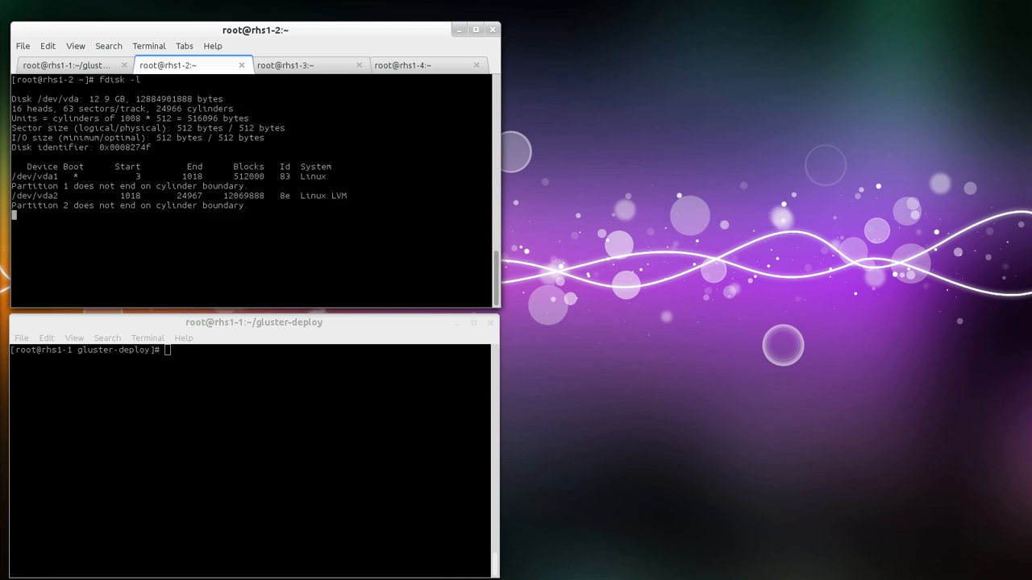
pyautogui.scroll(-3)
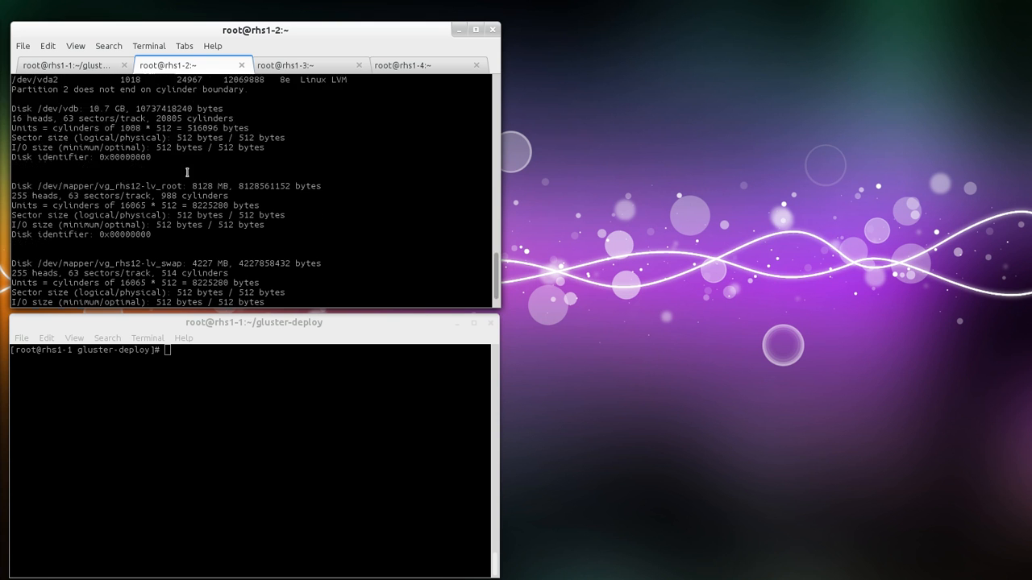
pyautogui.scroll(3)
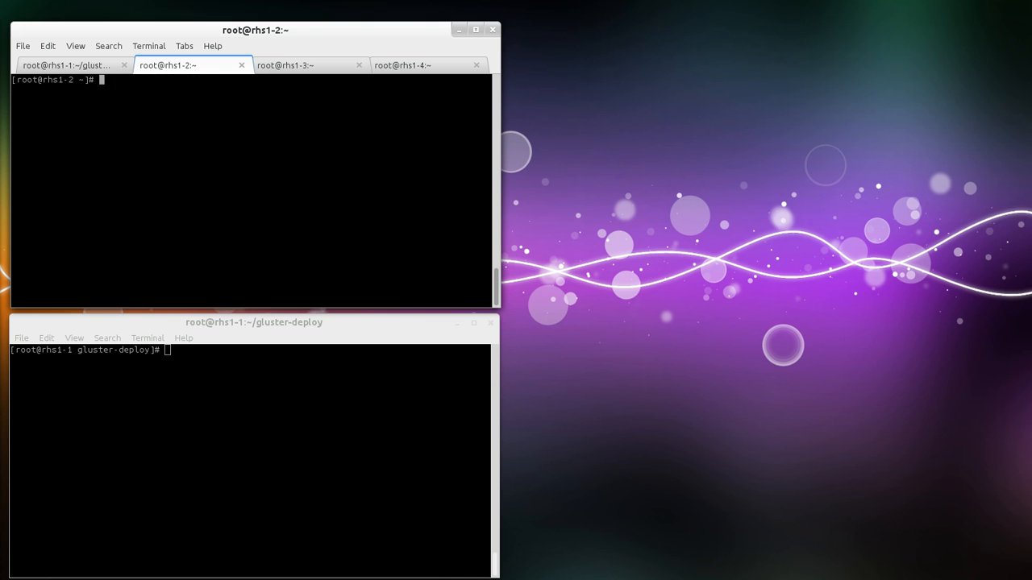
pyautogui.click(68, 64)
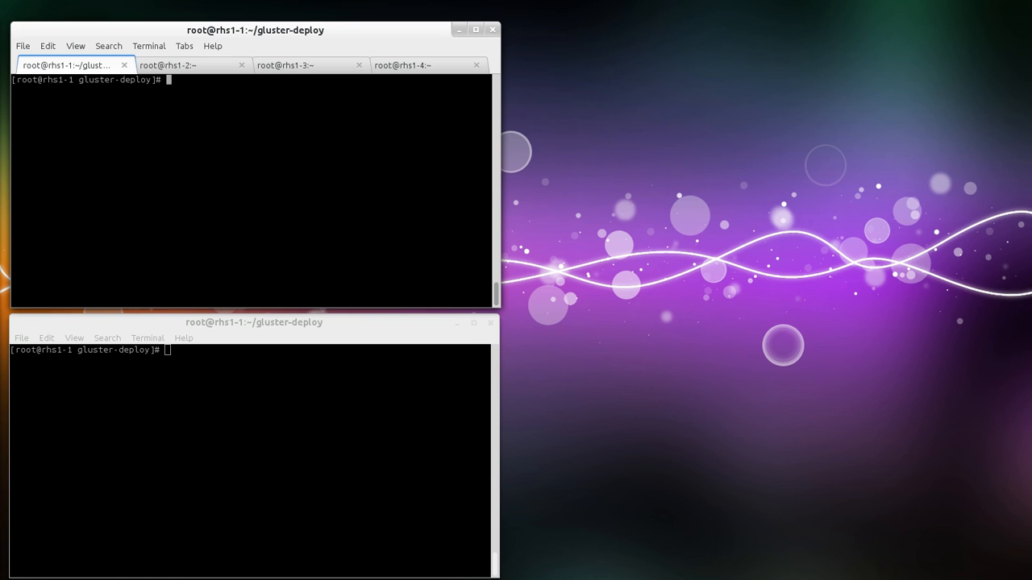
# Run './gluster-deploy.py -h' to list its --no-password, --port and --config-file options.
pyautogui.write('/gl')
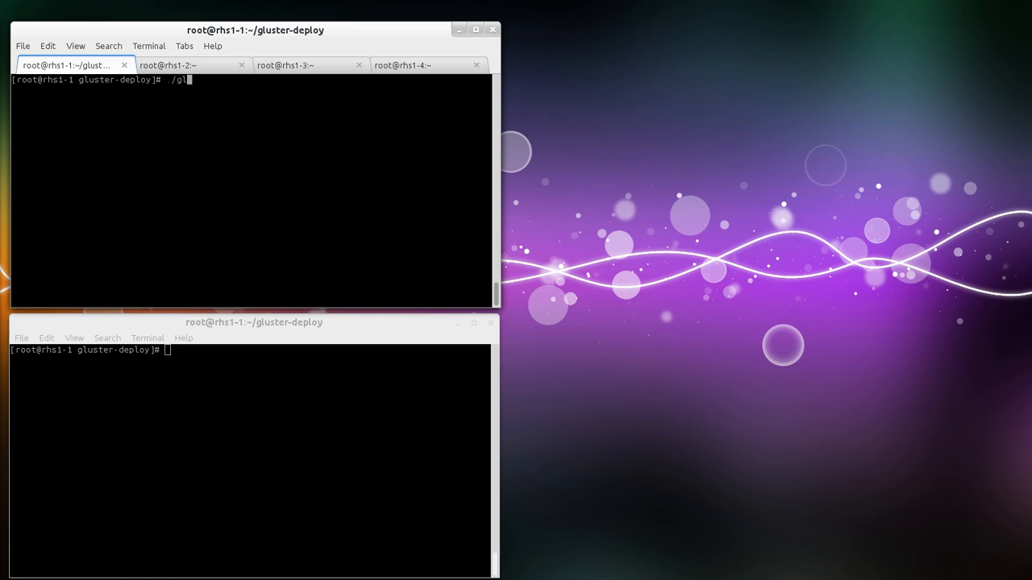
pyautogui.write('uster-deploy.py -')
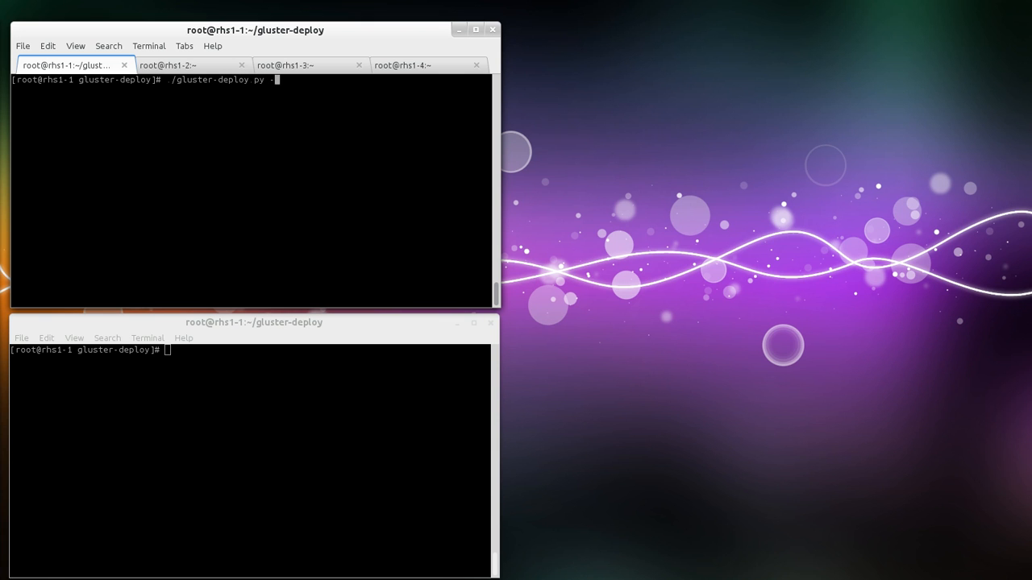
pyautogui.press('Return')
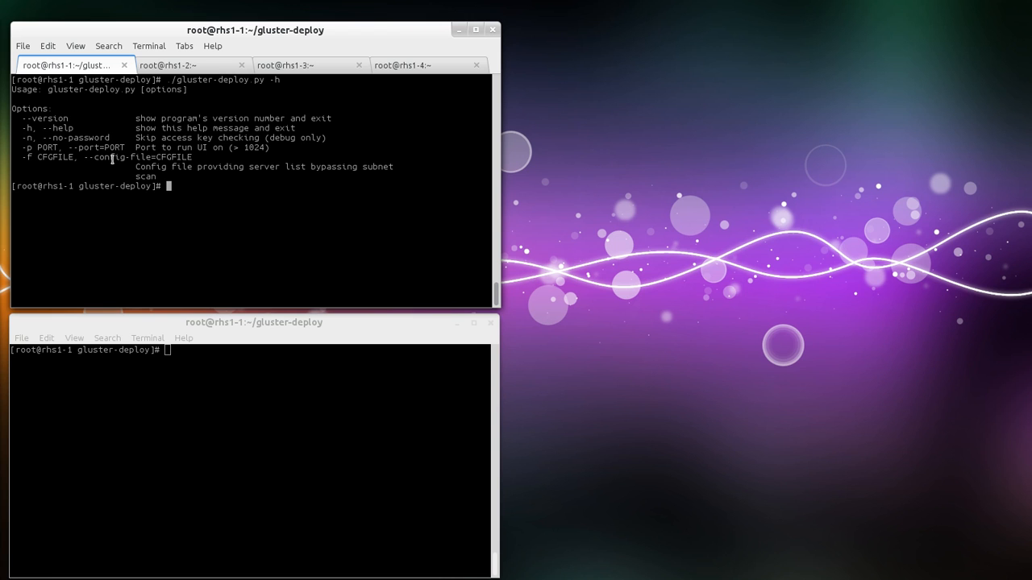
# View utils/deploy.cfg in less down to its nodenames server list, then quit to the prompt.
pyautogui.write('less')
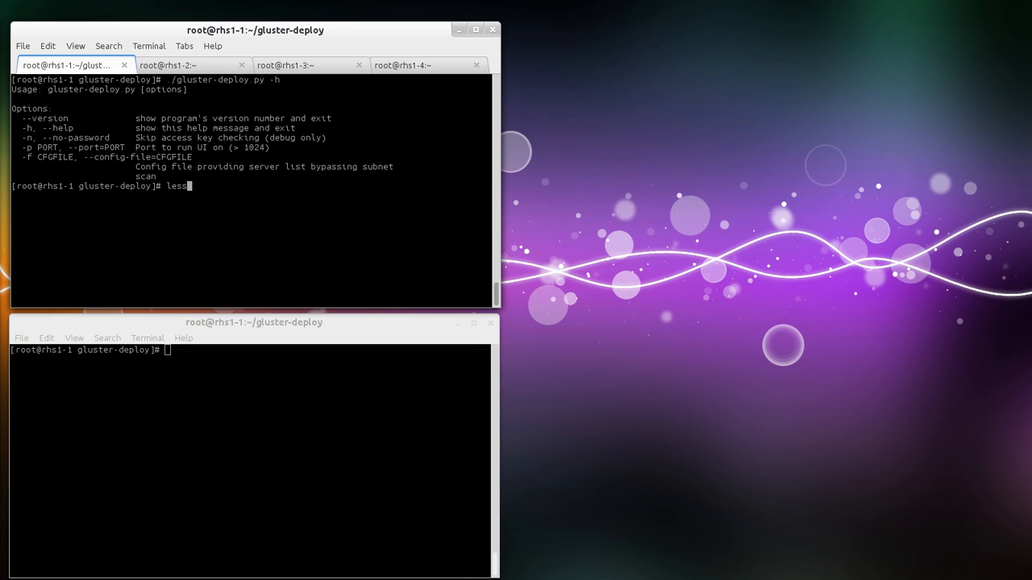
pyautogui.write('utils/')
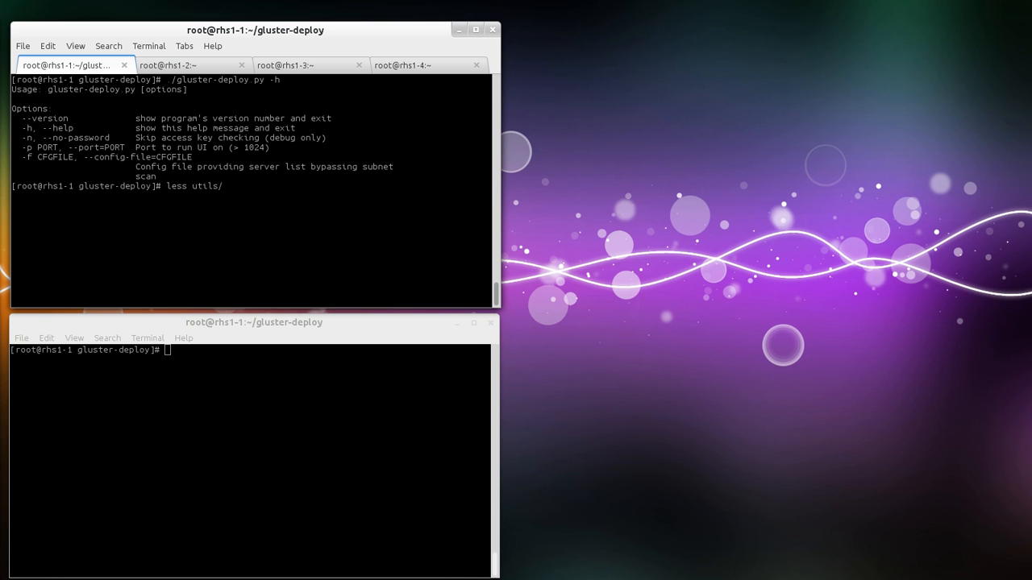
pyautogui.write('de')
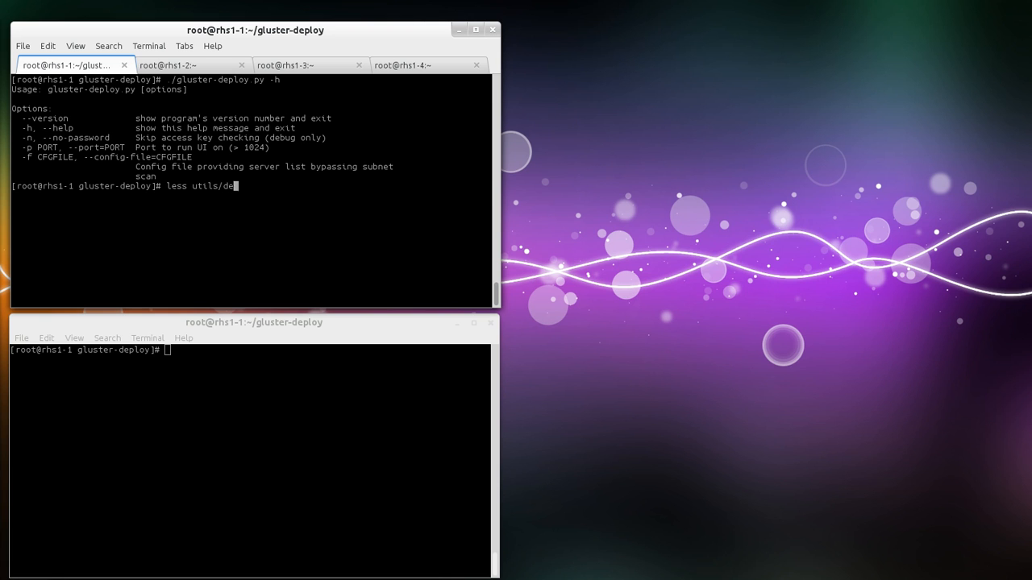
pyautogui.press('Return')
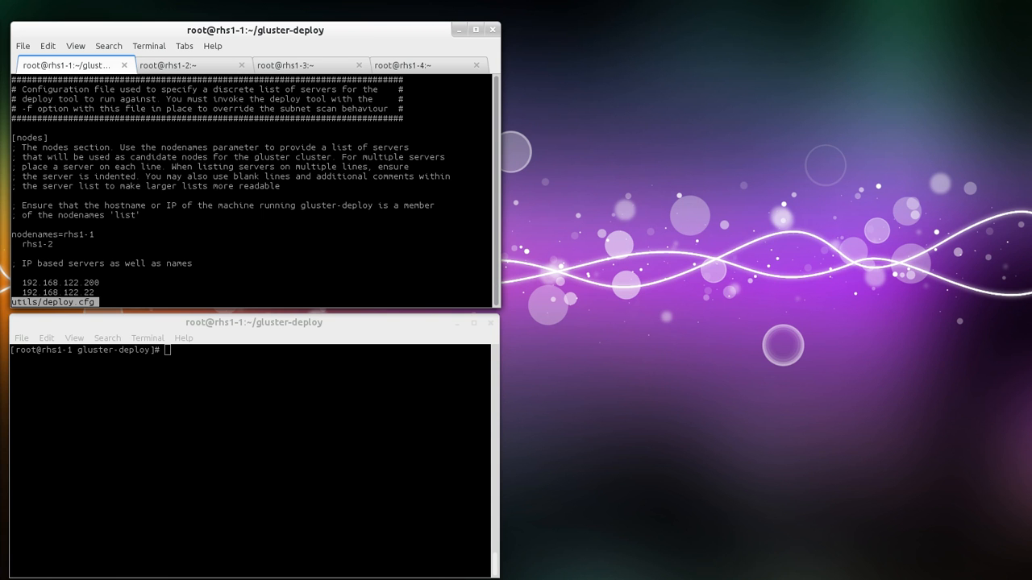
pyautogui.scroll(-3)
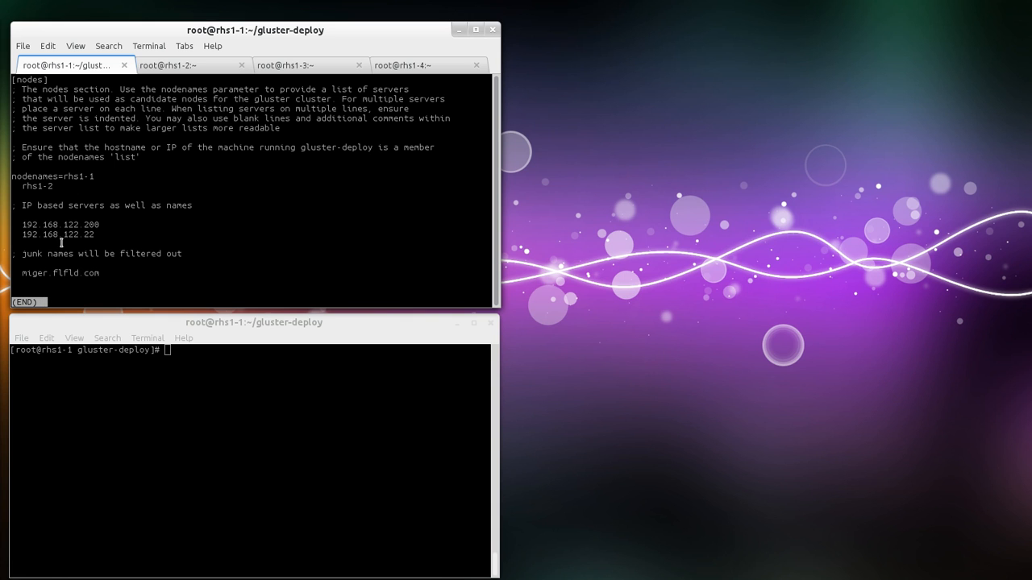
pyautogui.doubleClick(61, 272)
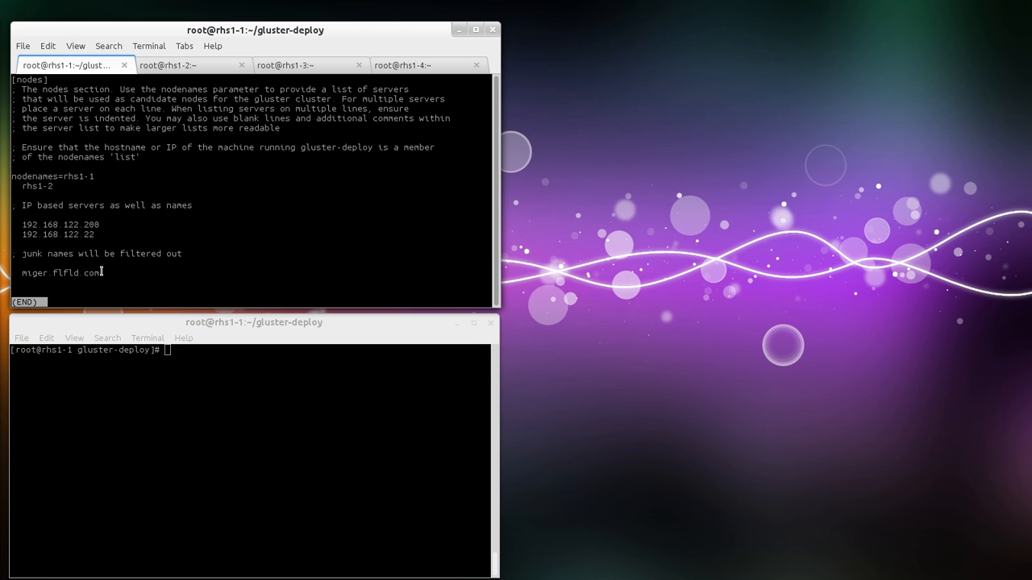
pyautogui.press('q')
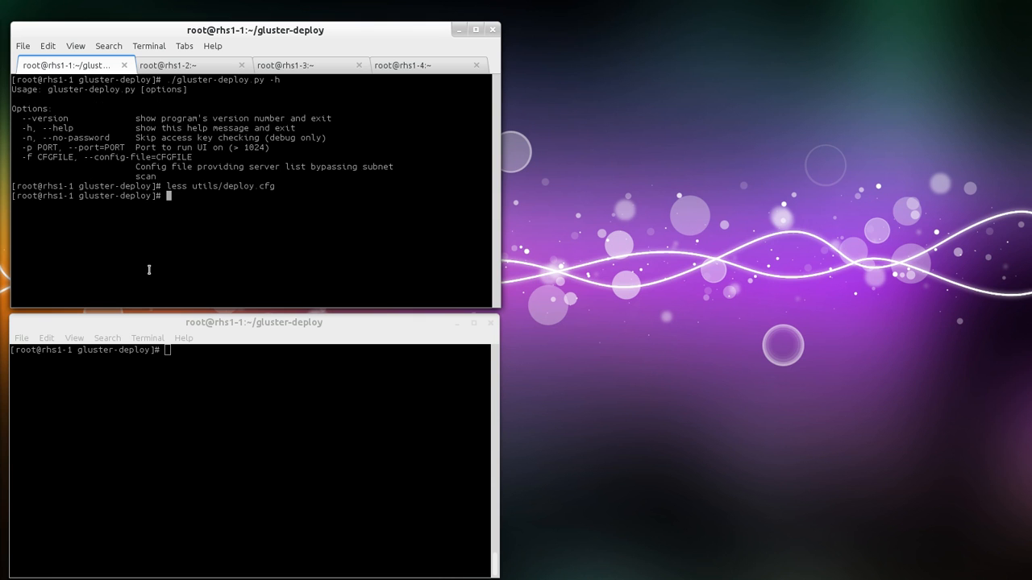
pyautogui.moveTo(188, 200)
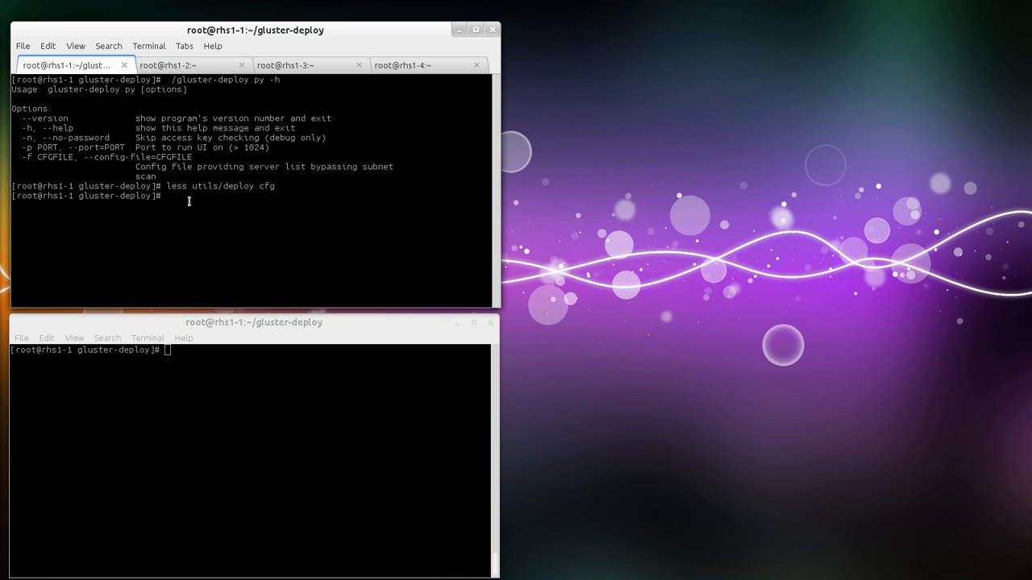
# Run './gluster-deploy.py -n', which prints an access key and web address.
pyautogui.write('./gluster-deploy.py')
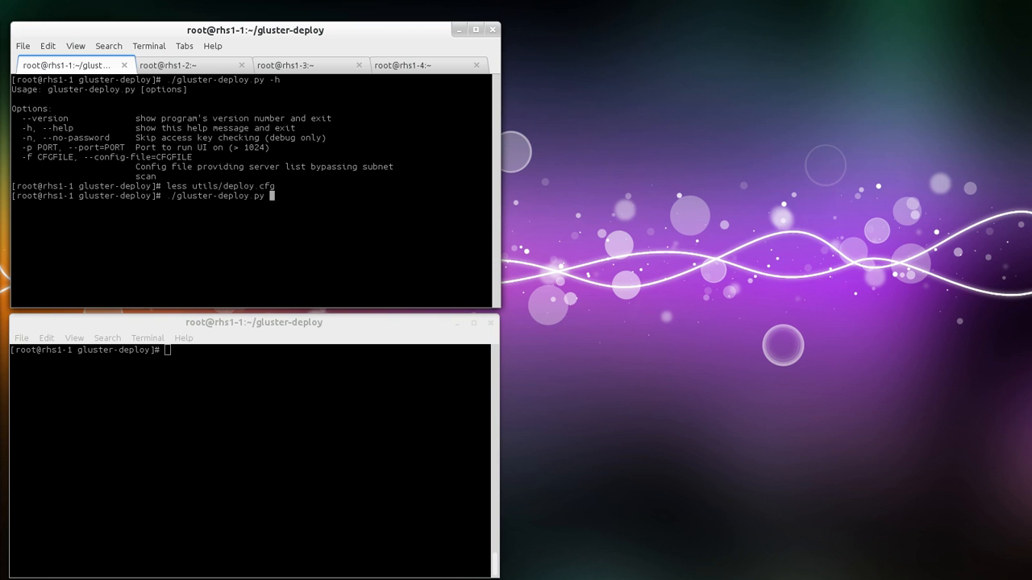
pyautogui.write('-n')
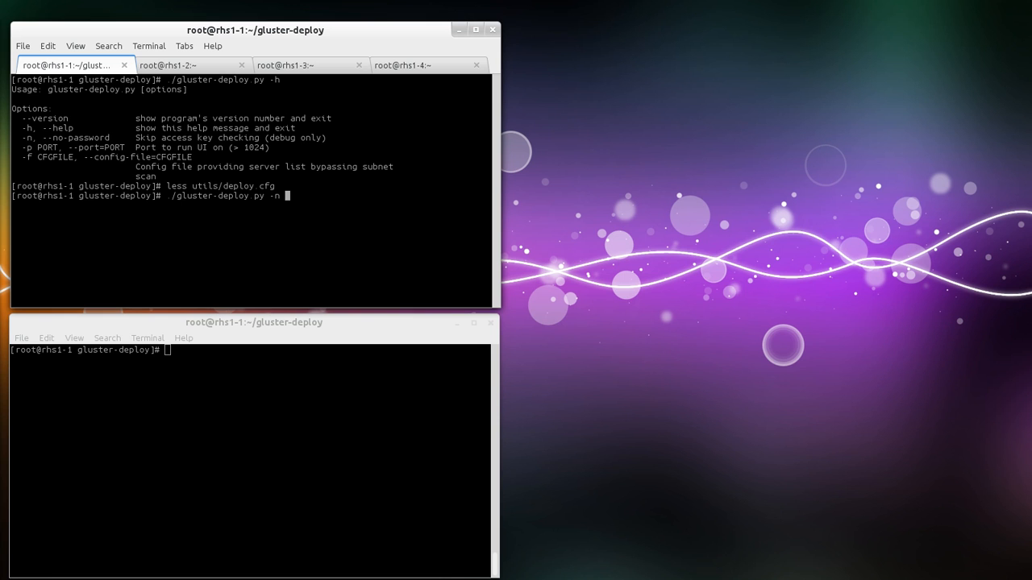
pyautogui.moveTo(181, 156)
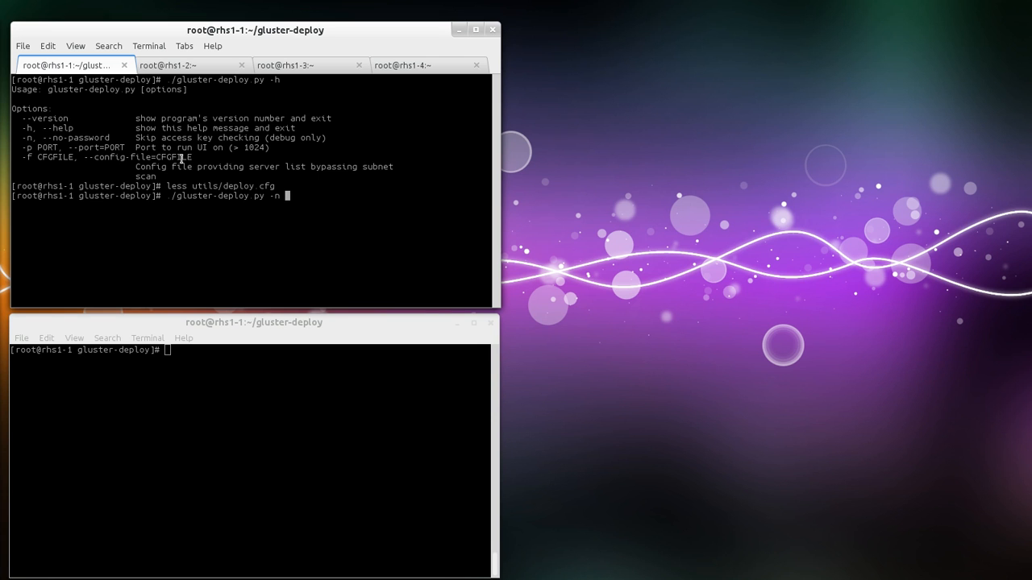
pyautogui.press('Return')
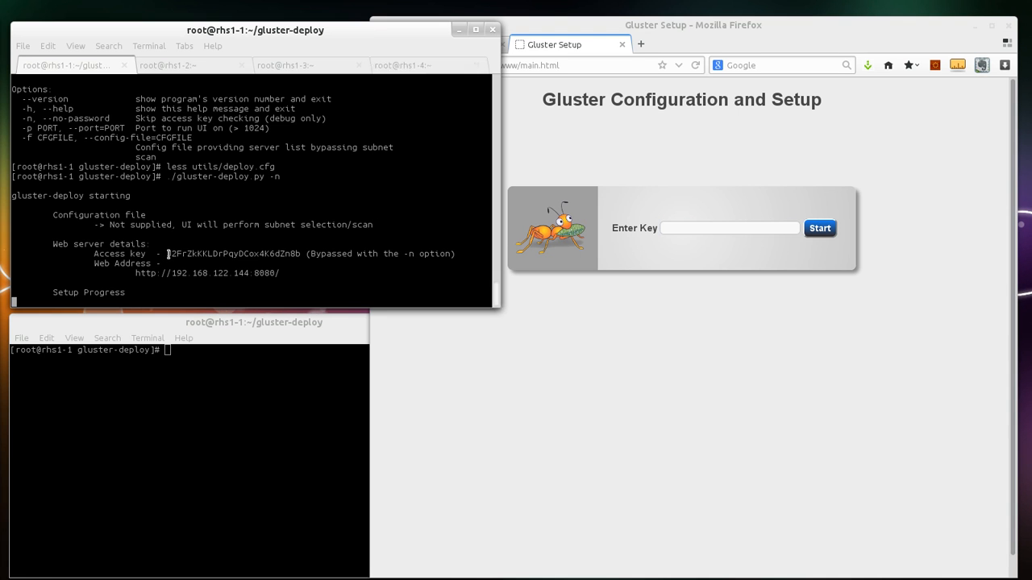
# Copy the access key from the terminal and paste it into the Enter Key field.
pyautogui.doubleClick(232, 253)
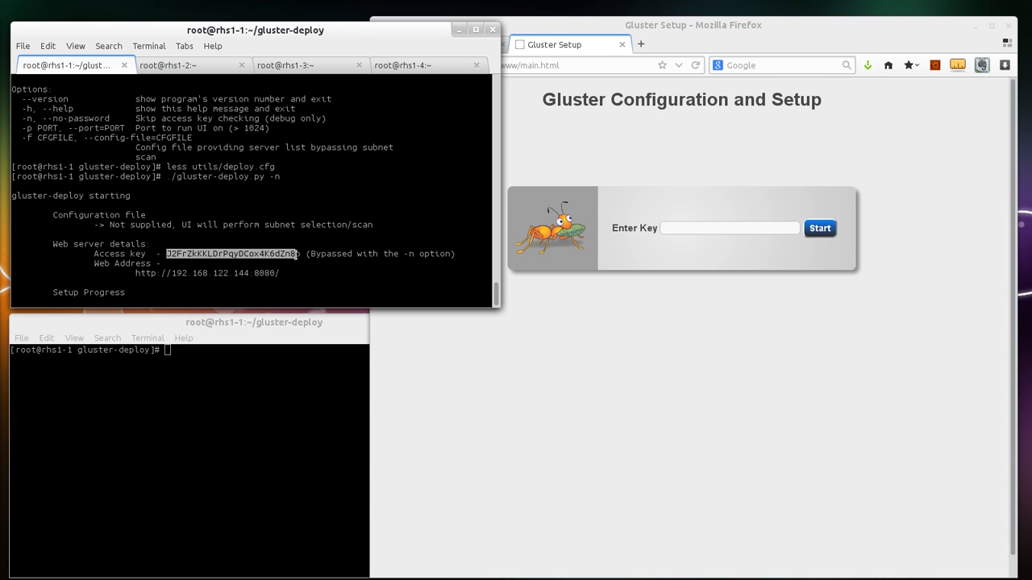
pyautogui.moveTo(42, 50)
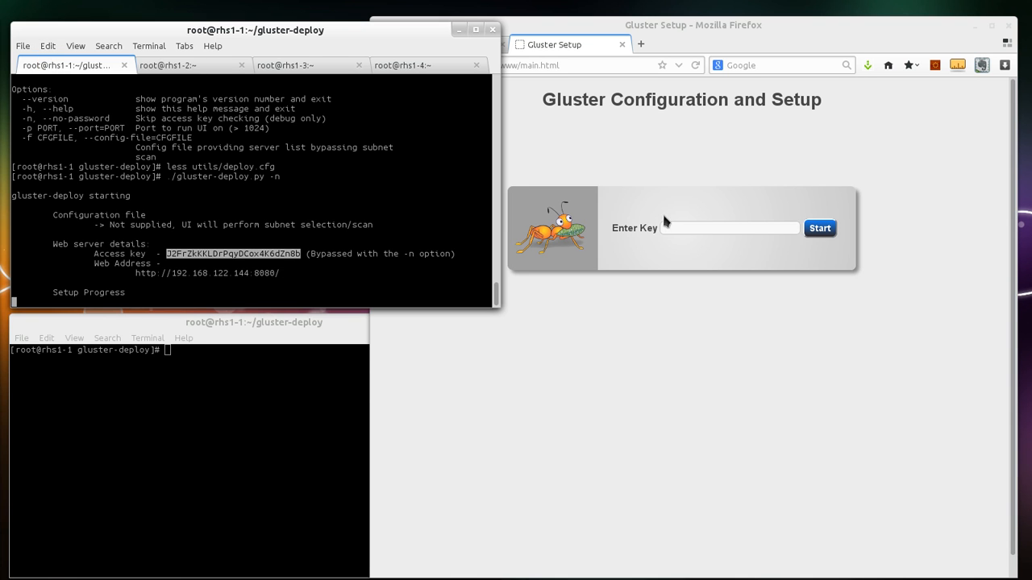
pyautogui.rightClick(728, 227)
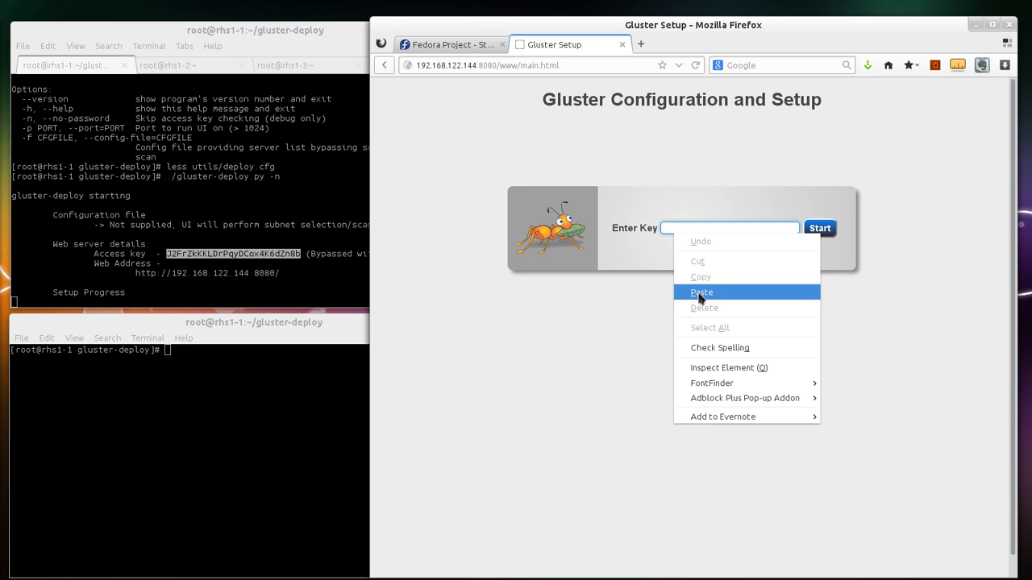
pyautogui.click(701, 292)
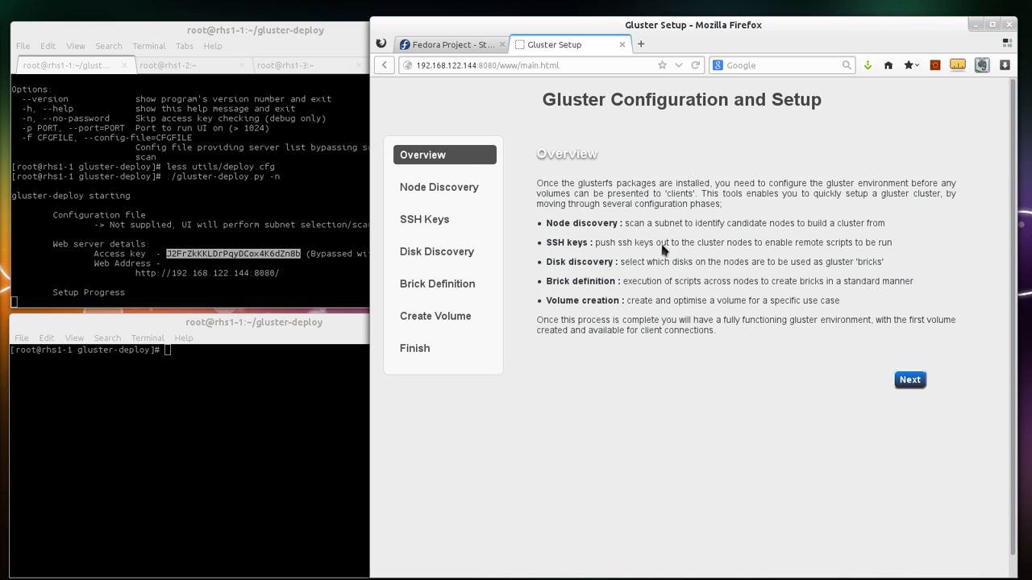
pyautogui.moveTo(571, 301)
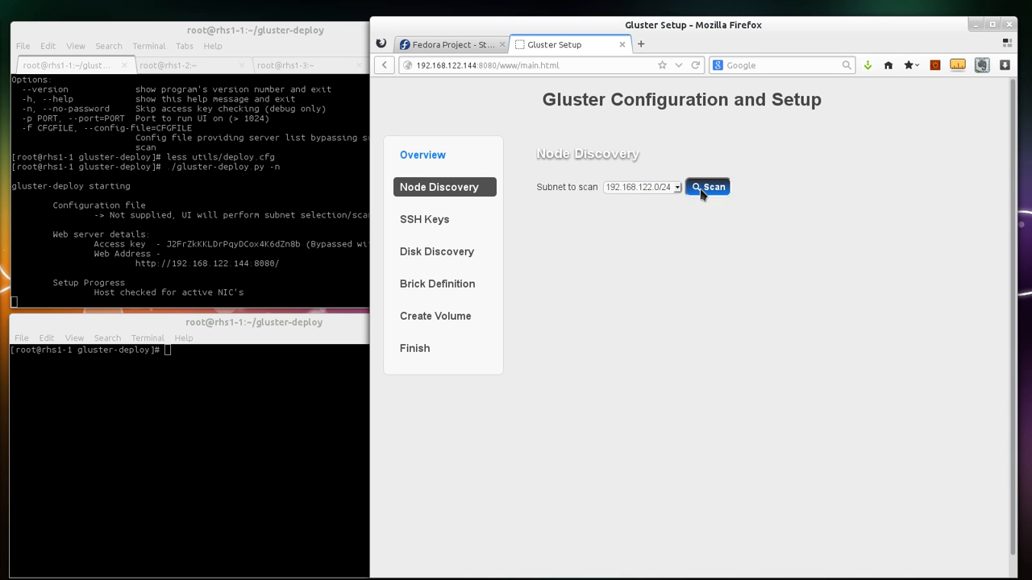
# Start the subnet scan and run 'tail -f gluster-deploy.log' in the lower terminal.
pyautogui.click(706, 187)
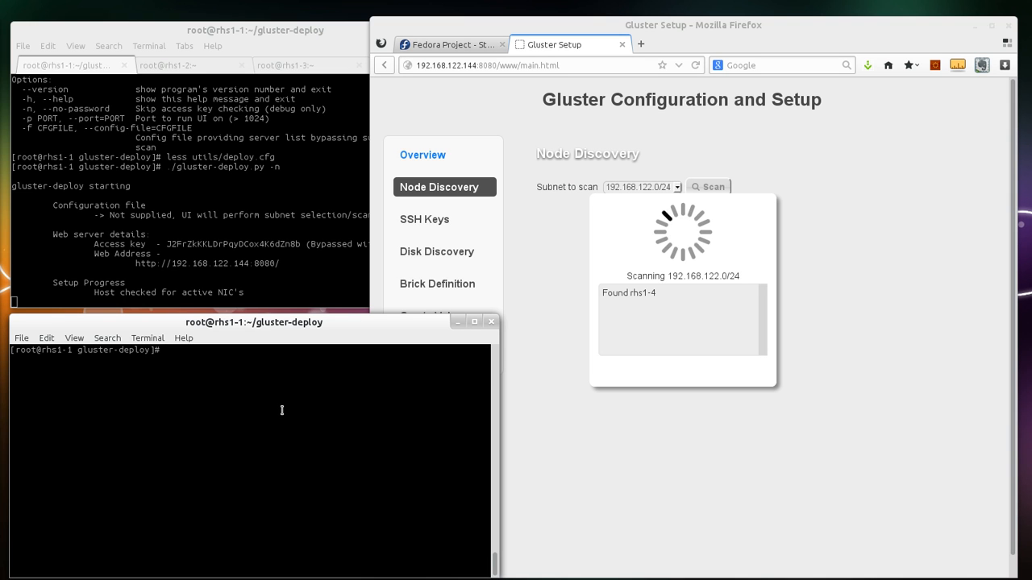
pyautogui.write('t')
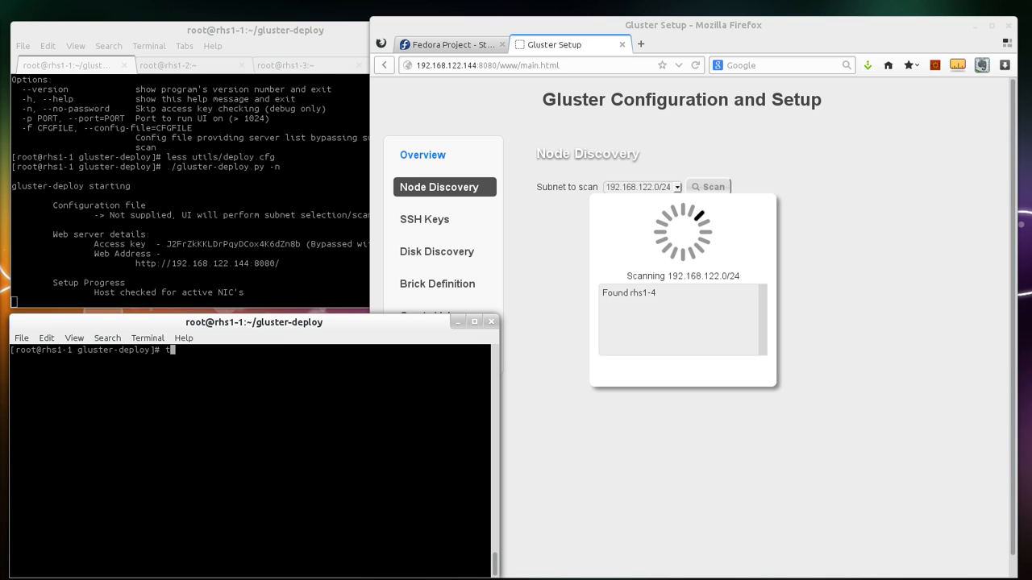
pyautogui.write('ail -f gluster-deploy')
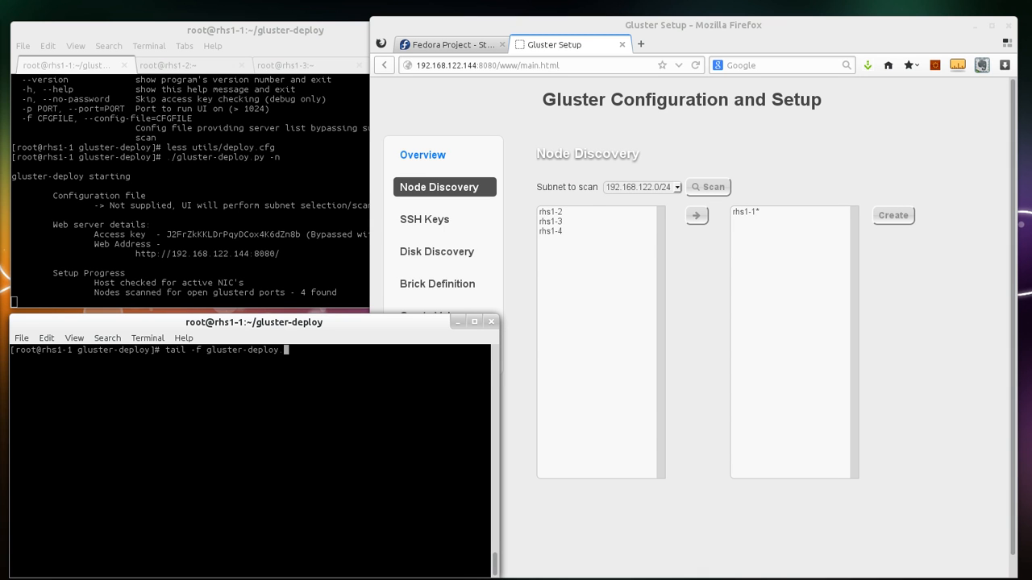
pyautogui.write('.log')
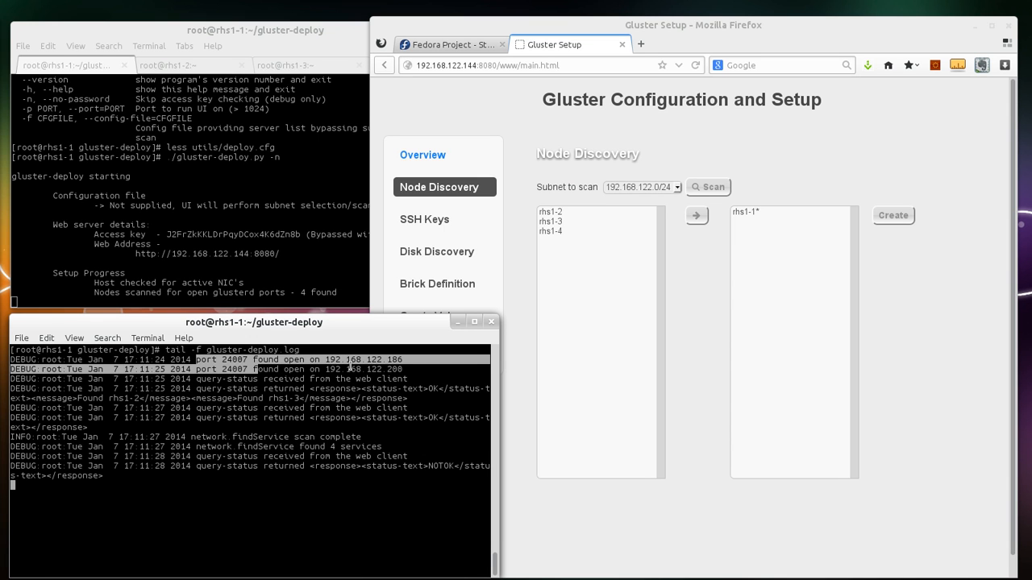
pyautogui.moveTo(519, 249)
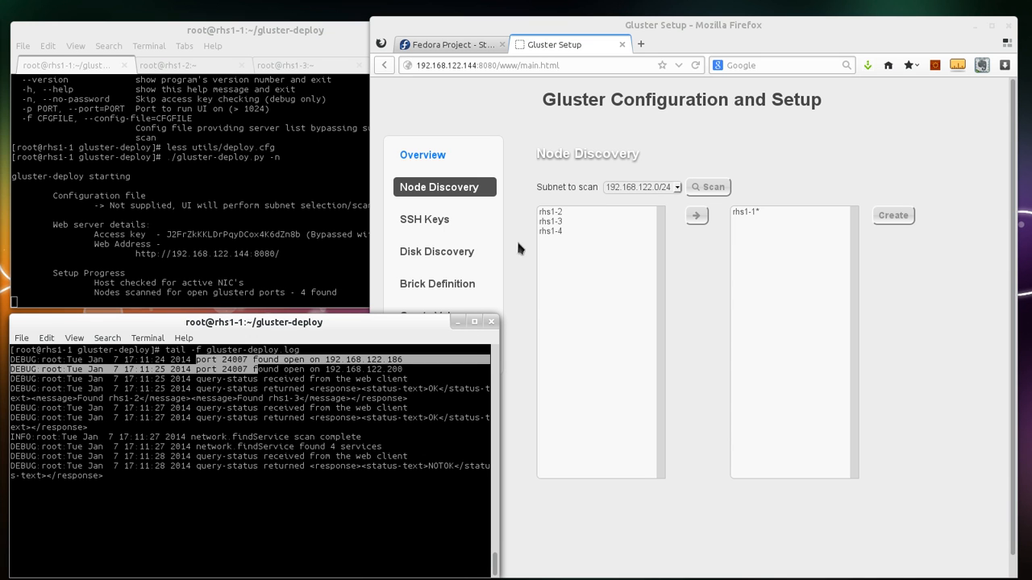
# Move rhs1-2, rhs1-3 and rhs1-4 into the cluster list and create the cluster: 3 successful, 0 failures.
pyautogui.click(552, 211)
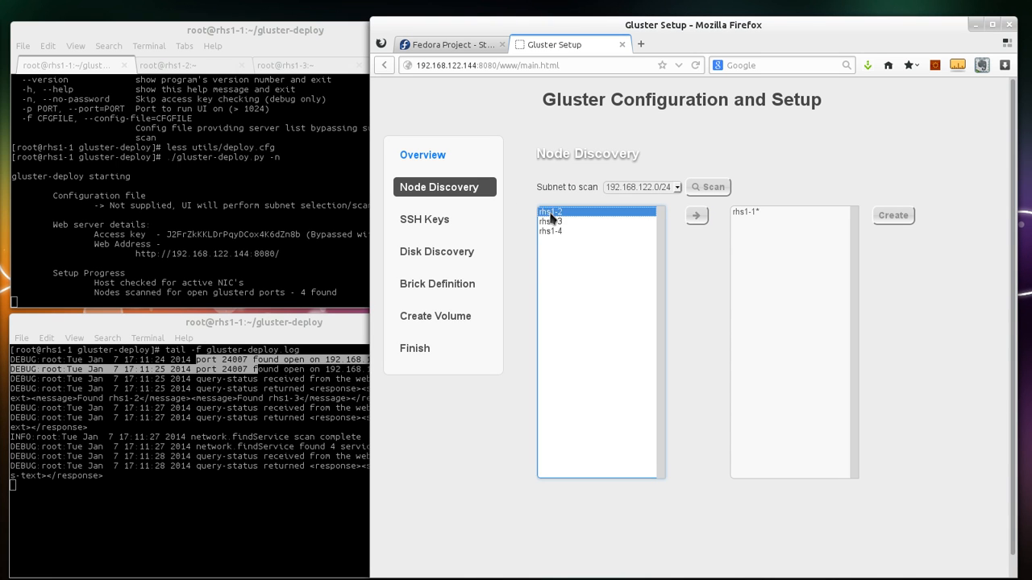
pyautogui.click(697, 216)
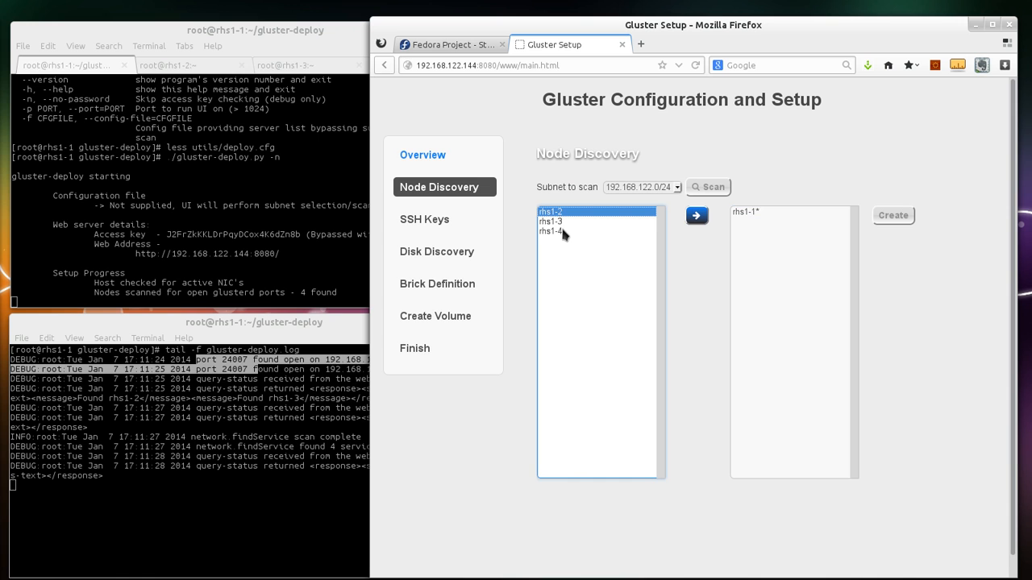
pyautogui.click(697, 216)
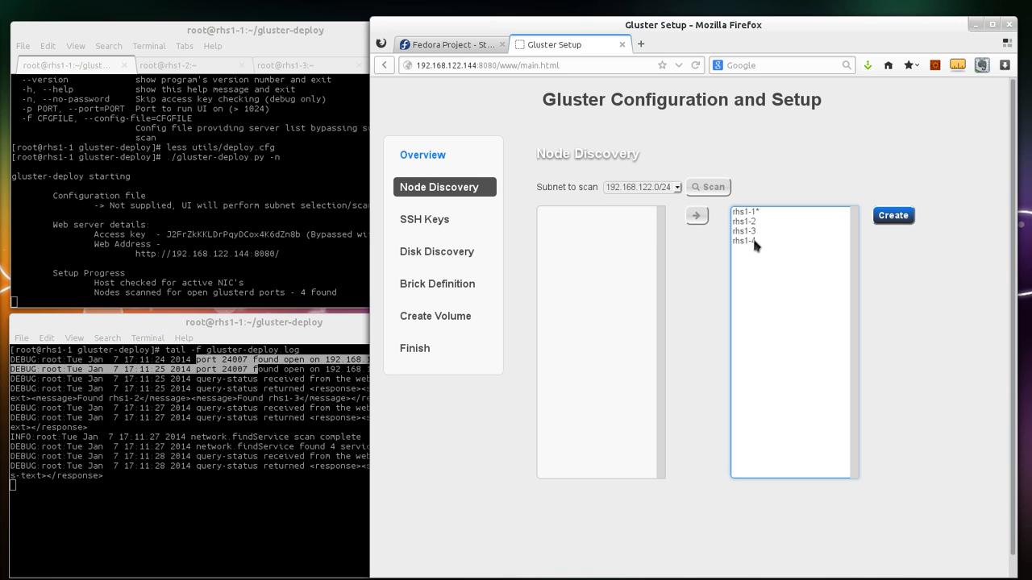
pyautogui.moveTo(761, 248)
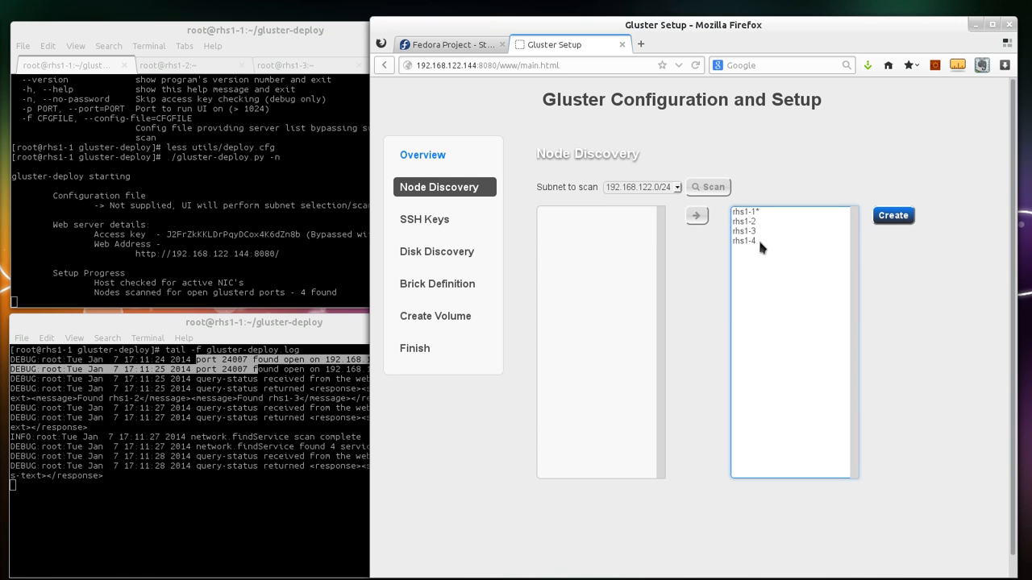
pyautogui.click(893, 216)
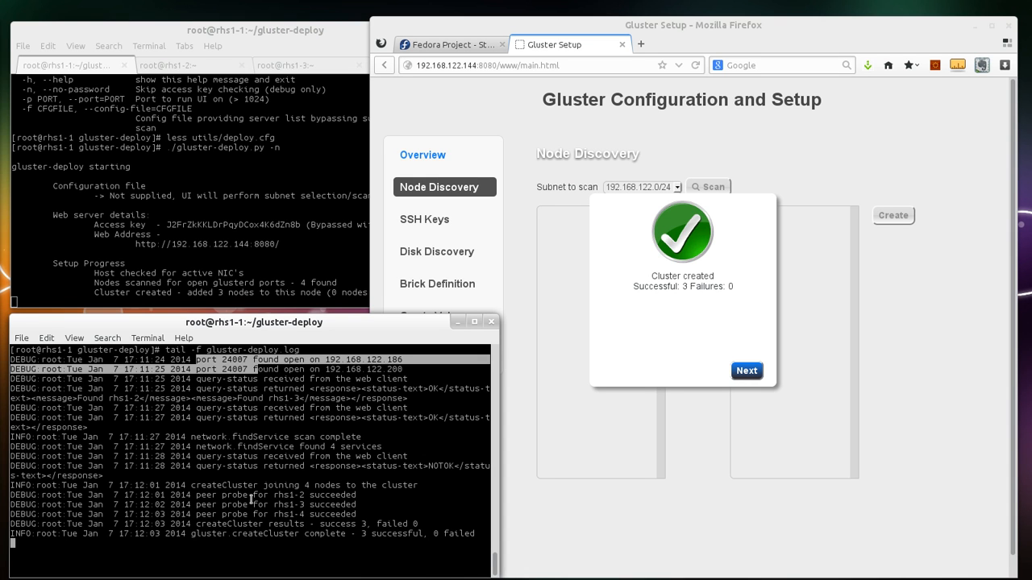
pyautogui.moveTo(629, 378)
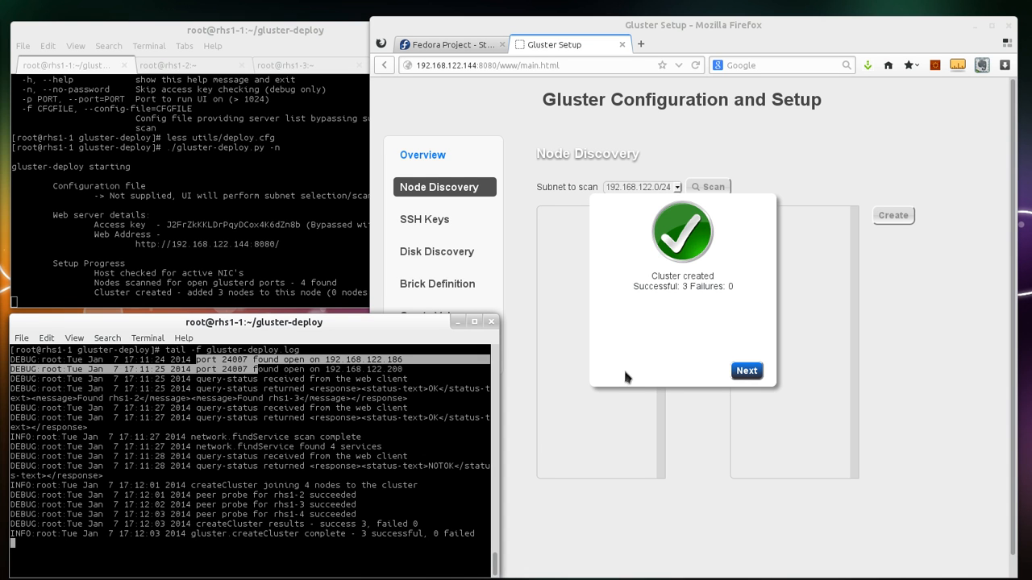
pyautogui.click(745, 370)
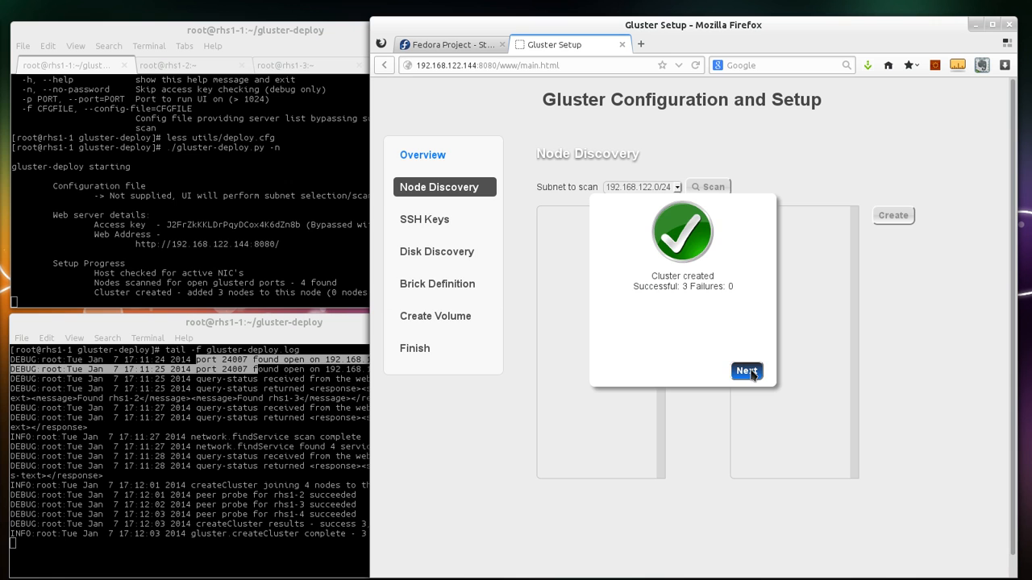
pyautogui.click(745, 371)
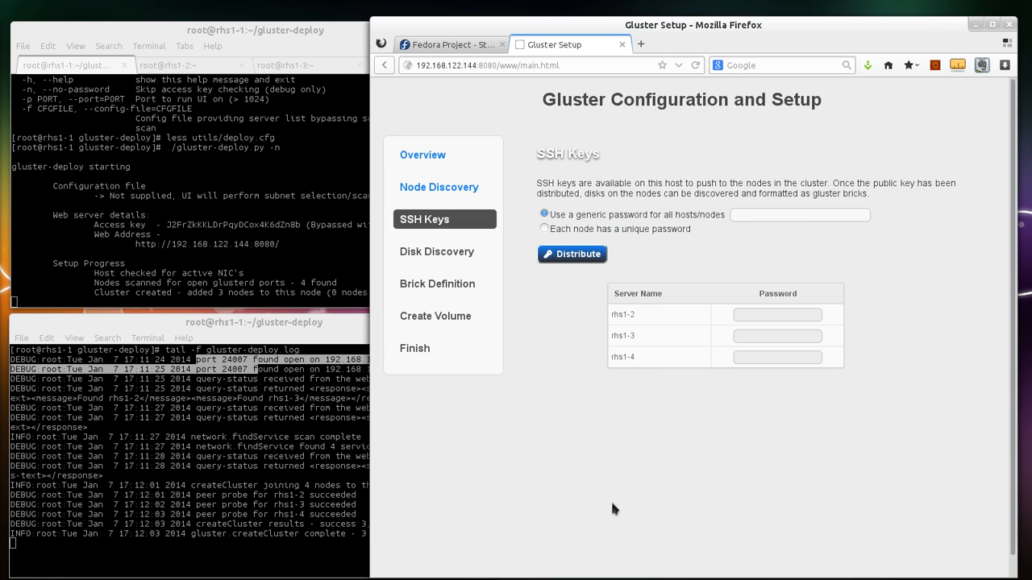
pyautogui.moveTo(606, 507)
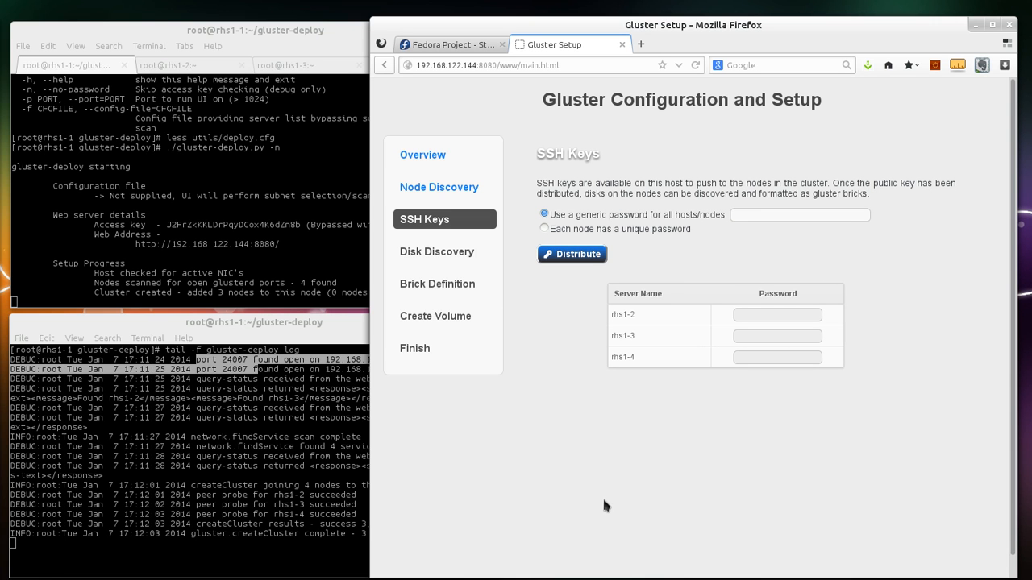
pyautogui.moveTo(545, 284)
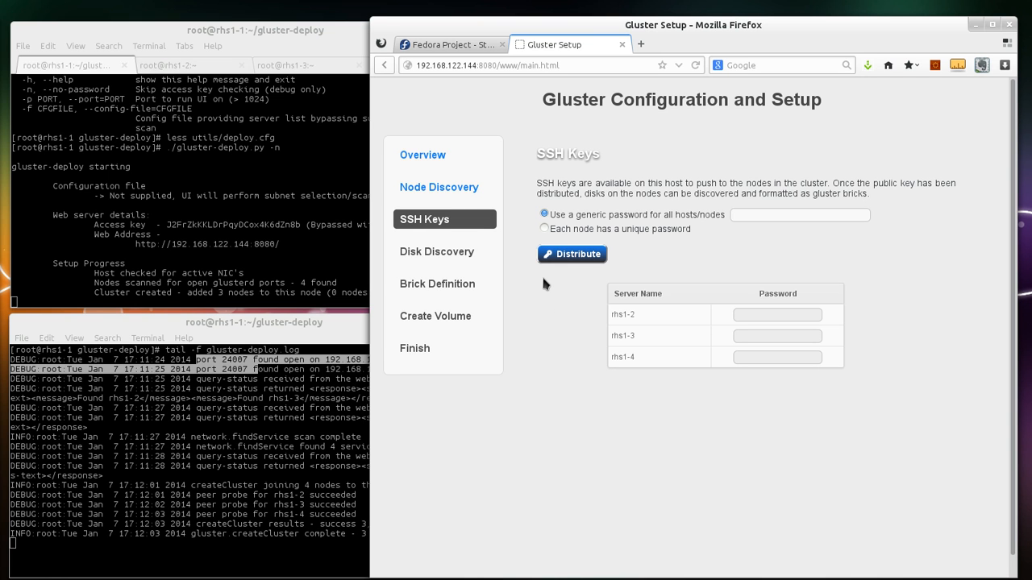
pyautogui.click(798, 214)
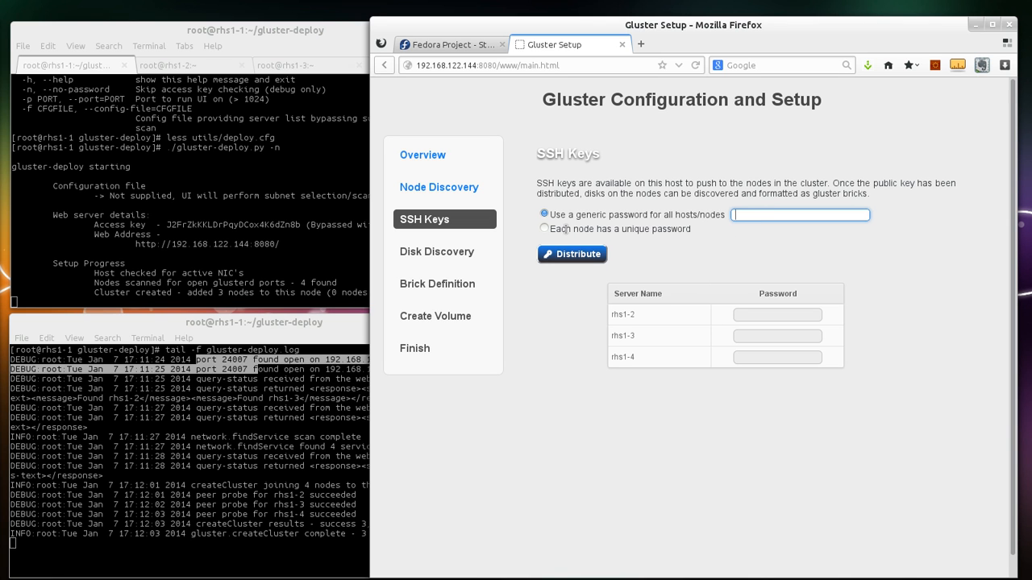
pyautogui.click(545, 229)
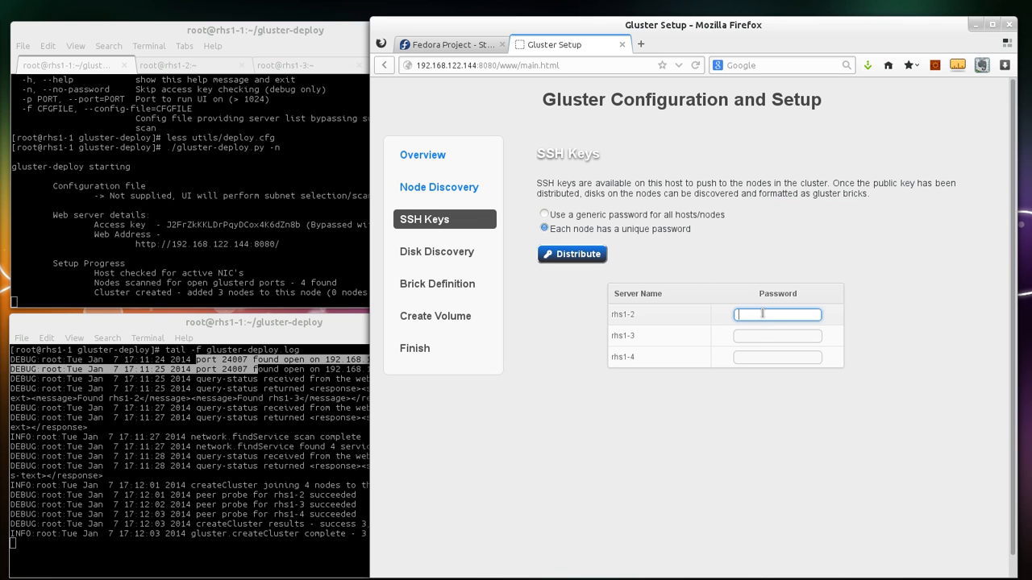
pyautogui.click(777, 358)
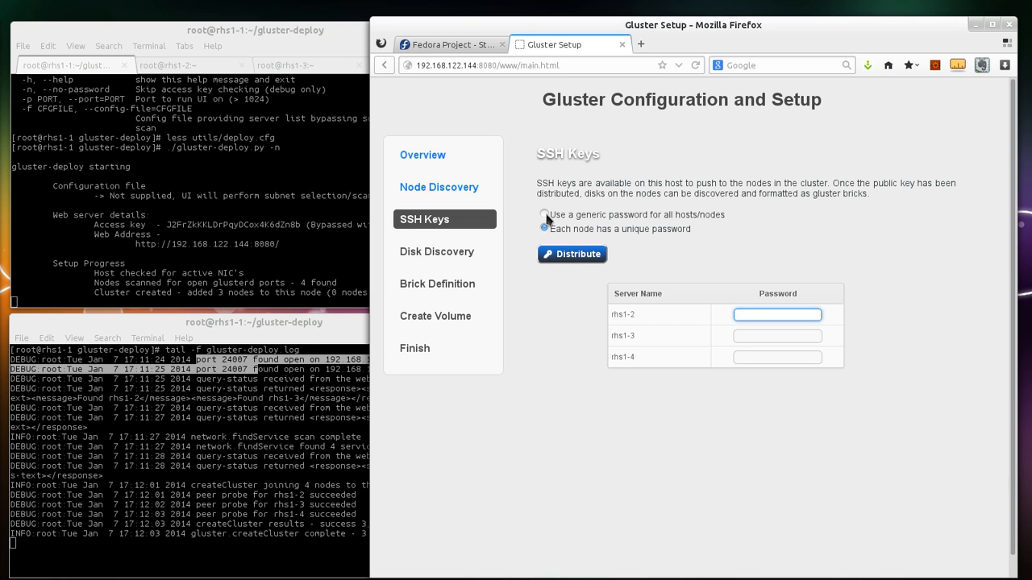
pyautogui.click(545, 214)
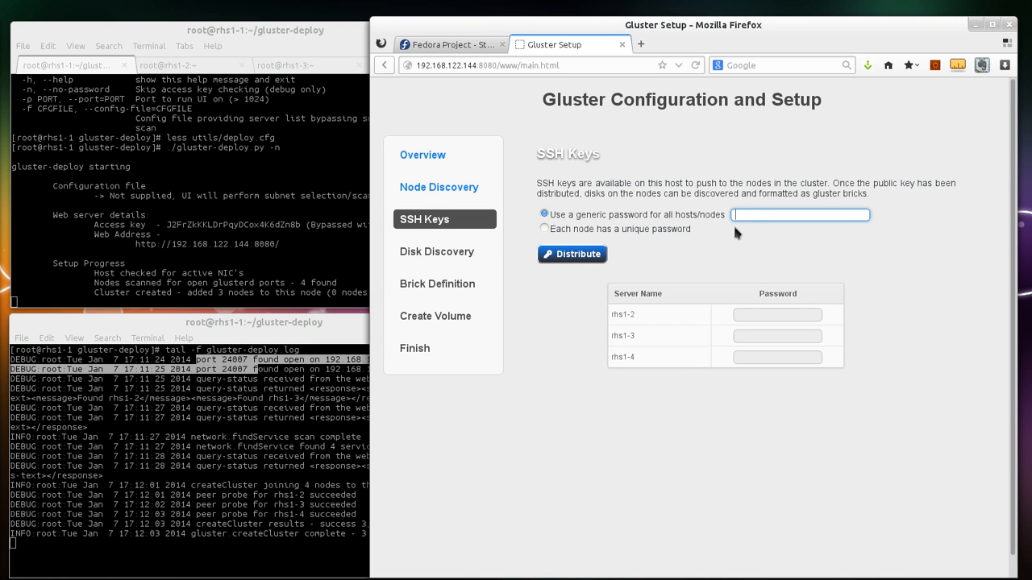
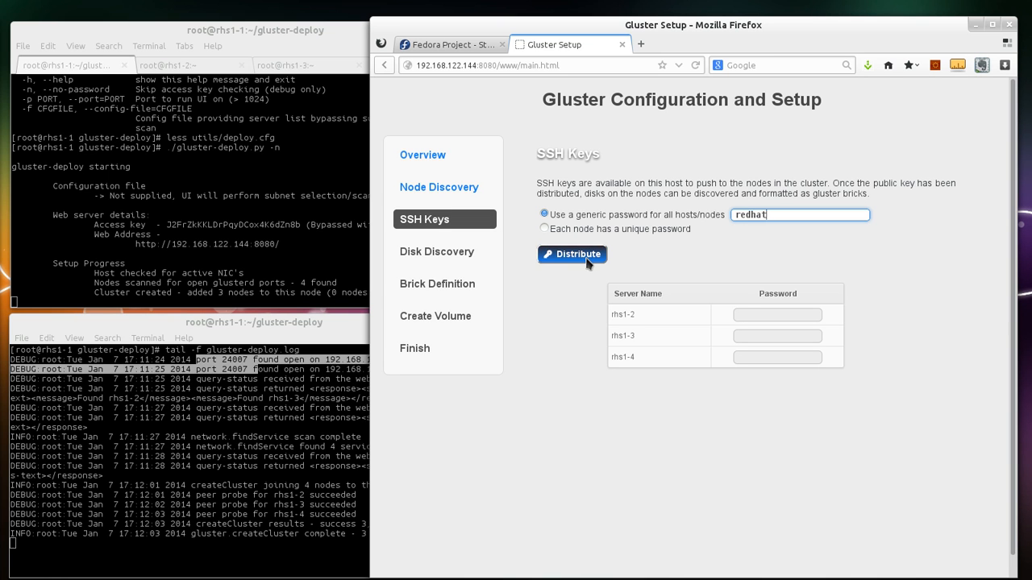
pyautogui.click(572, 255)
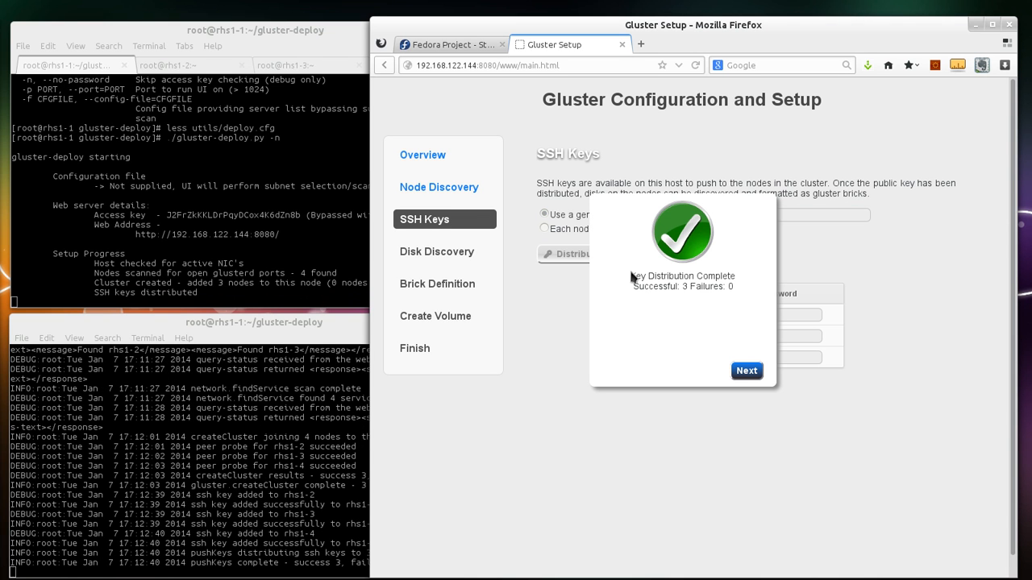
# Find unclaimed disks and select the four vdb disks, unticking the duplicate rhs1-1 row.
pyautogui.click(745, 370)
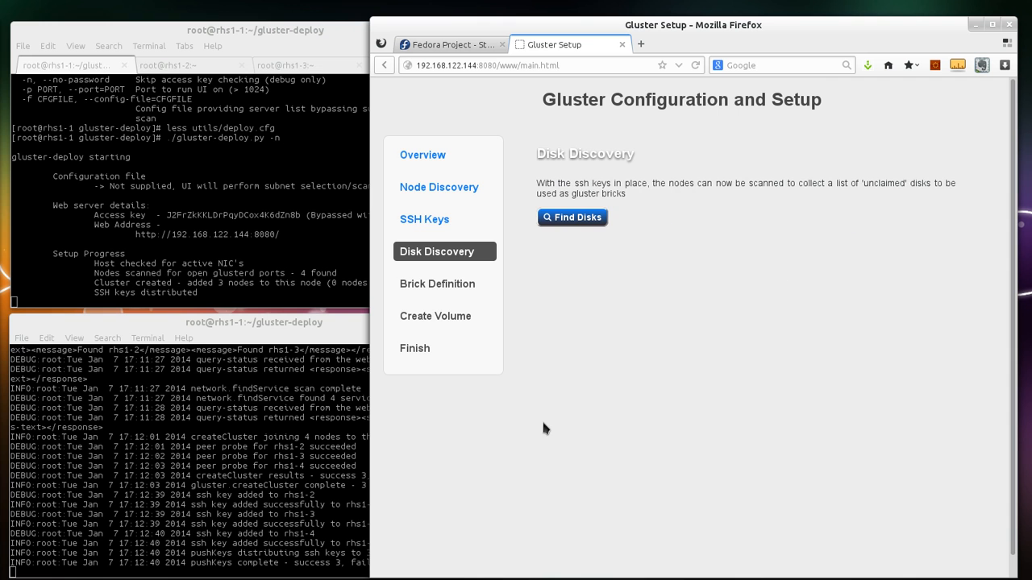
pyautogui.moveTo(565, 247)
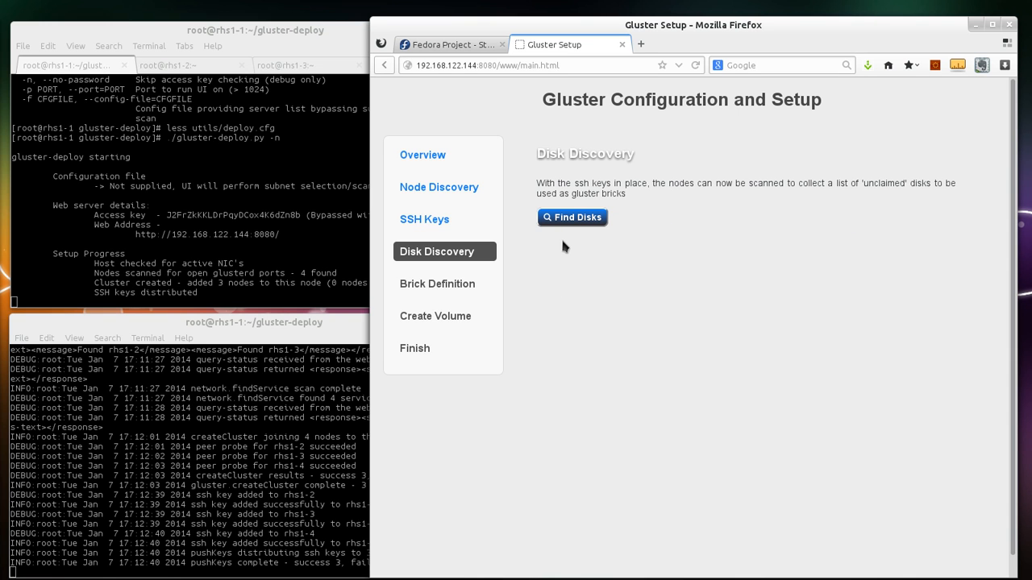
pyautogui.click(573, 216)
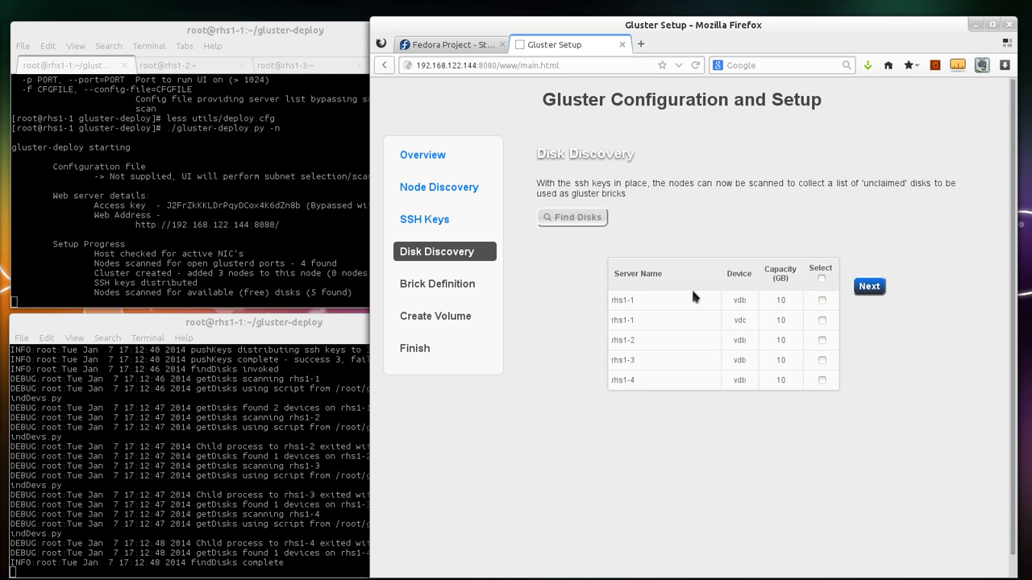
pyautogui.moveTo(815, 260)
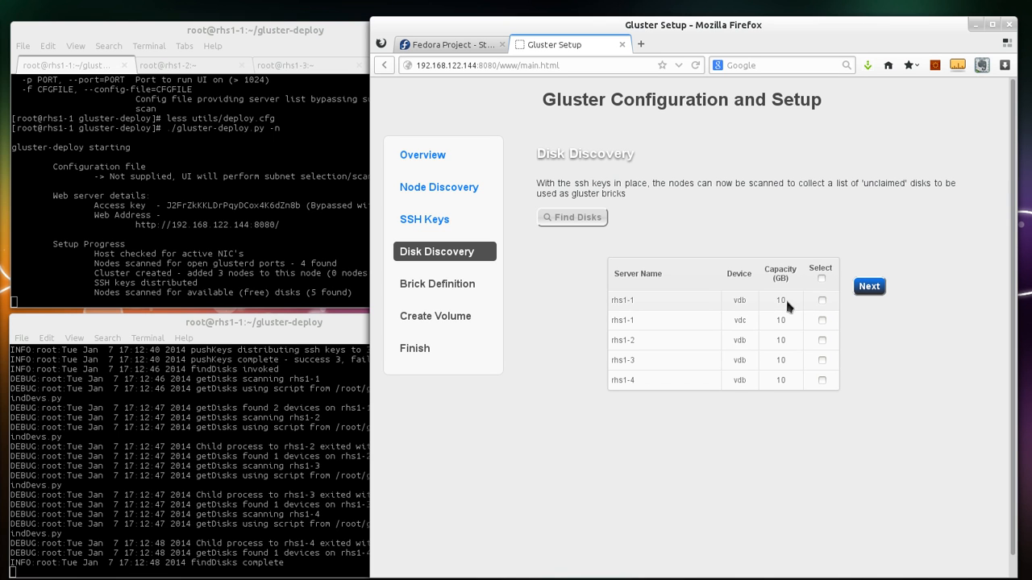
pyautogui.moveTo(758, 340)
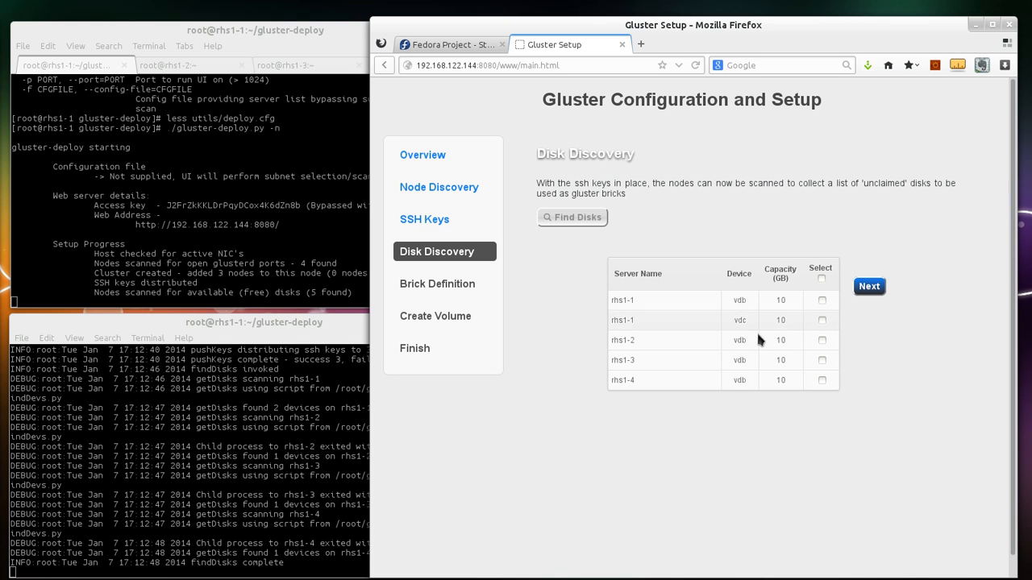
pyautogui.moveTo(780, 329)
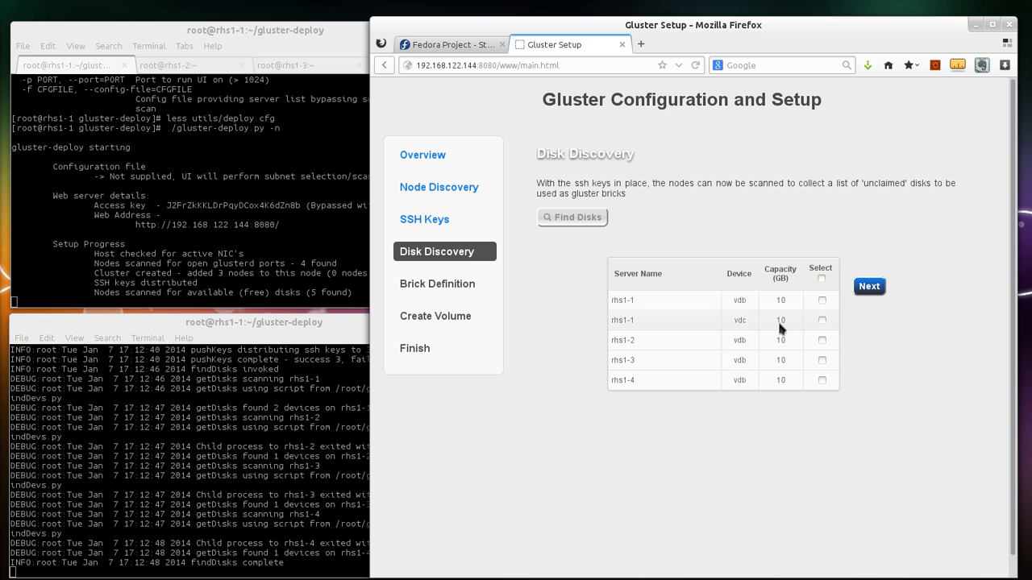
pyautogui.click(820, 277)
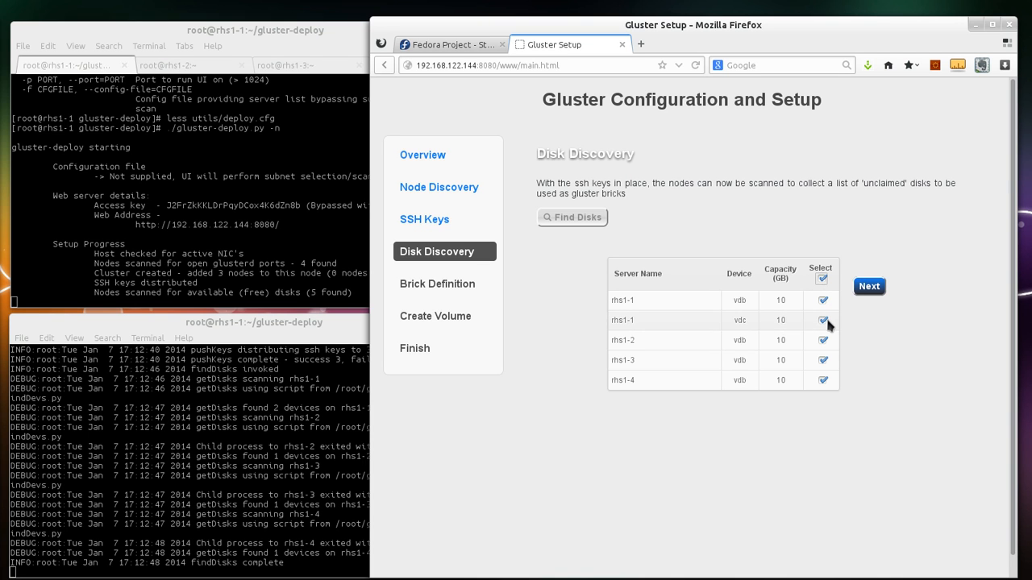
pyautogui.click(822, 319)
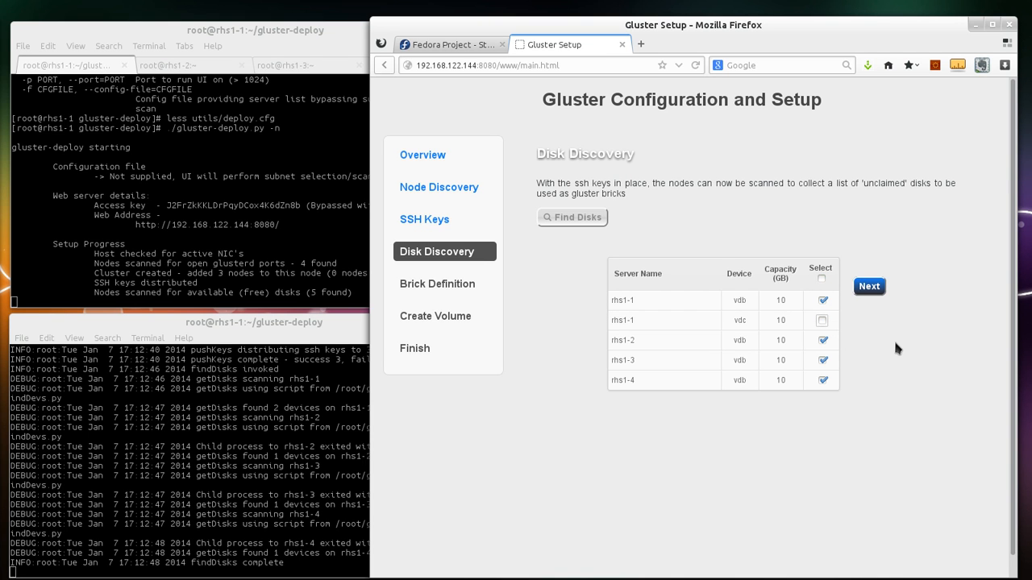
# Reach Brick Definition and turn on volume snapshots at 10%, keeping volume group gluster at /gluster/brick1.
pyautogui.click(869, 287)
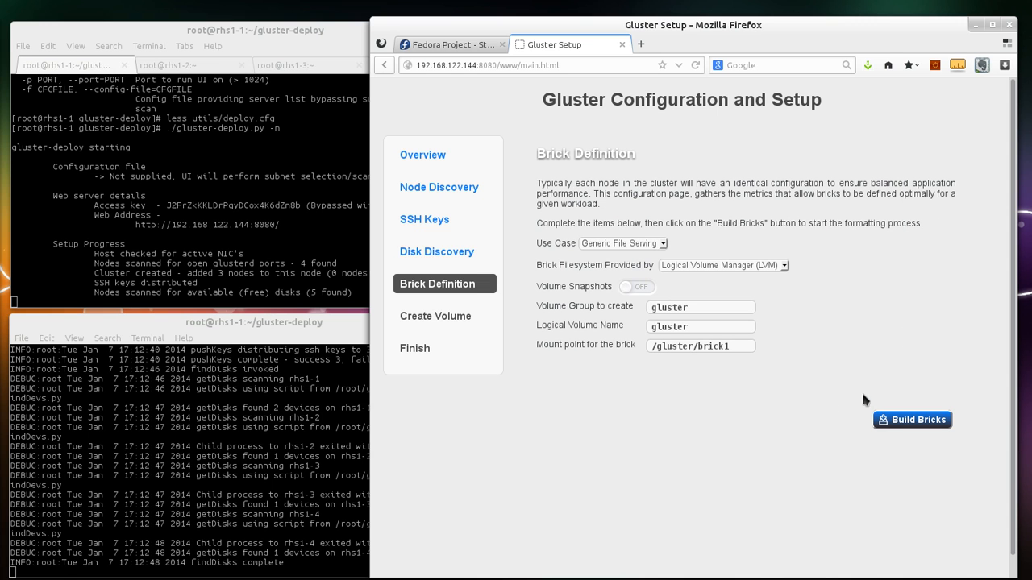
pyautogui.moveTo(856, 387)
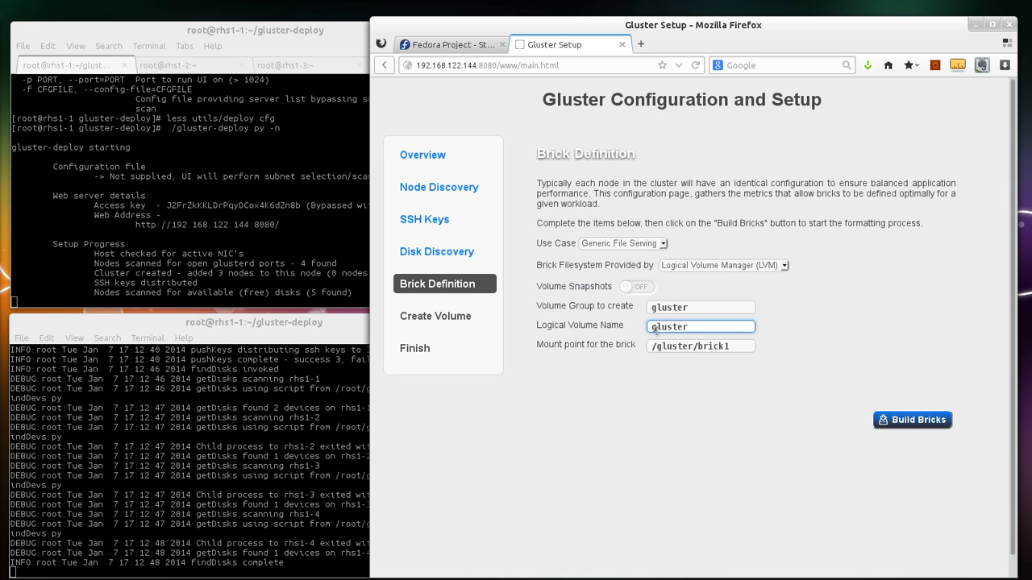
pyautogui.moveTo(642, 294)
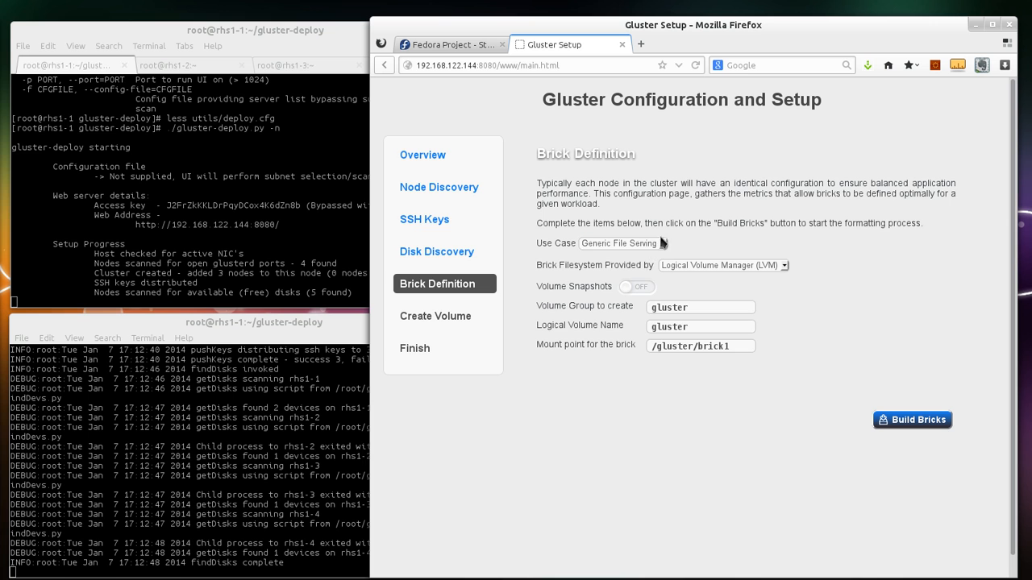
pyautogui.click(699, 306)
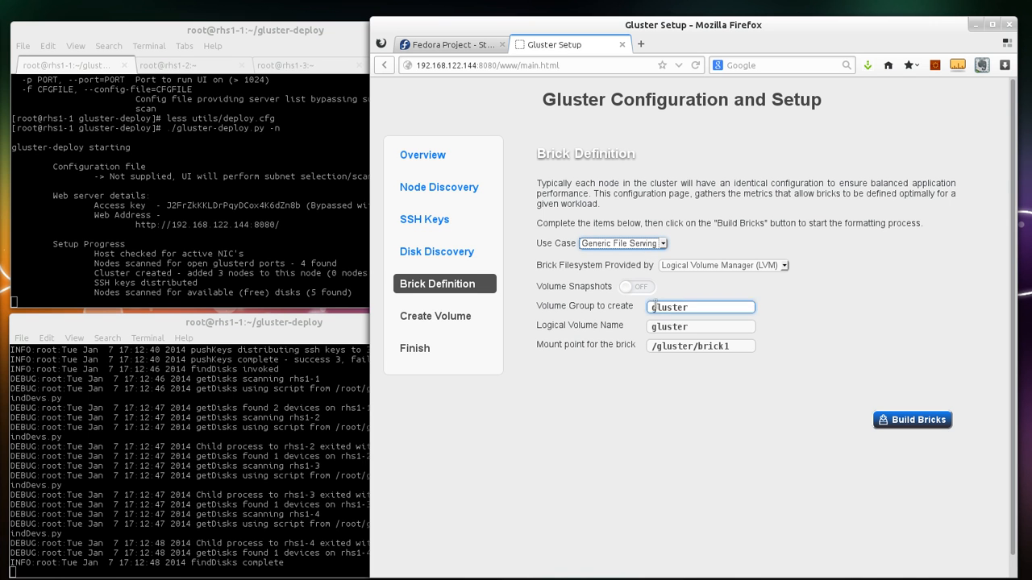
pyautogui.click(637, 287)
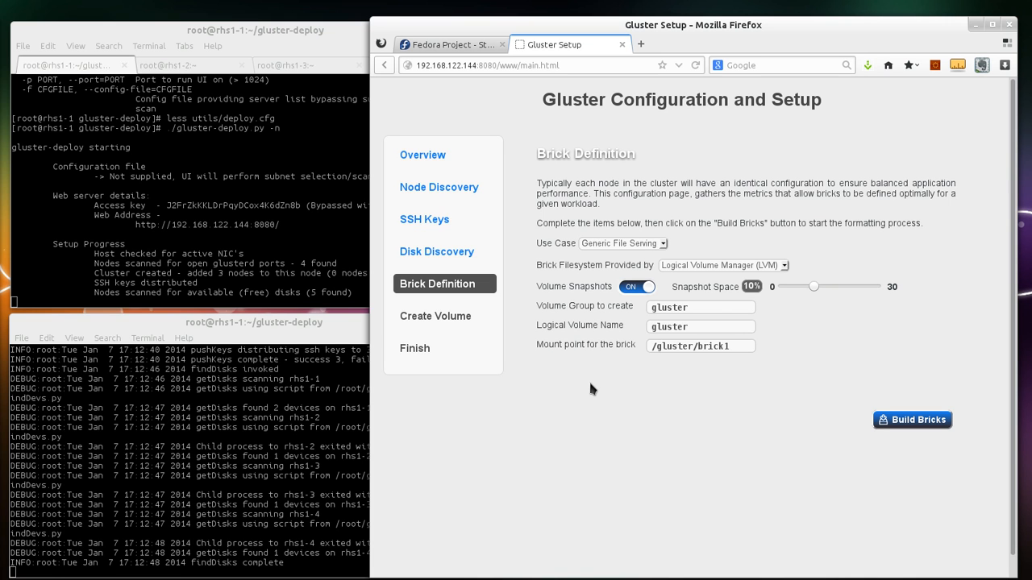
pyautogui.moveTo(606, 378)
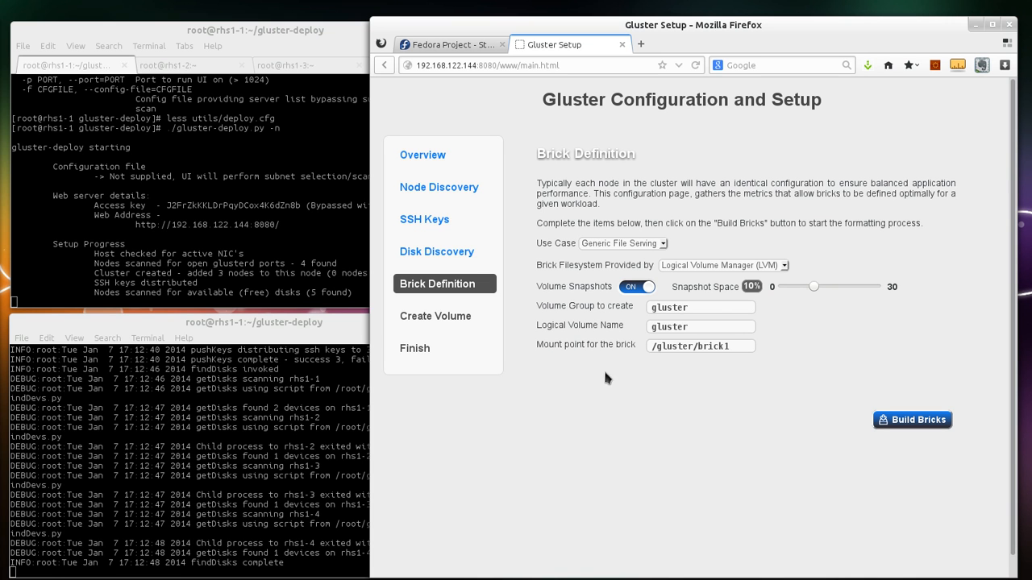
pyautogui.moveTo(614, 342)
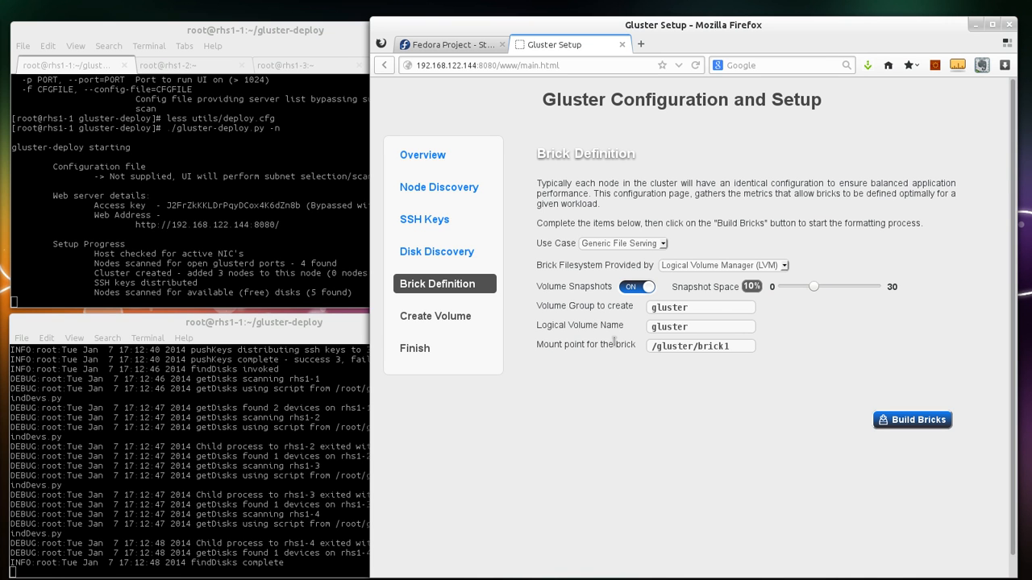
pyautogui.moveTo(587, 321)
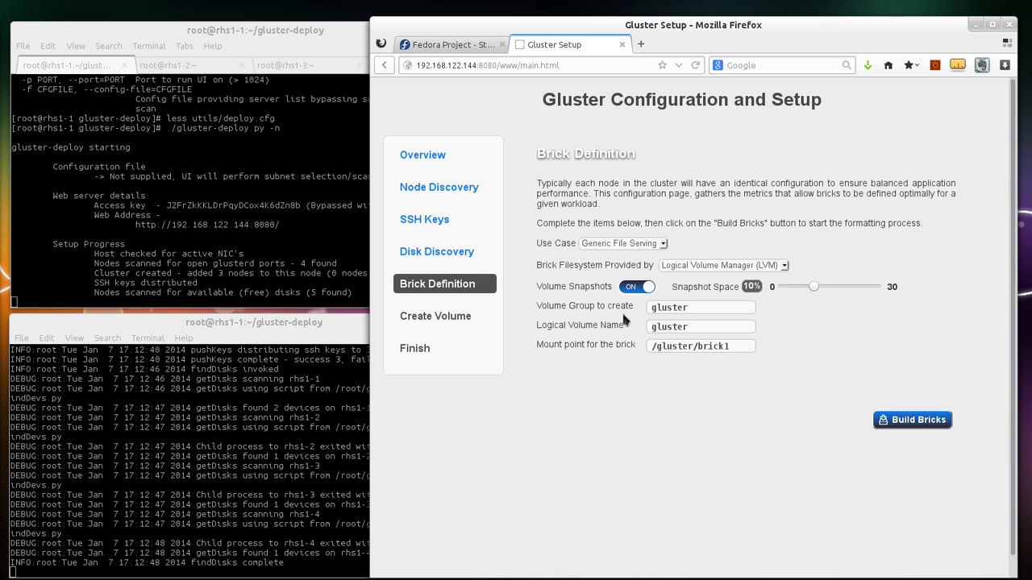
pyautogui.click(700, 306)
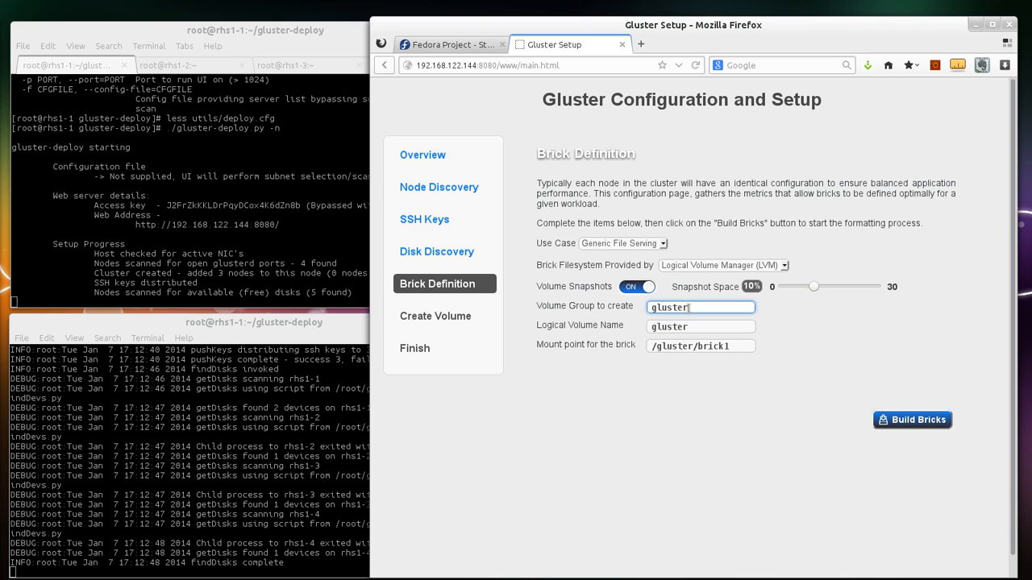
pyautogui.click(700, 325)
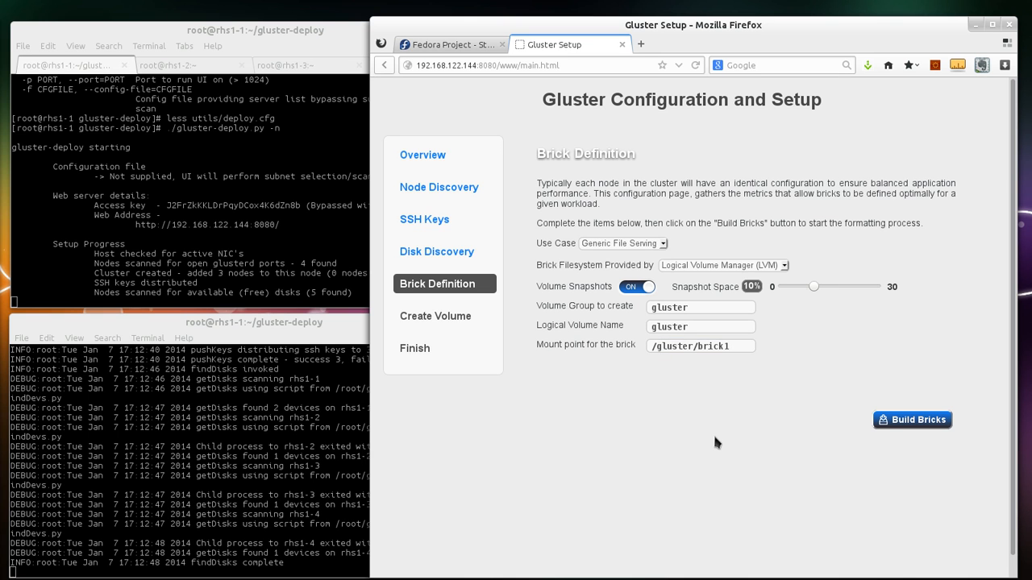
pyautogui.moveTo(913, 419)
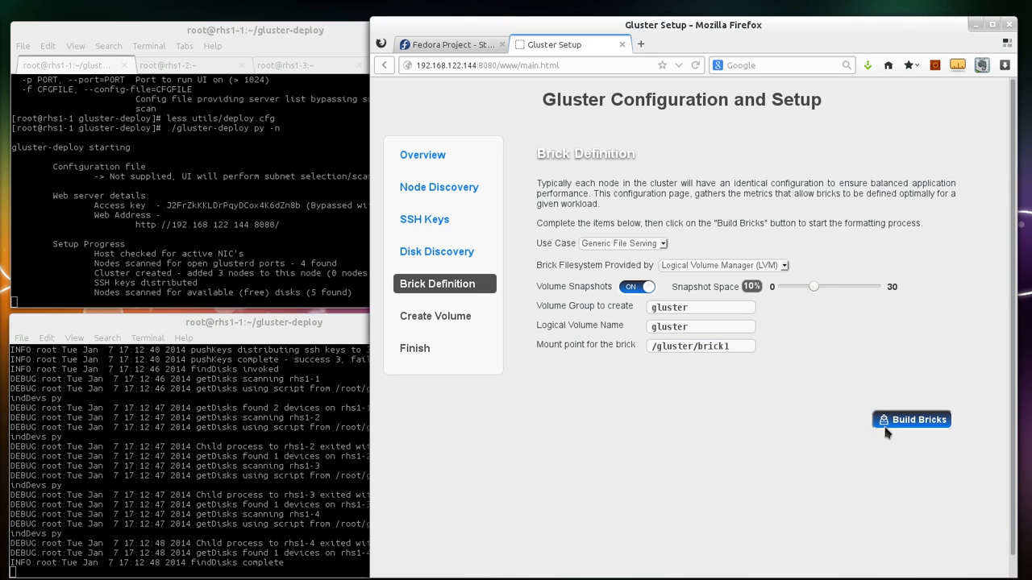
# Dismiss the experimental features warning, turn snapshots off and build bricks on vdb across all four nodes.
pyautogui.click(912, 420)
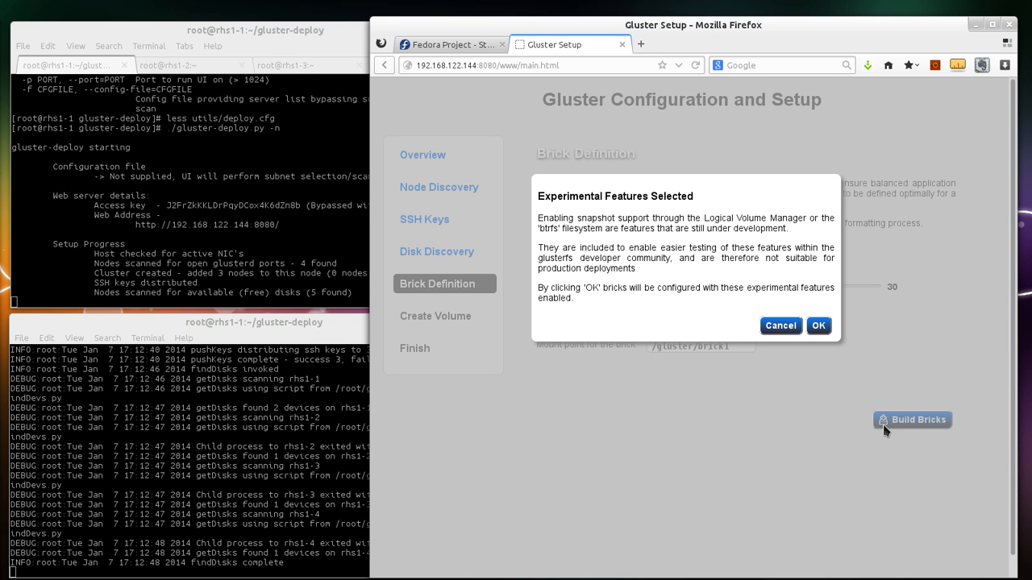
pyautogui.moveTo(862, 386)
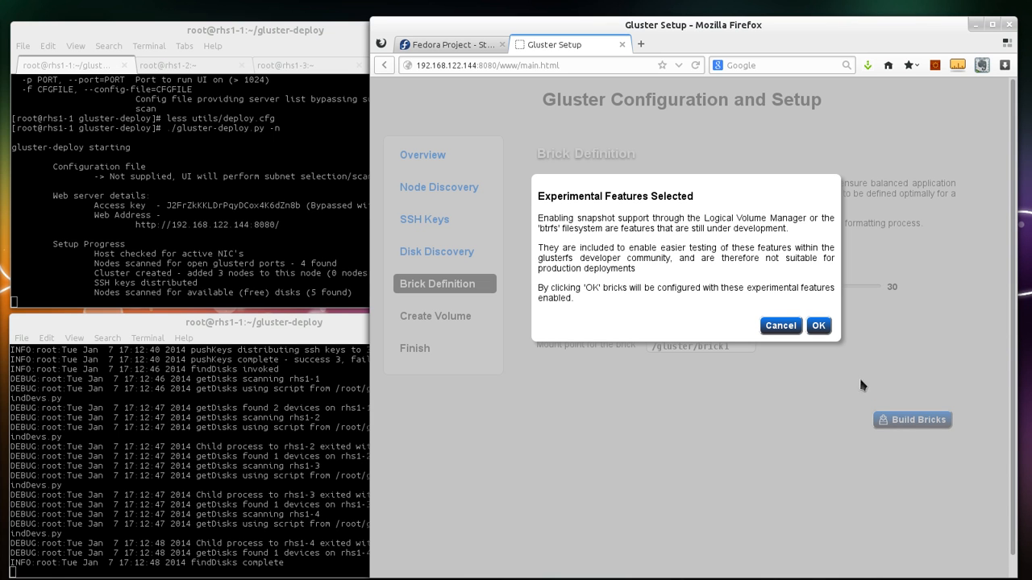
pyautogui.moveTo(596, 244)
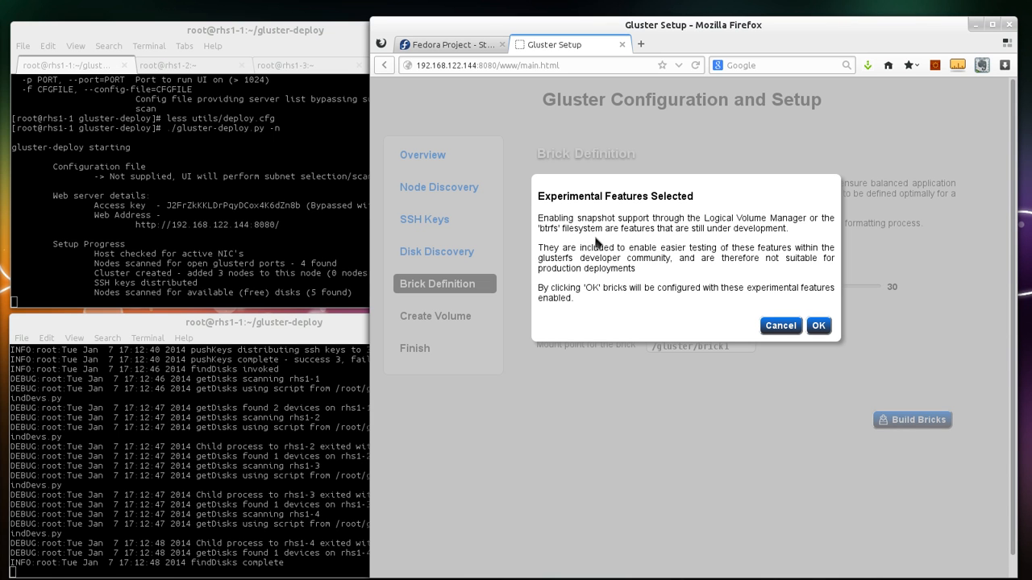
pyautogui.click(818, 326)
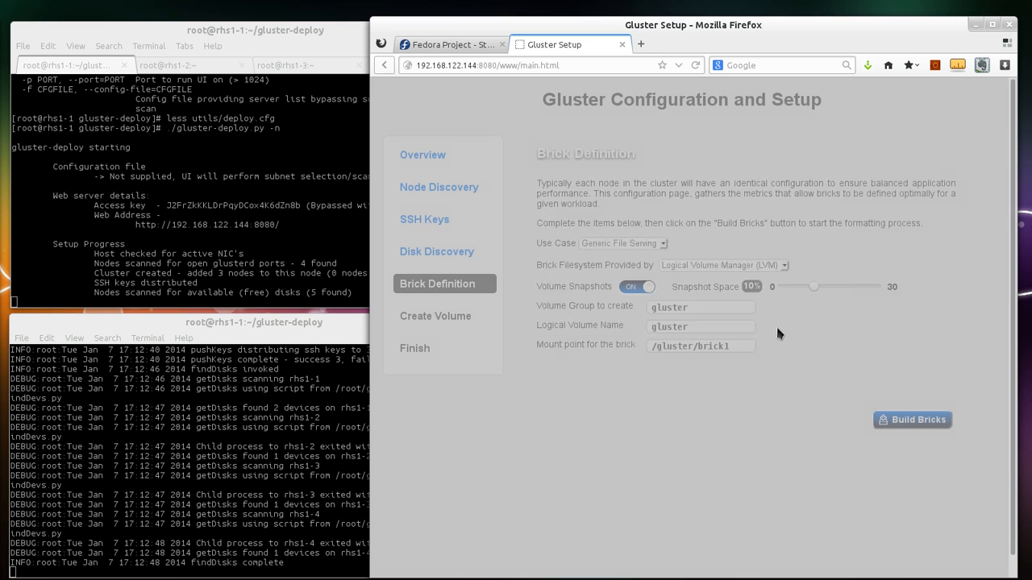
pyautogui.click(637, 287)
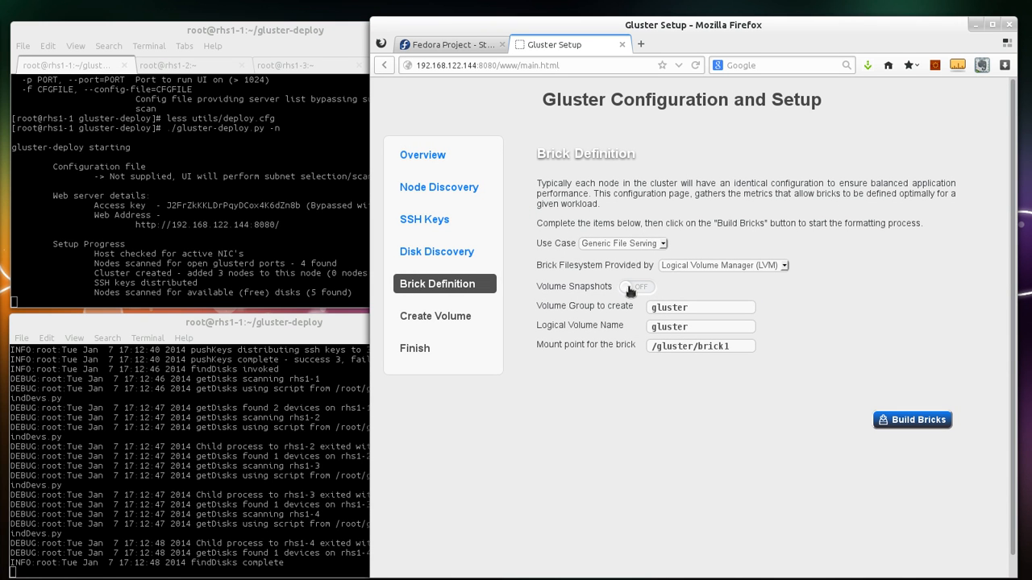
pyautogui.click(913, 419)
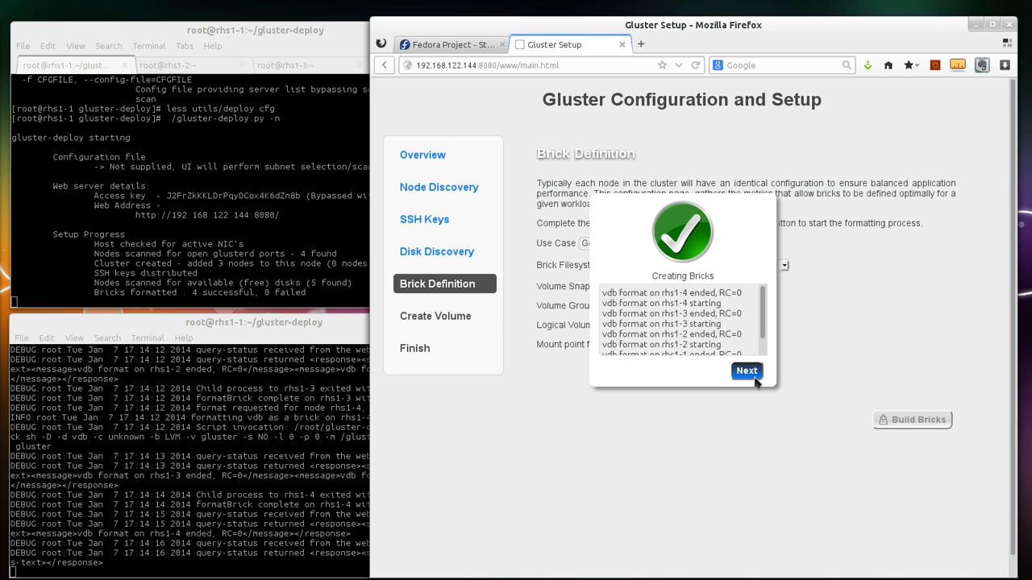
# Move to Create Volume, name the volume myvol and set its use case to Virtualisation.
pyautogui.click(744, 370)
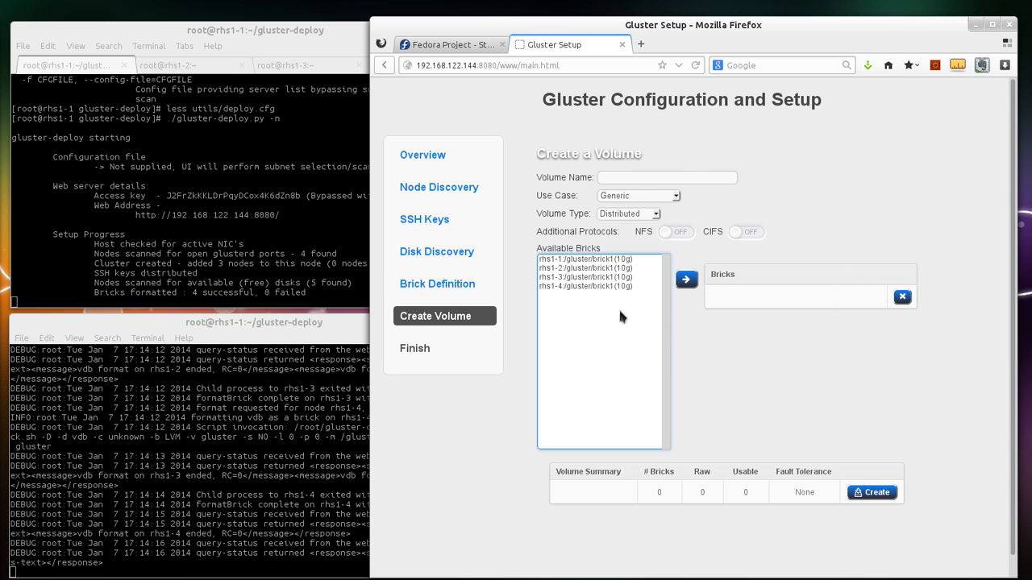
pyautogui.moveTo(632, 292)
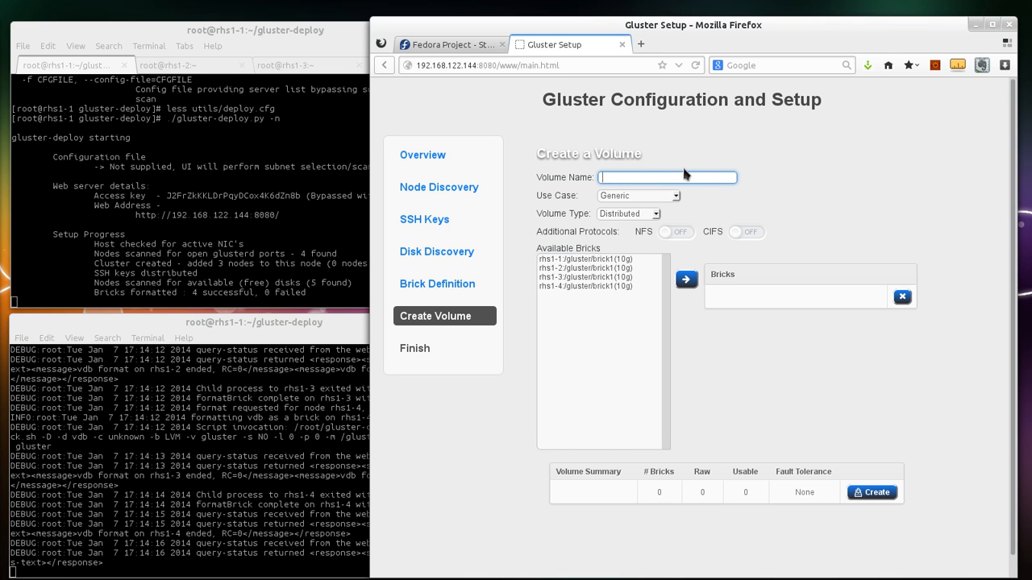
pyautogui.write('myvol')
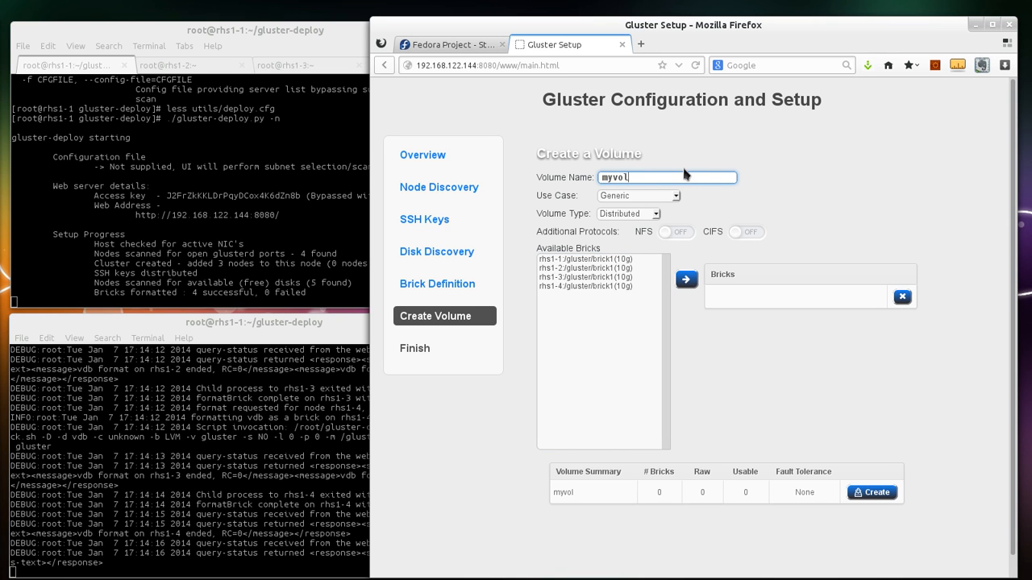
pyautogui.click(636, 195)
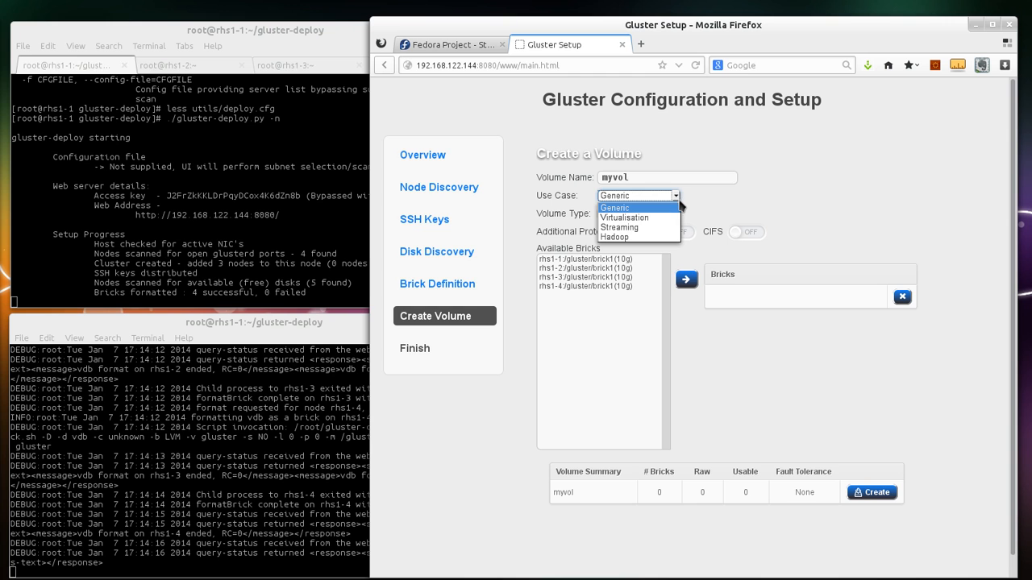
pyautogui.moveTo(636, 237)
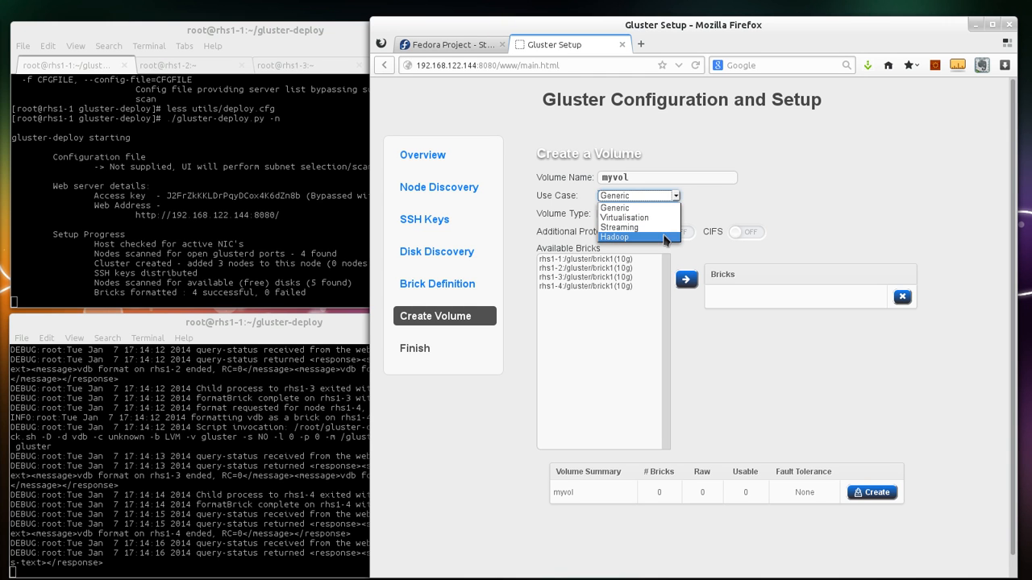
pyautogui.click(625, 217)
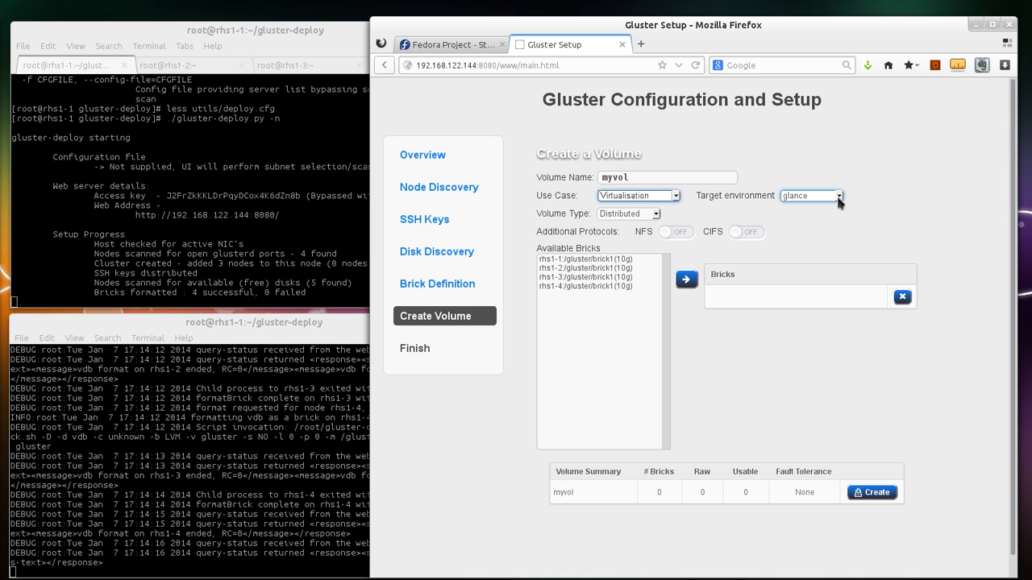
pyautogui.click(835, 195)
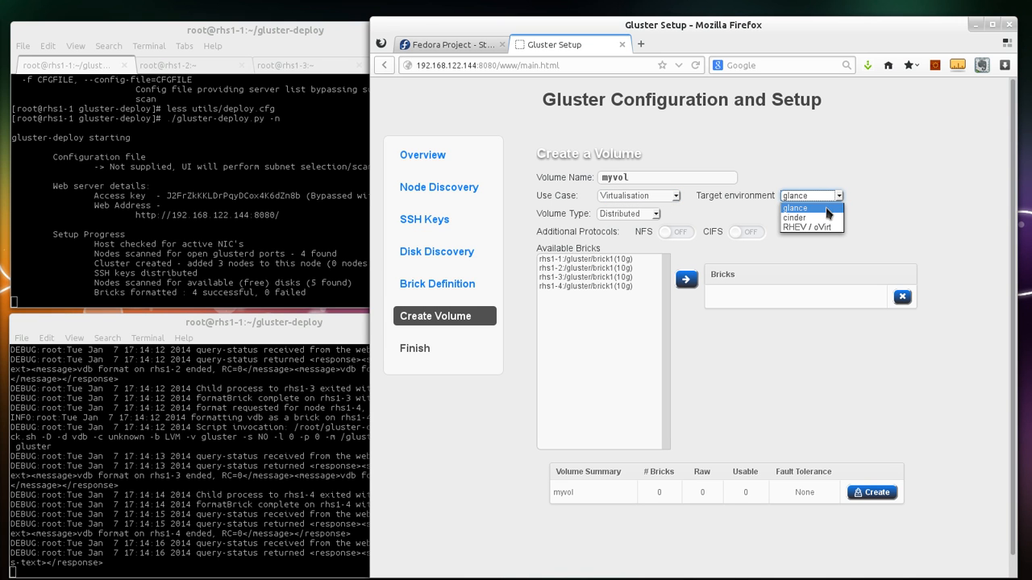
pyautogui.moveTo(812, 225)
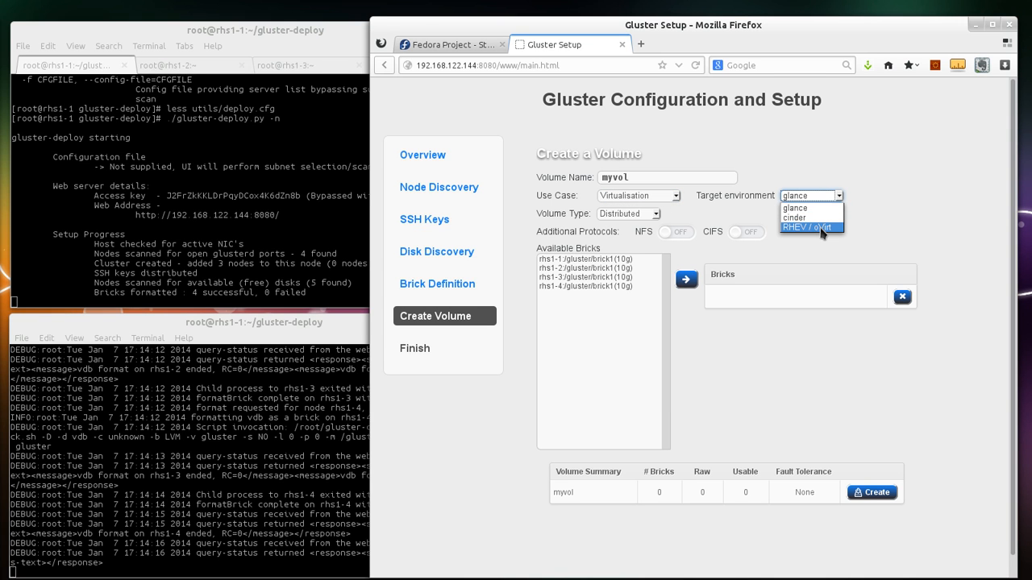
pyautogui.click(793, 208)
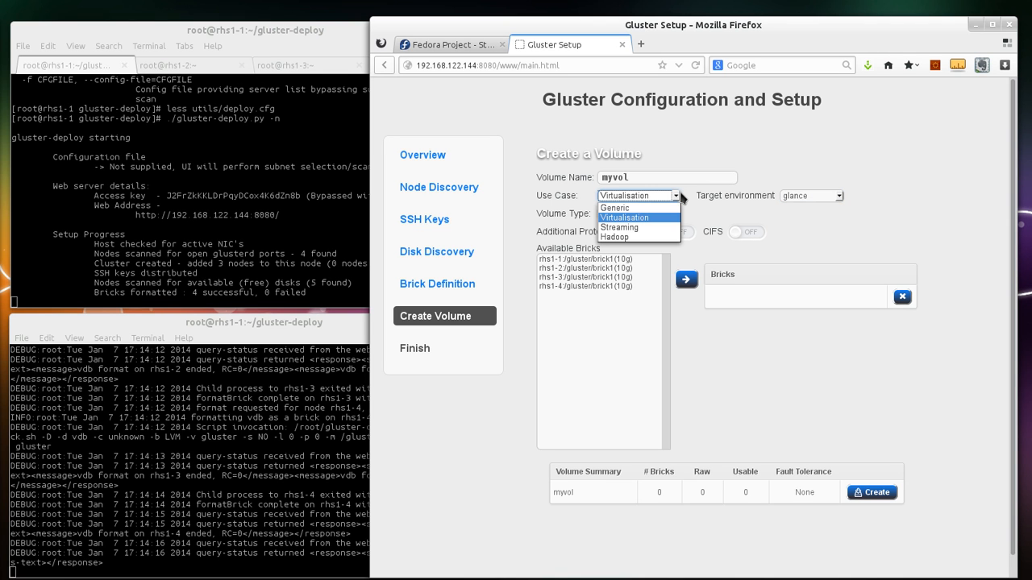
# Settle on Virtualisation after trying Hadoop and set the target environment to cinder.
pyautogui.click(616, 235)
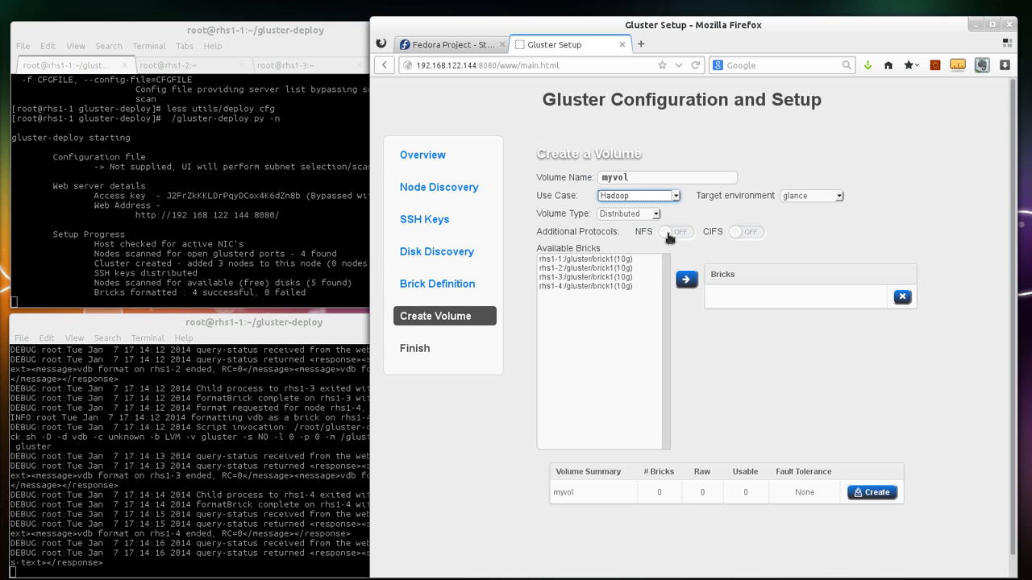
pyautogui.moveTo(680, 203)
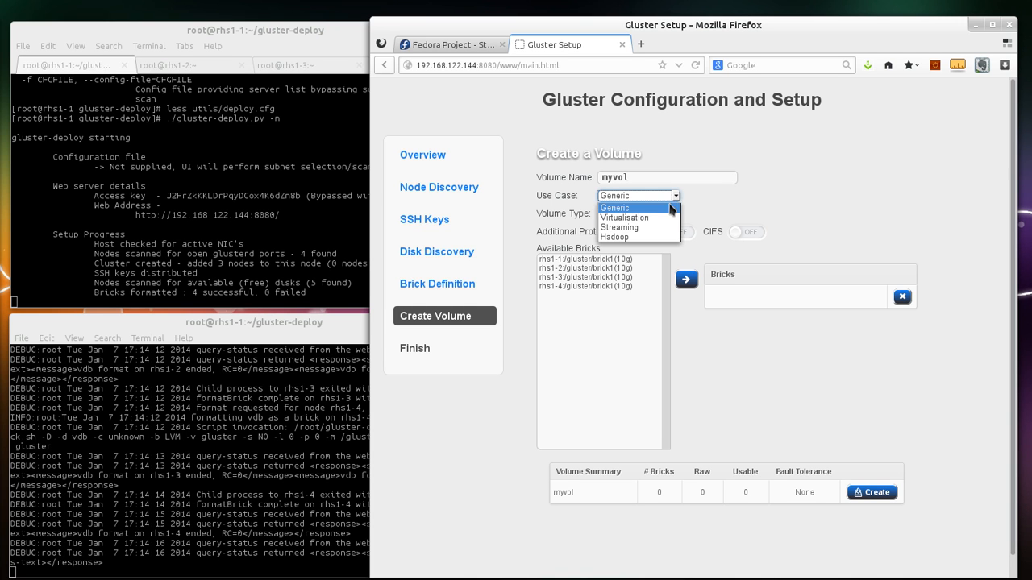
pyautogui.click(624, 218)
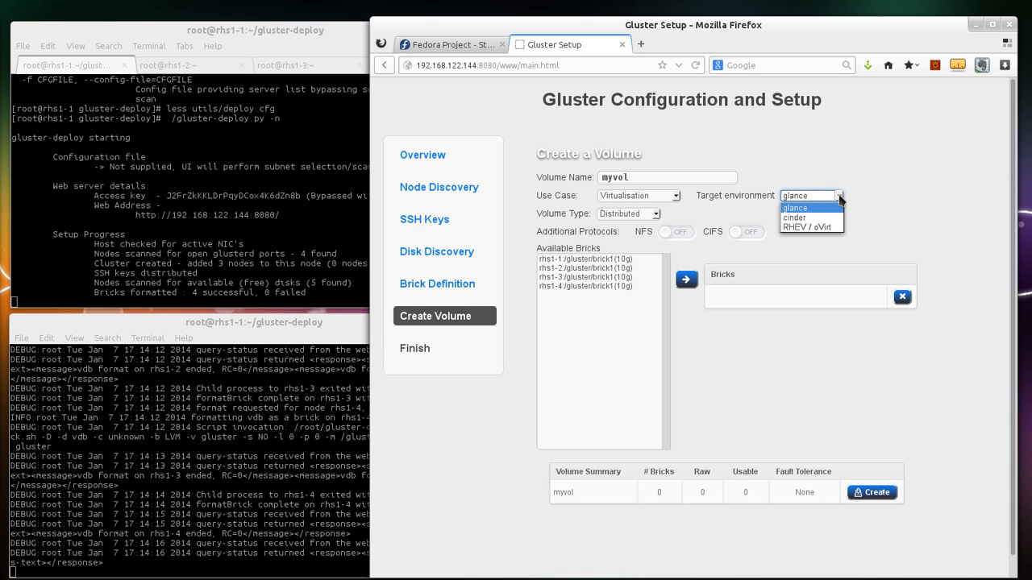
pyautogui.click(793, 216)
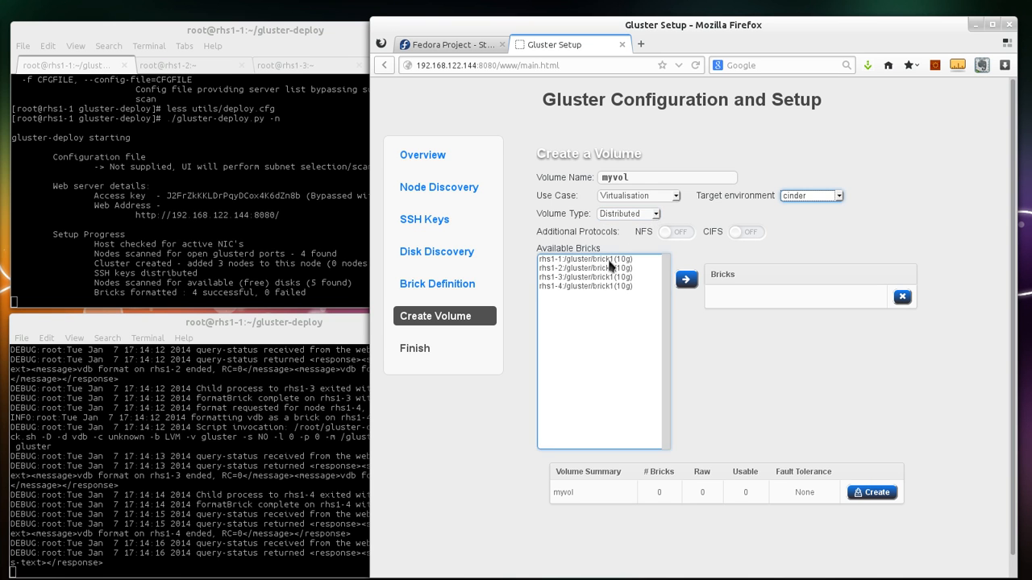
# Select all four available bricks and add them to myvol (4 bricks, 40 raw, 40 usable).
pyautogui.click(583, 272)
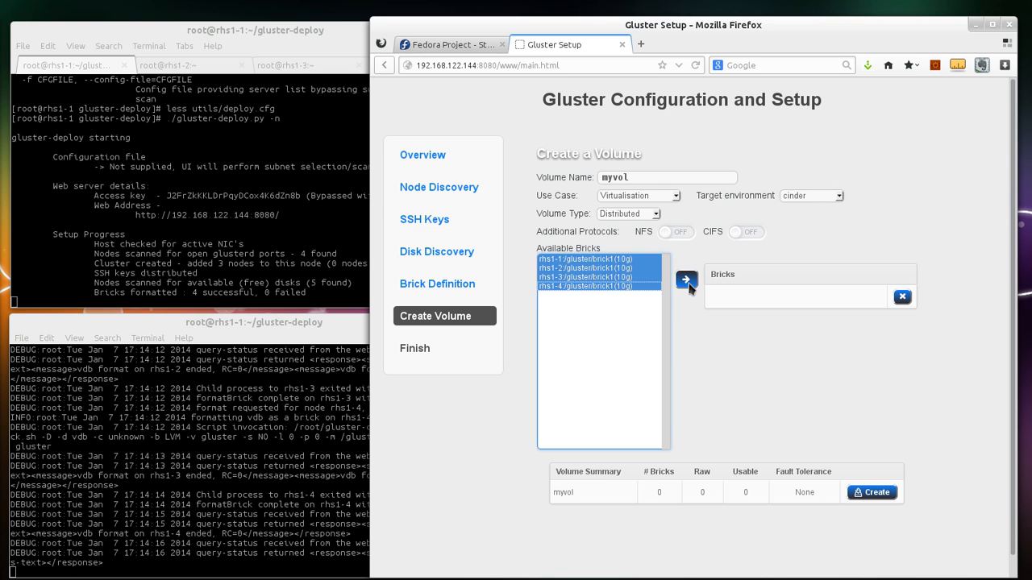
pyautogui.click(686, 279)
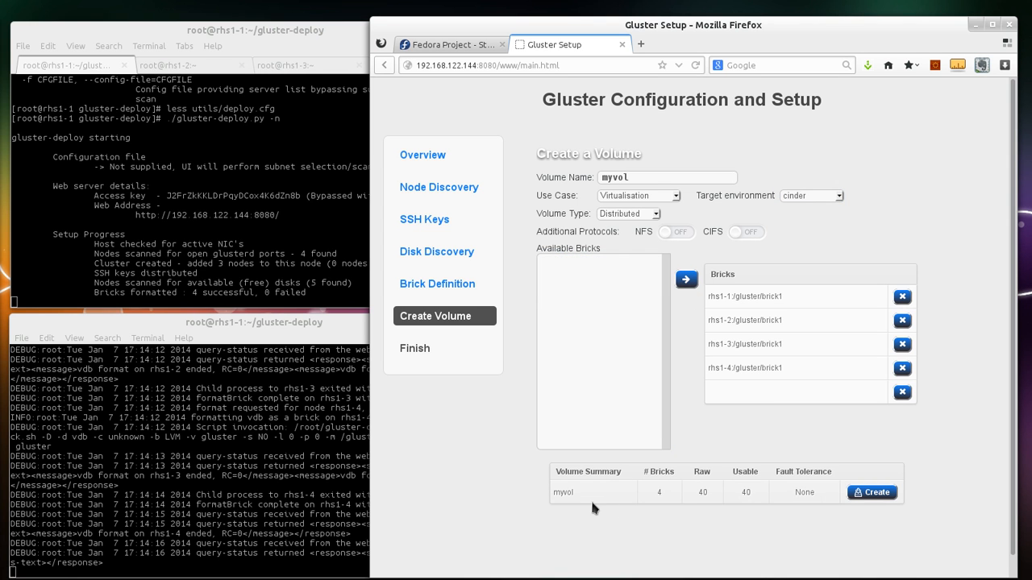
pyautogui.moveTo(690, 513)
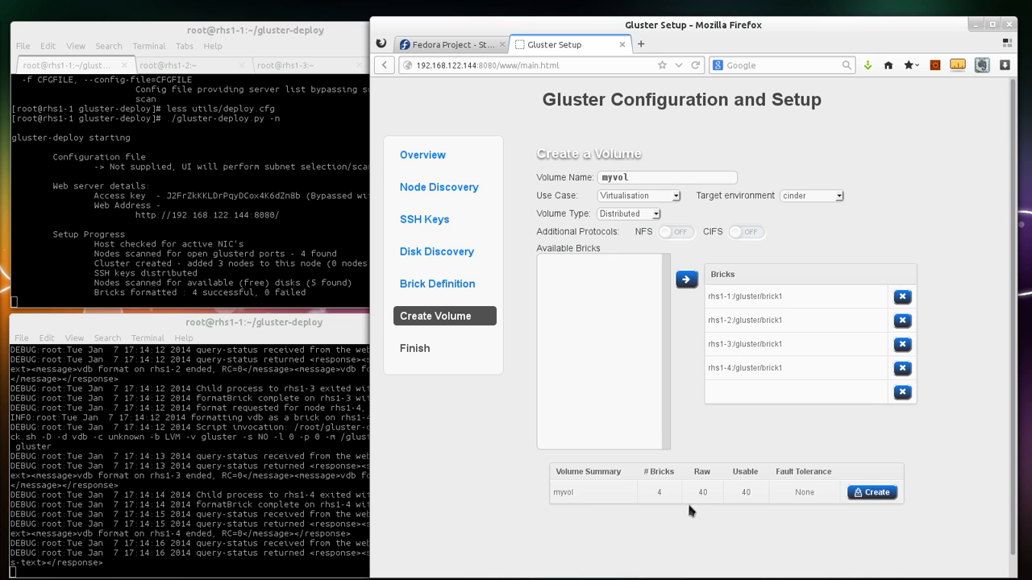
pyautogui.moveTo(702, 509)
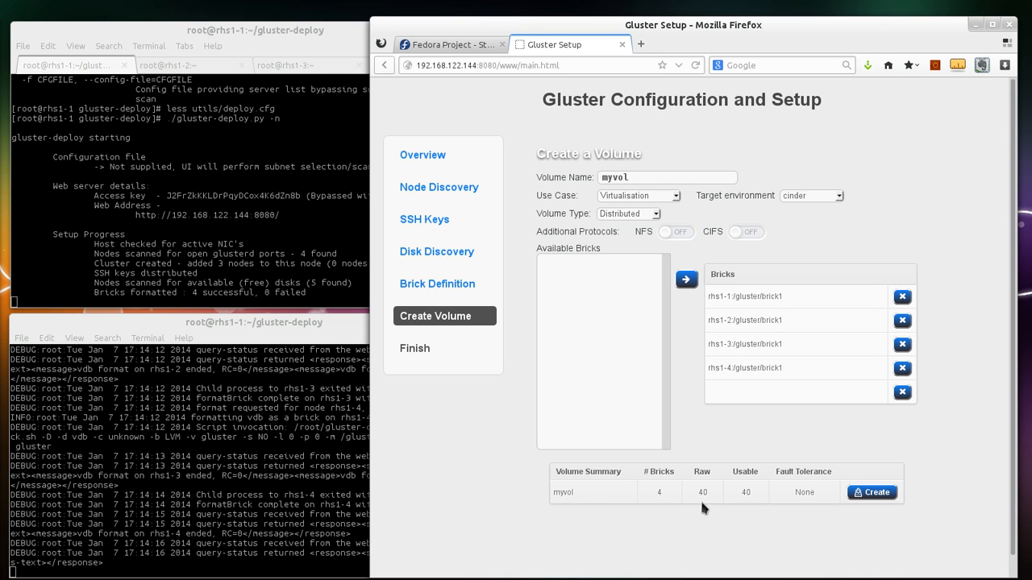
pyautogui.moveTo(756, 503)
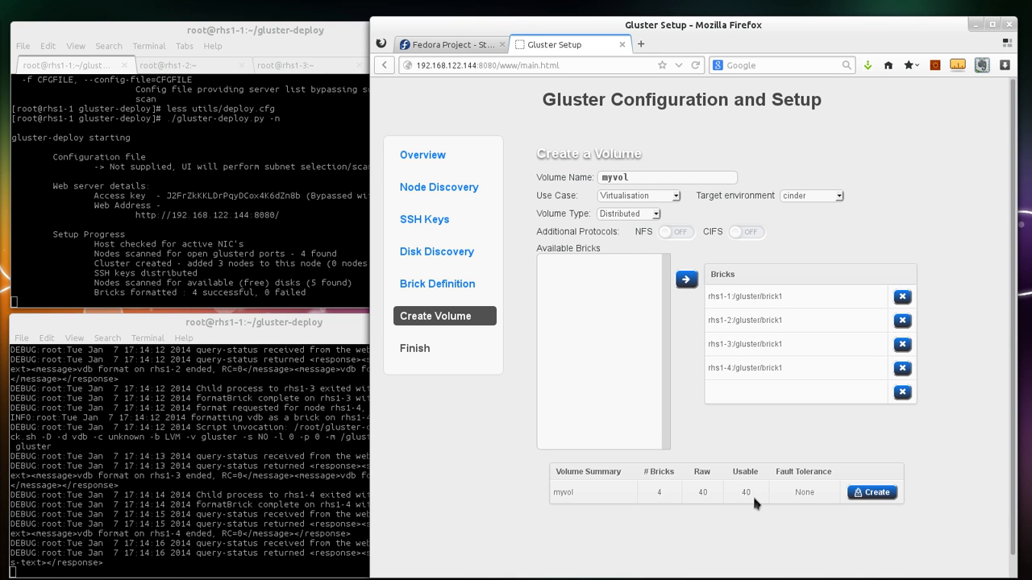
pyautogui.moveTo(799, 490)
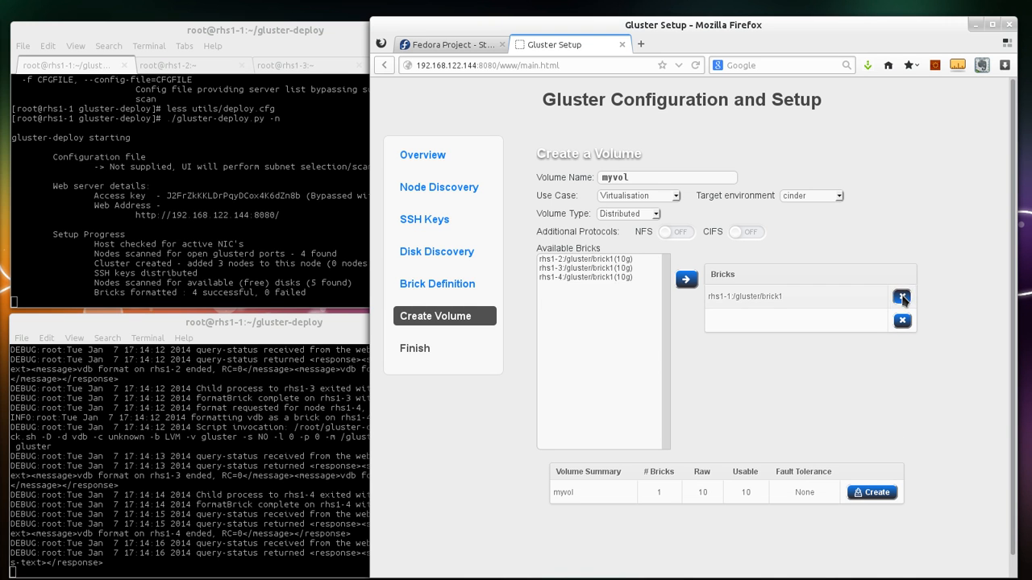
# Clear the brick list, set the volume type to Replicated and add rhs1-1/rhs1-3 then the rest as pairs.
pyautogui.click(901, 297)
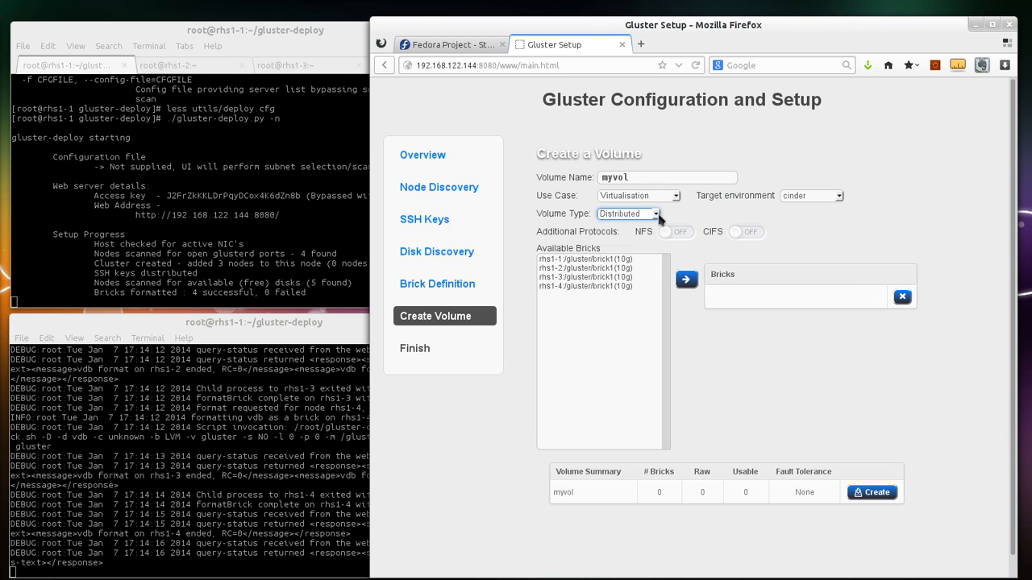
pyautogui.click(627, 212)
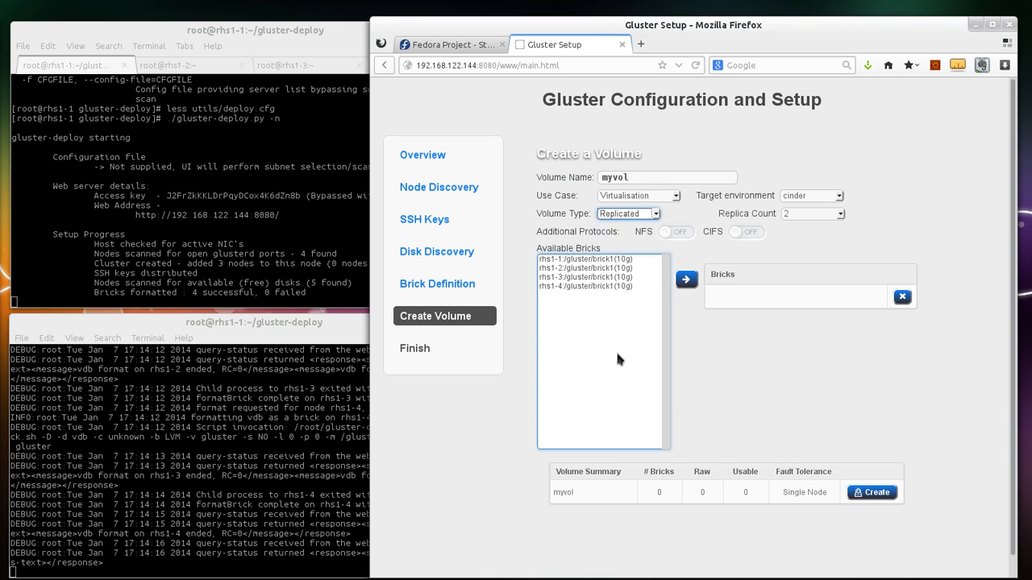
pyautogui.moveTo(677, 509)
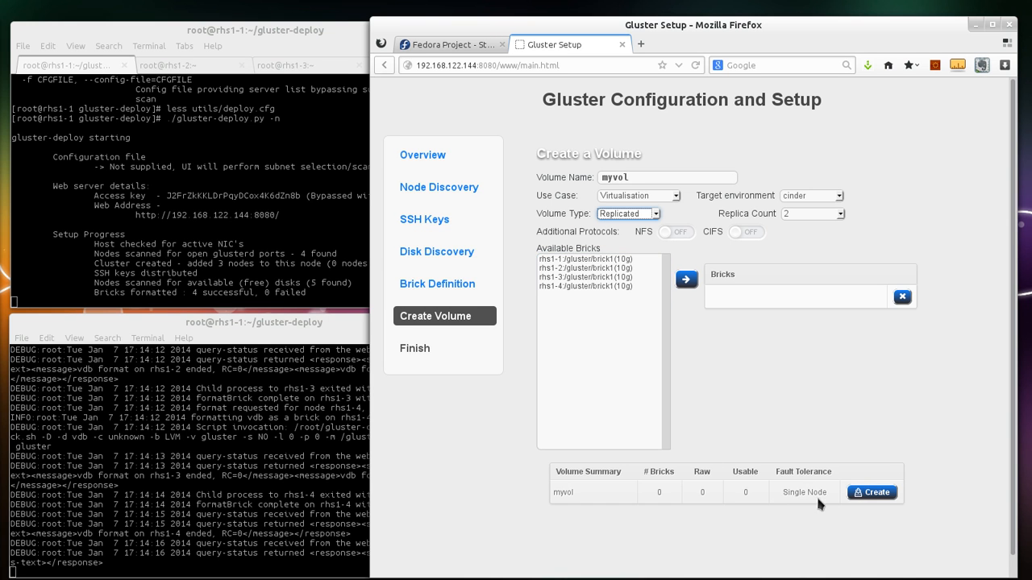
pyautogui.moveTo(830, 239)
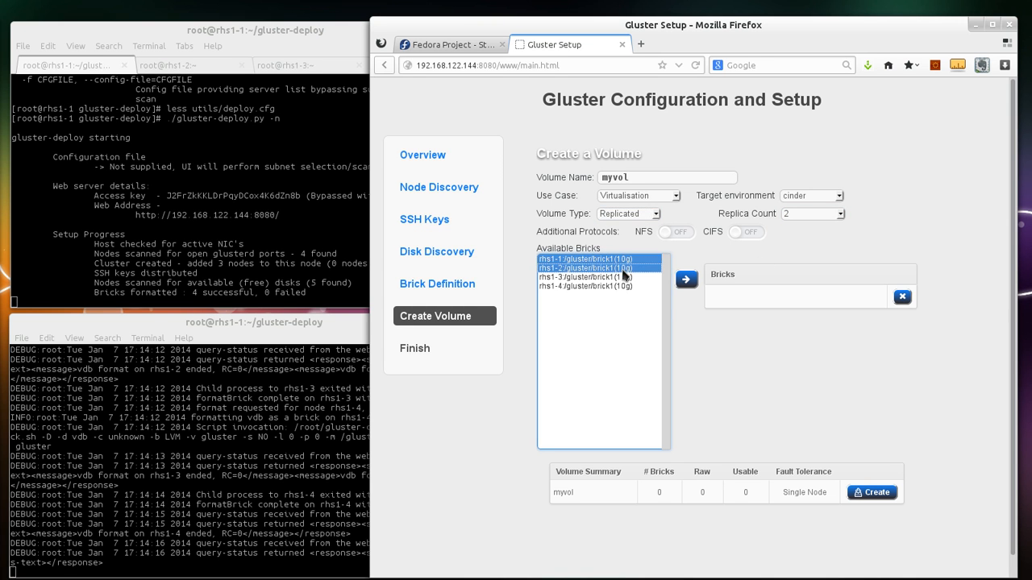
pyautogui.click(584, 257)
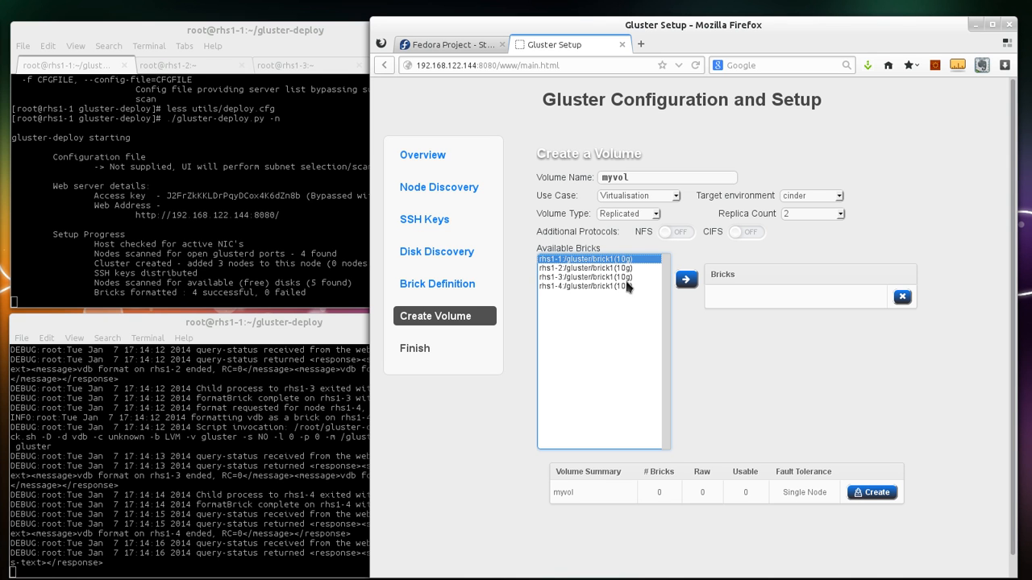
pyautogui.click(587, 278)
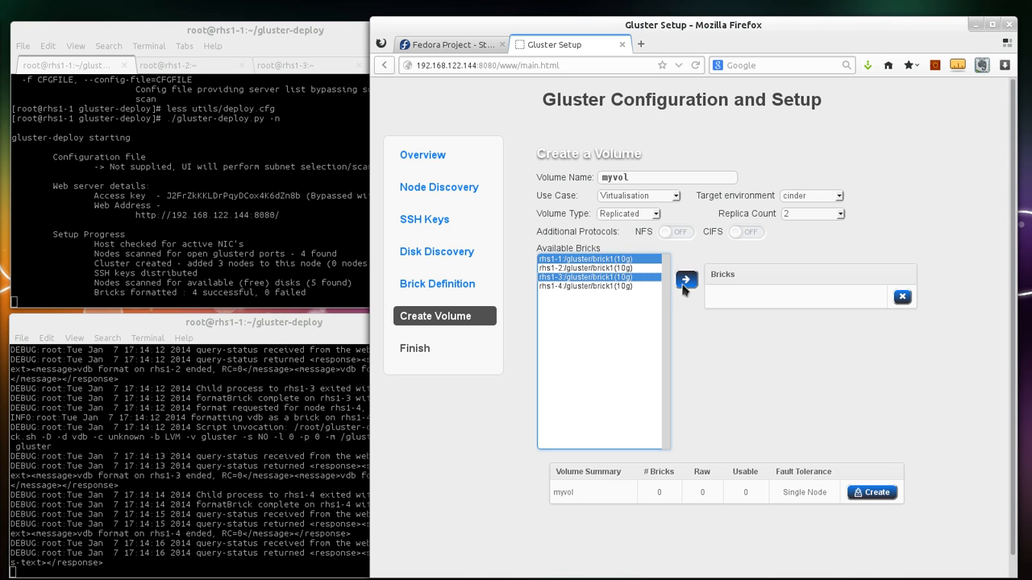
pyautogui.click(687, 281)
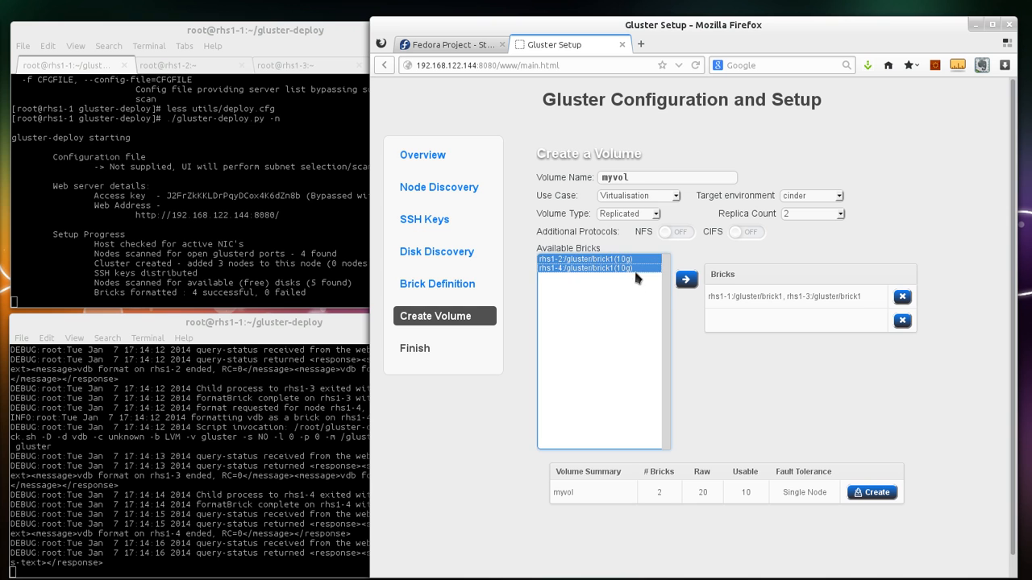
pyautogui.click(687, 280)
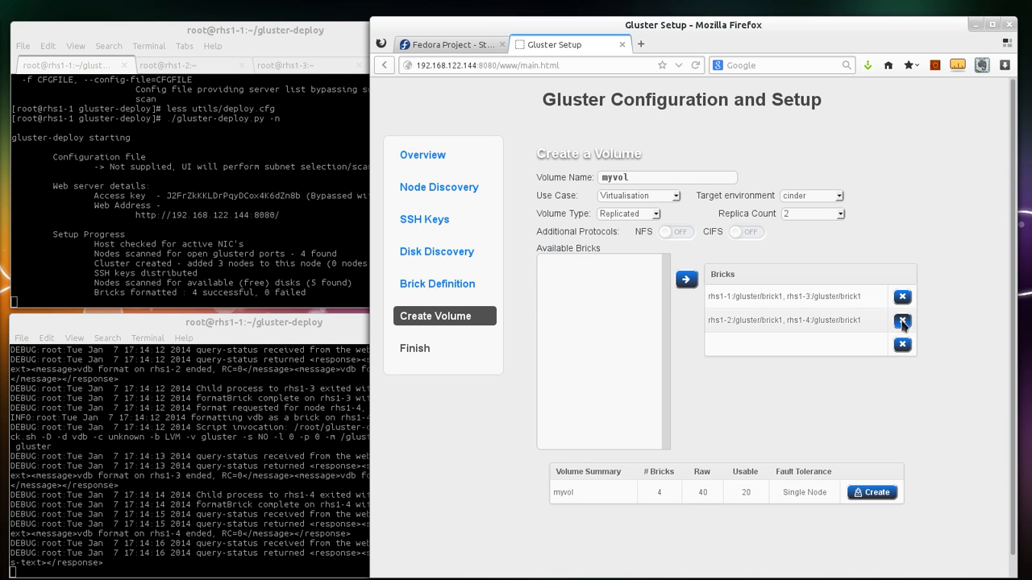
# Undo the wrong pairing and re-add the bricks as replica pairs rhs1-1/rhs1-2 and rhs1-3/rhs1-4.
pyautogui.click(901, 297)
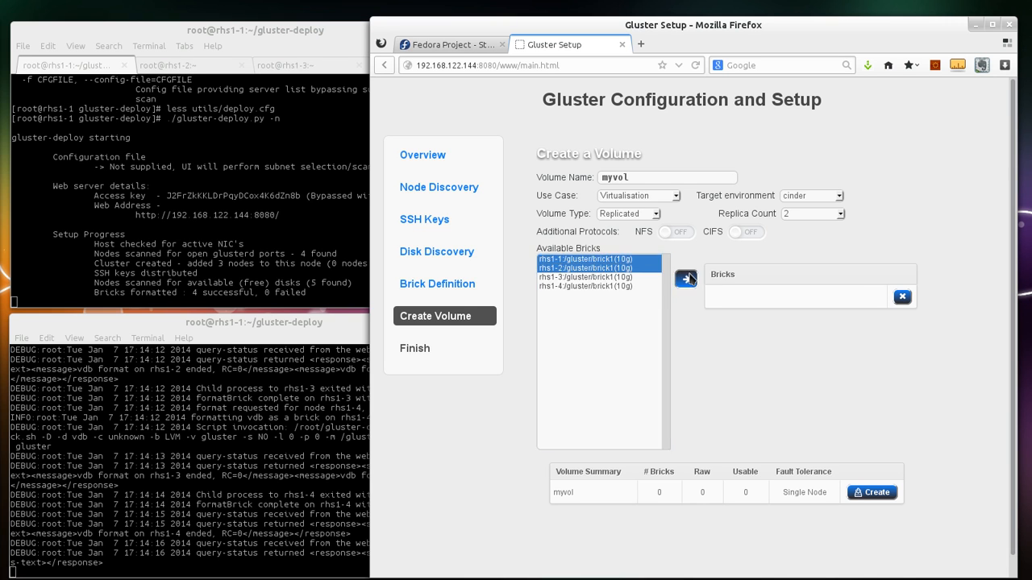
pyautogui.click(687, 279)
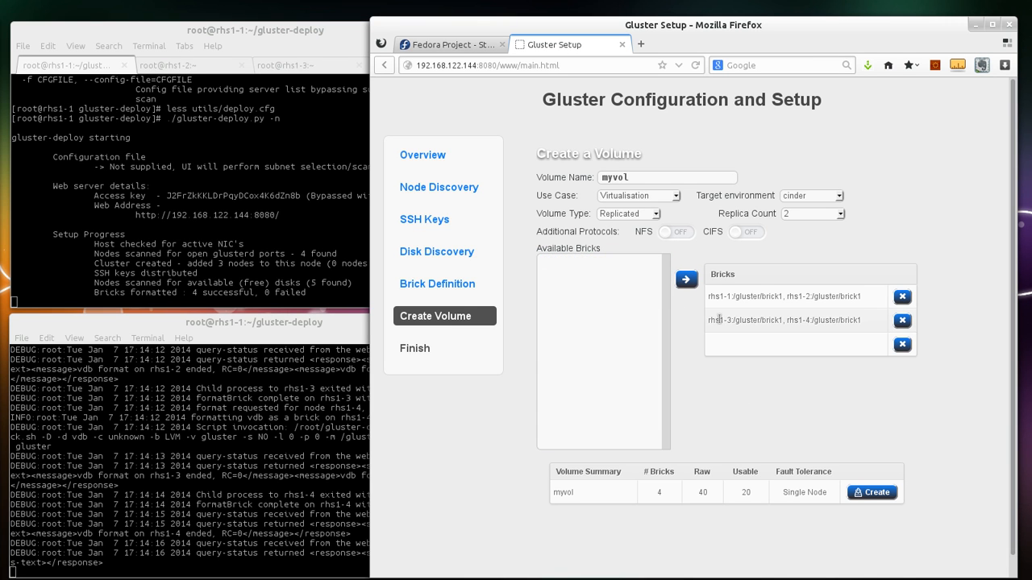
pyautogui.moveTo(812, 310)
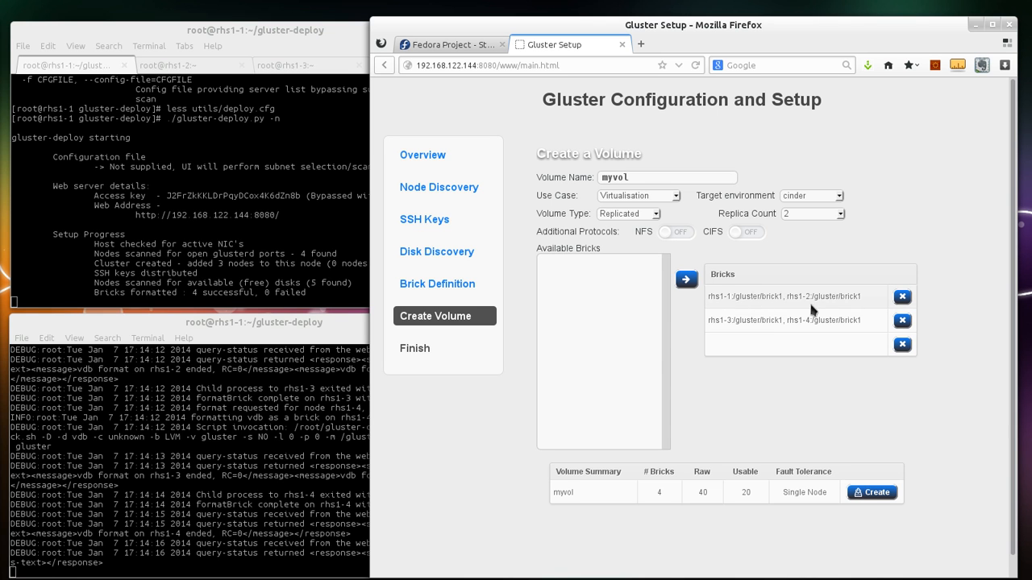
pyautogui.moveTo(727, 433)
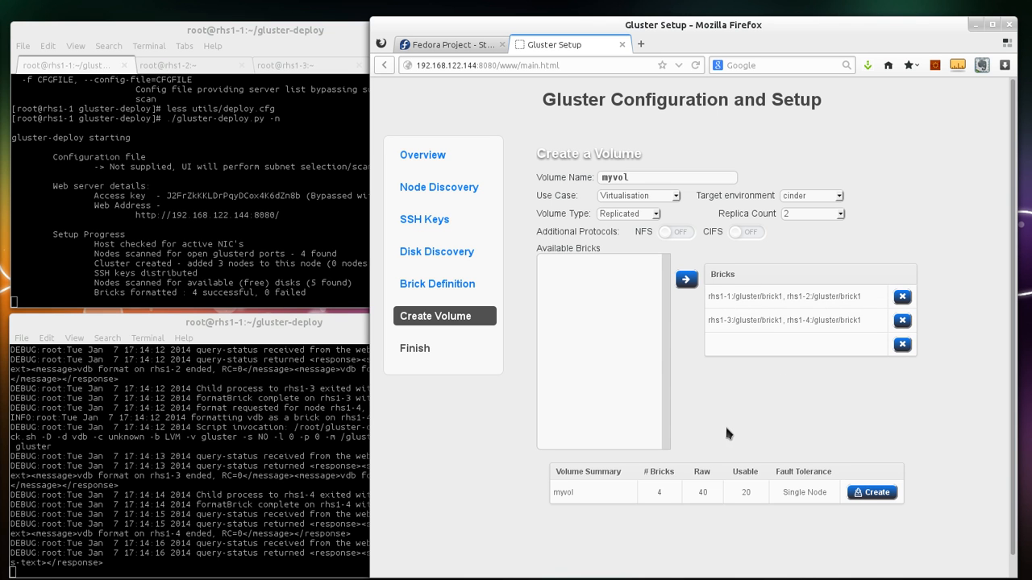
pyautogui.moveTo(770, 292)
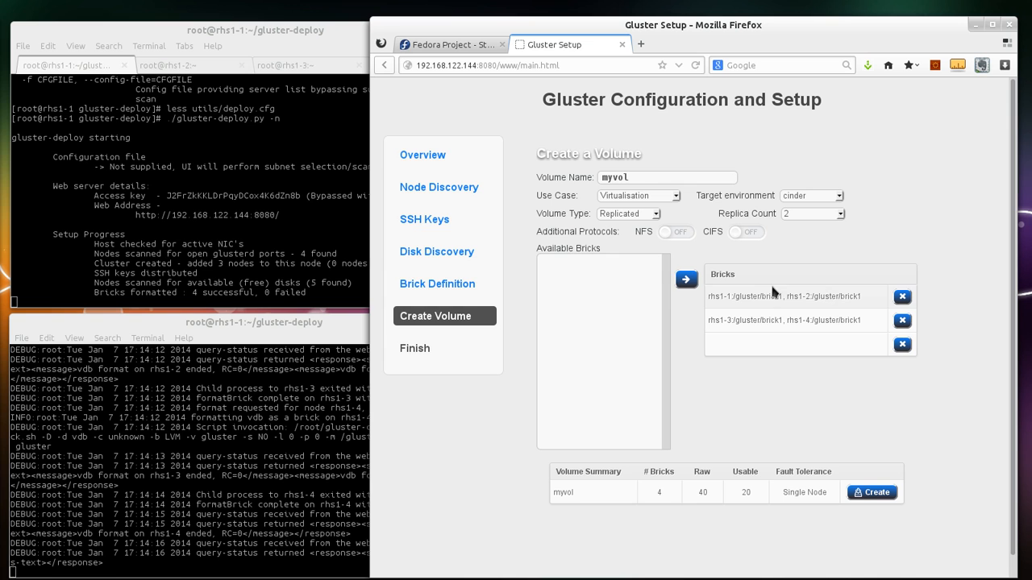
pyautogui.moveTo(838, 309)
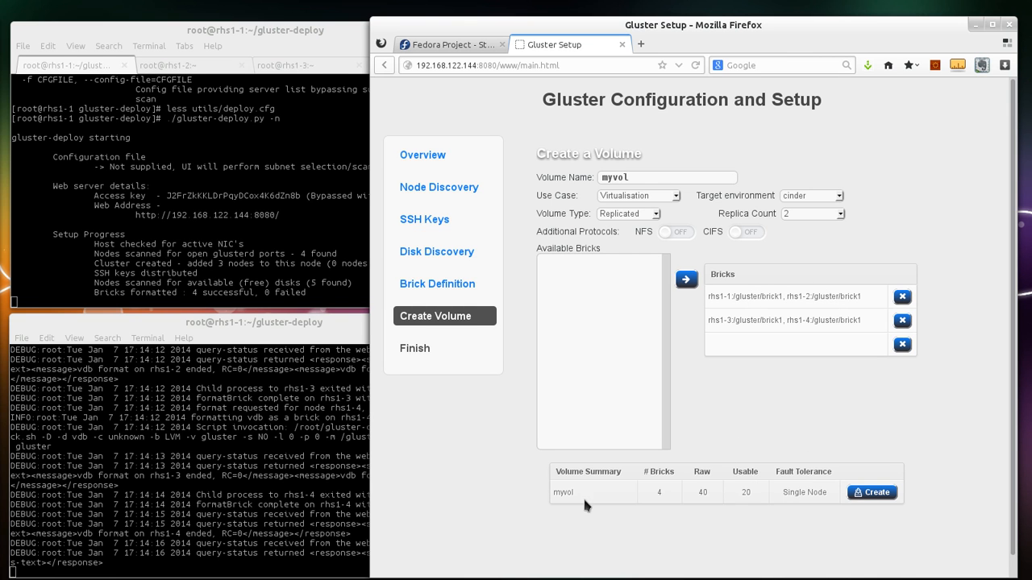
pyautogui.moveTo(742, 492)
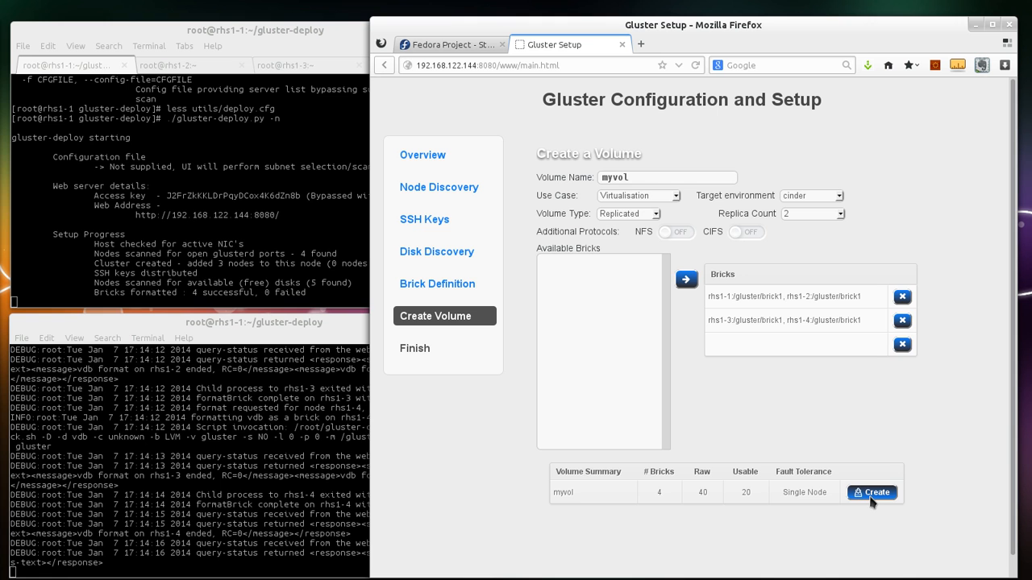
# Create the replicated volume myvol and let creation run through step 7/7.
pyautogui.click(871, 493)
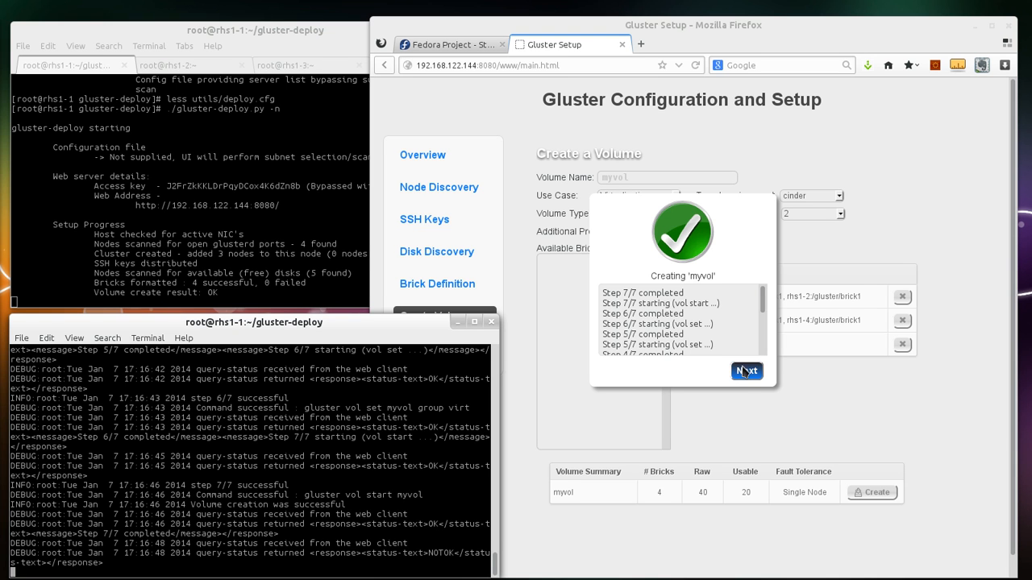
# Continue to the Finish page confirming configuration complete, then quit gluster-deploy.
pyautogui.click(745, 371)
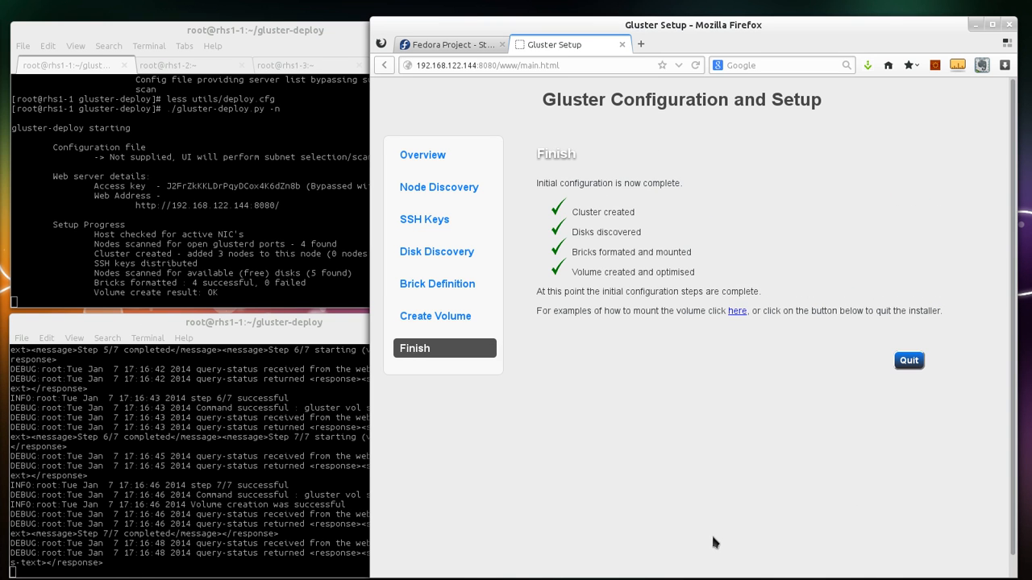
pyautogui.moveTo(593, 361)
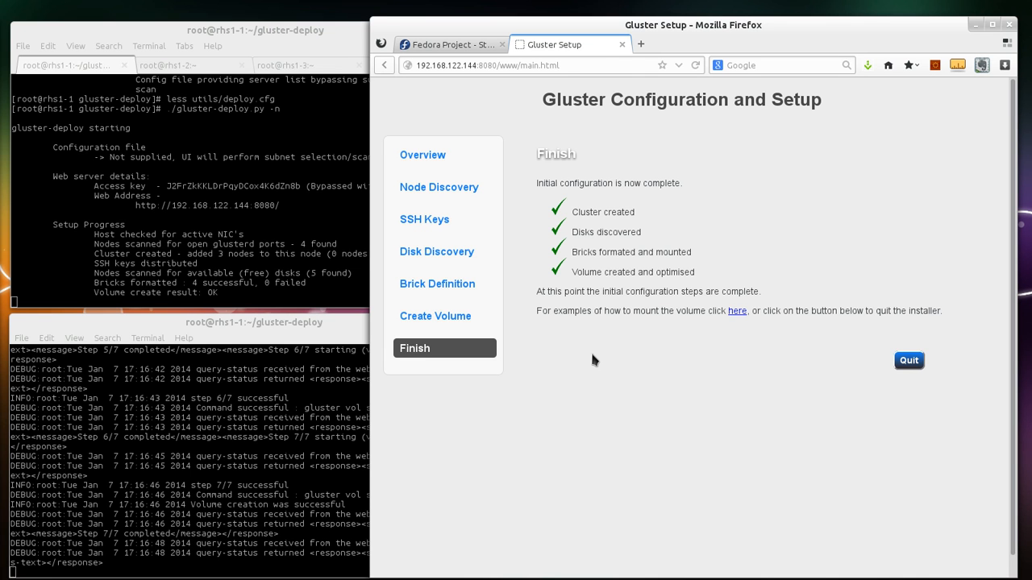
pyautogui.moveTo(751, 391)
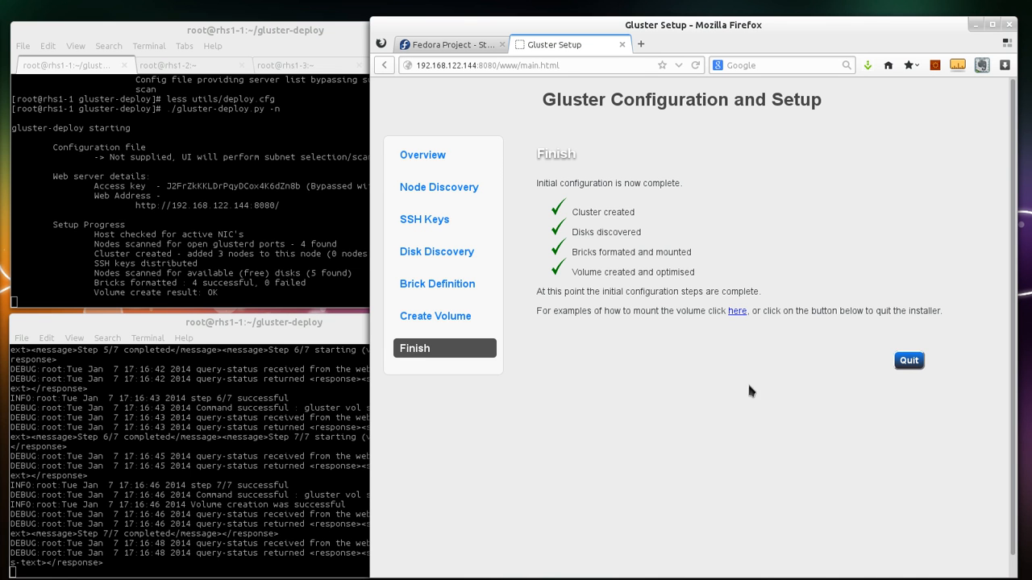
pyautogui.click(909, 361)
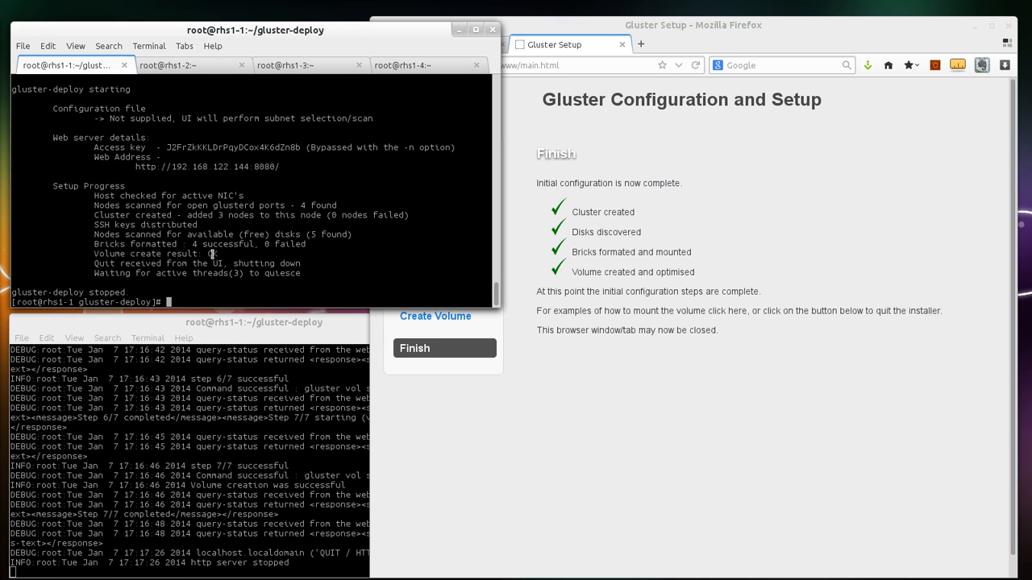
# Run 'gluster peer status', showing peers rhs1-2, rhs1-3 and rhs1-4 connected.
pyautogui.write('gluster')
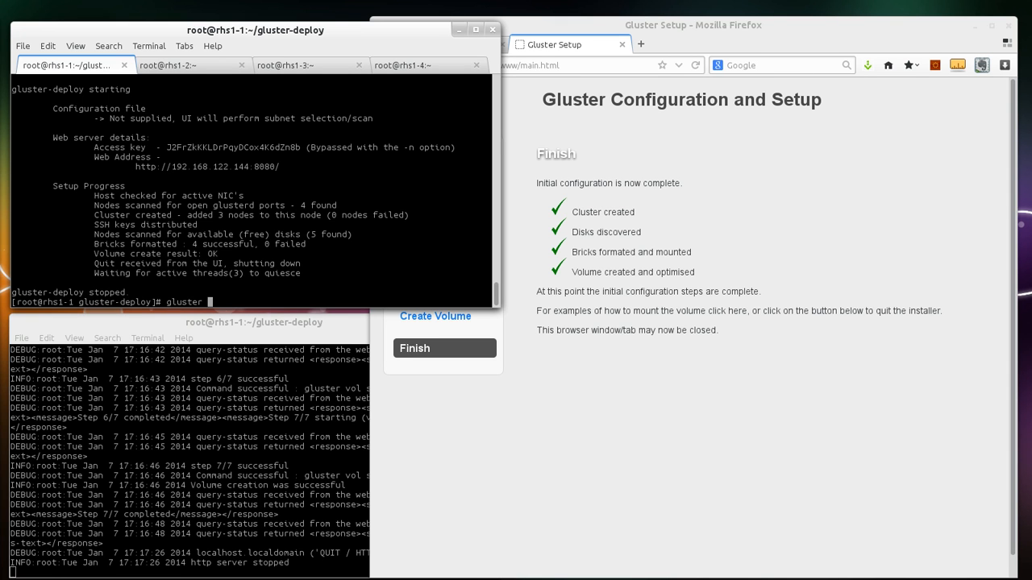
pyautogui.write('peer status')
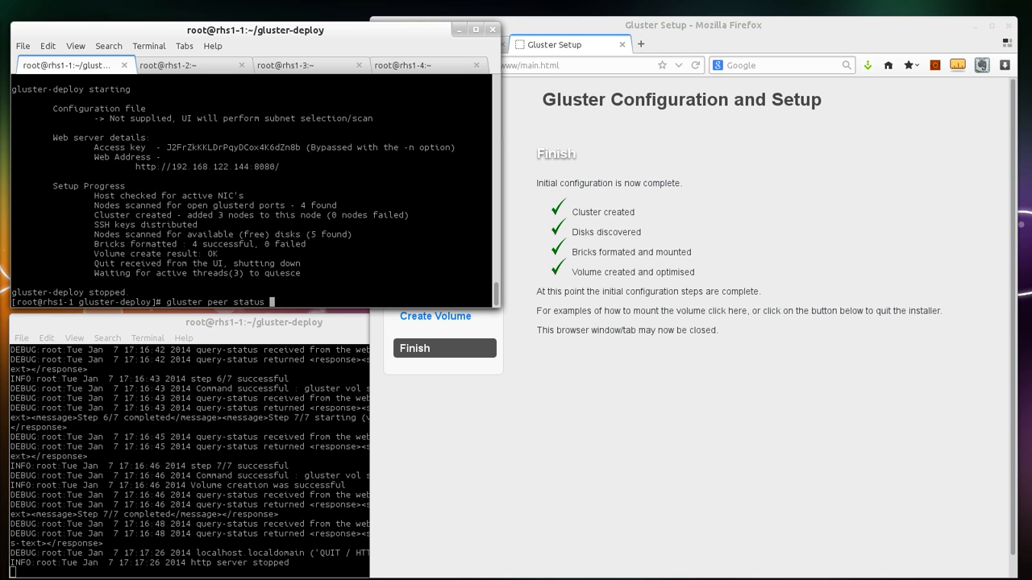
pyautogui.press('Return')
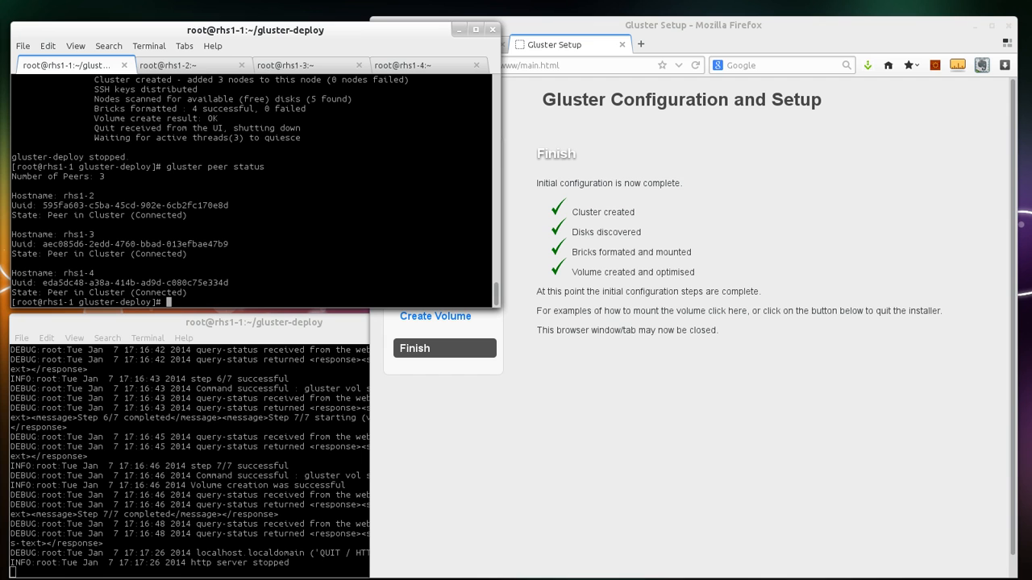
pyautogui.write('gluster peer status')
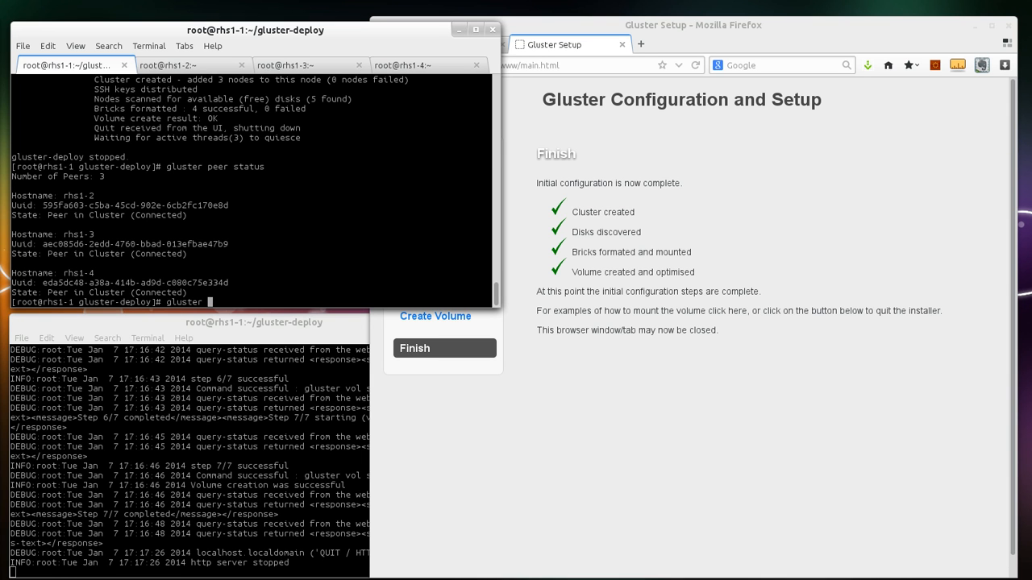
# Run 'gluster vol info' showing myvol as a started 2 x 2 Distributed-Replicate volume, highlighting its name and network option.
pyautogui.write('vol in')
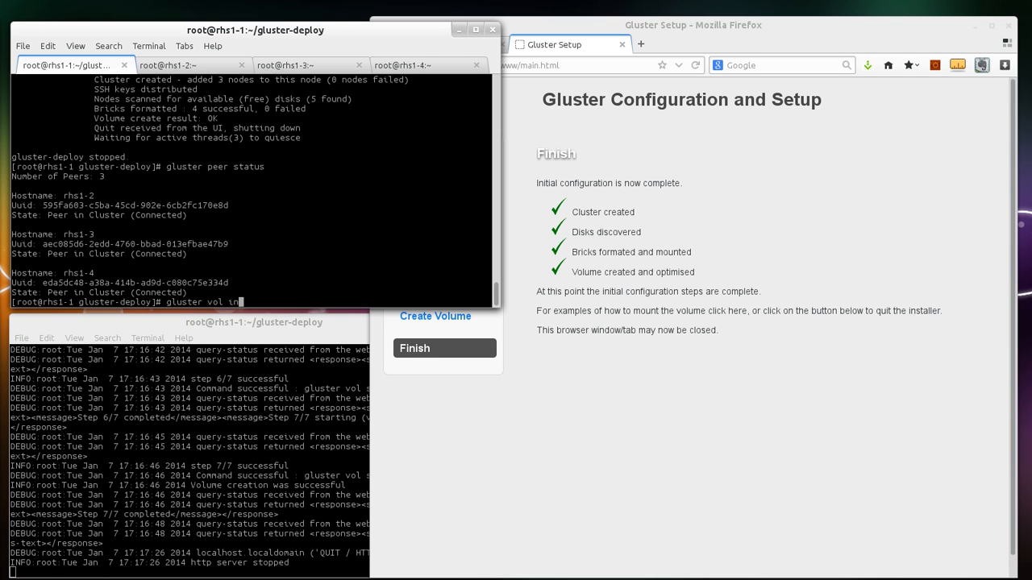
pyautogui.press('Return')
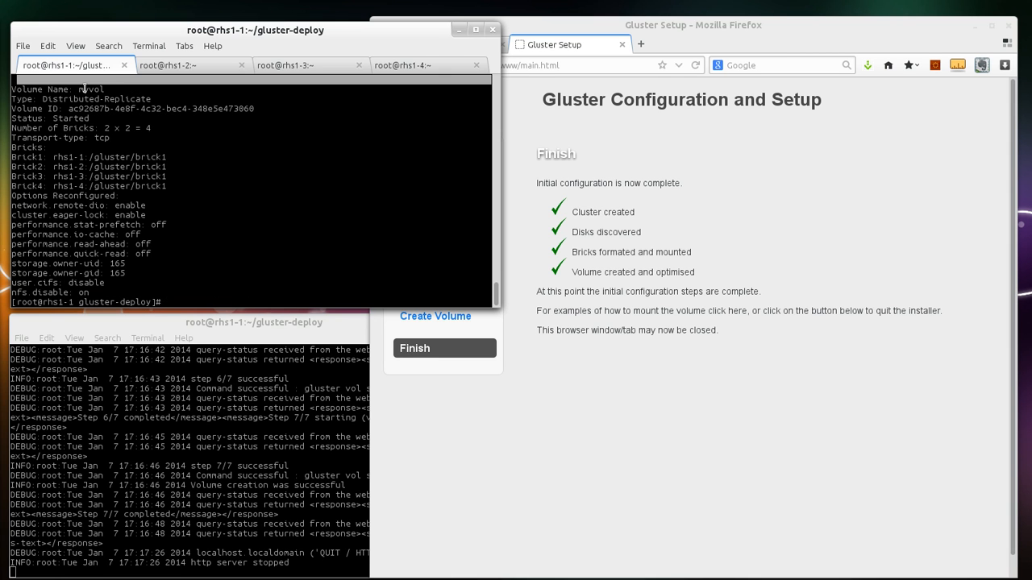
pyautogui.doubleClick(91, 89)
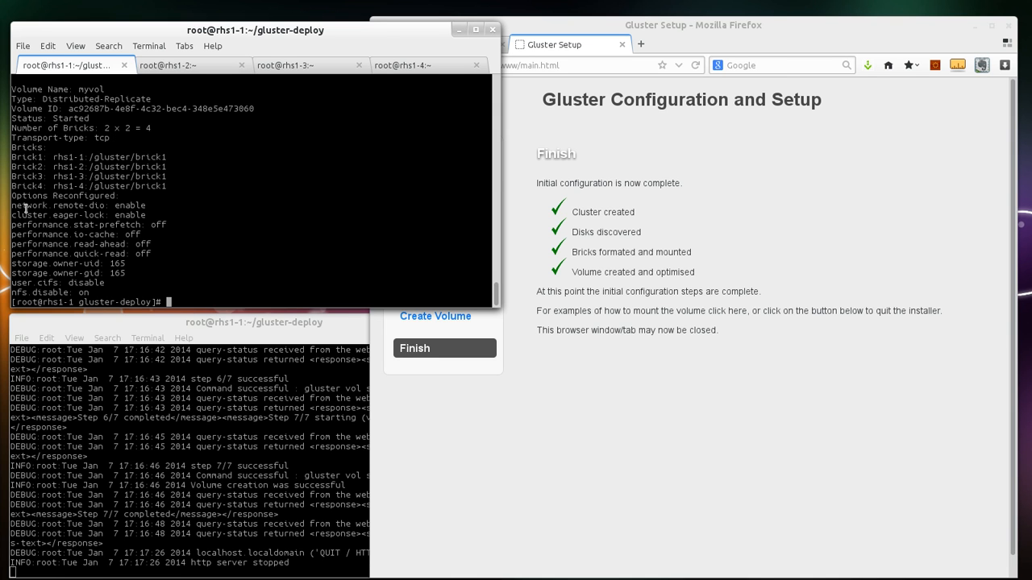
pyautogui.doubleClick(29, 205)
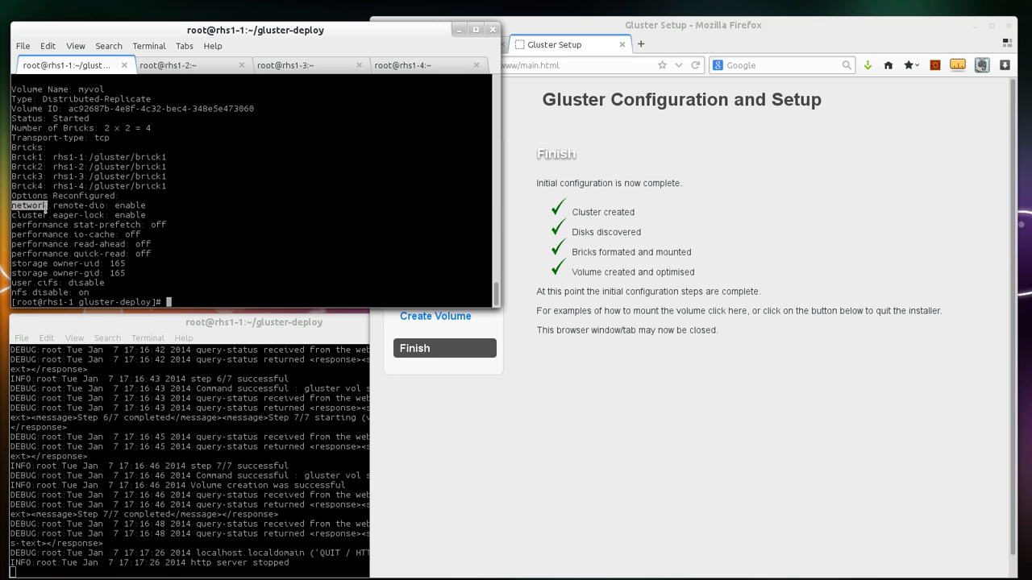